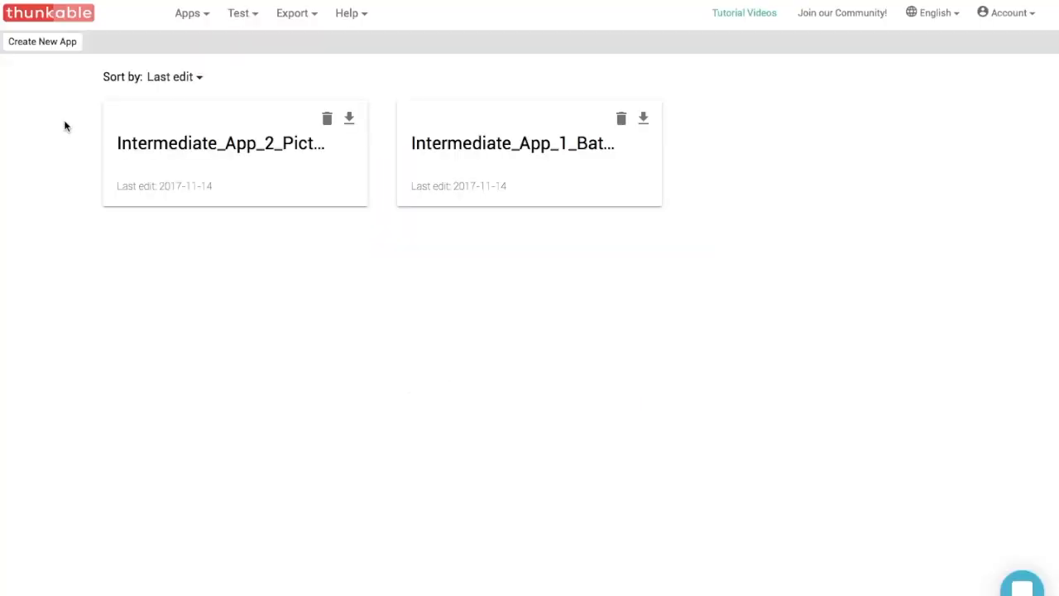
Create a new app named Intermediate App 3 Story Time and open it.
left_click(41, 42)
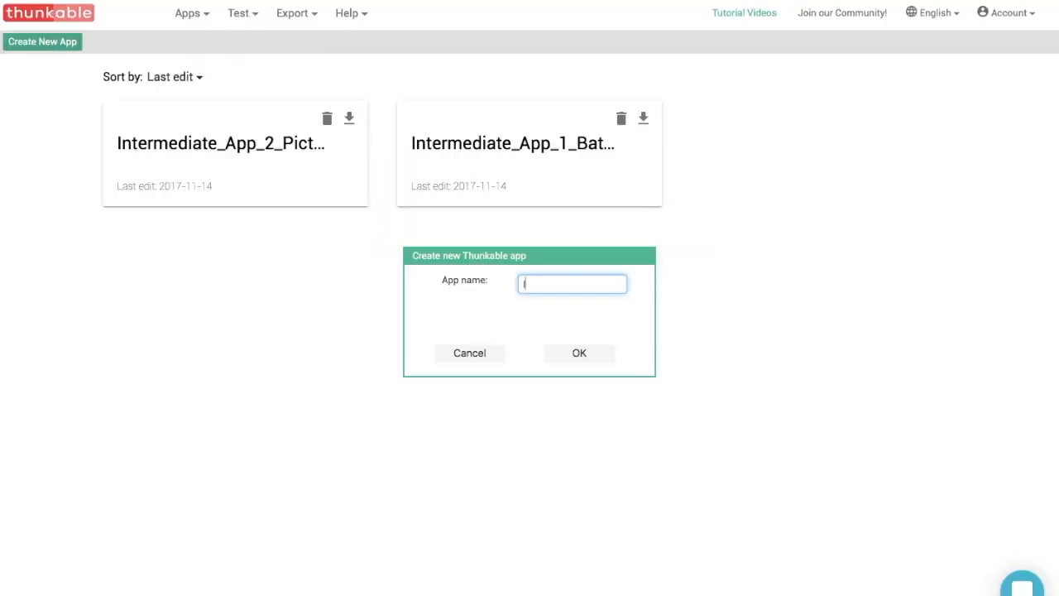
type("Intermediate App 3 S")
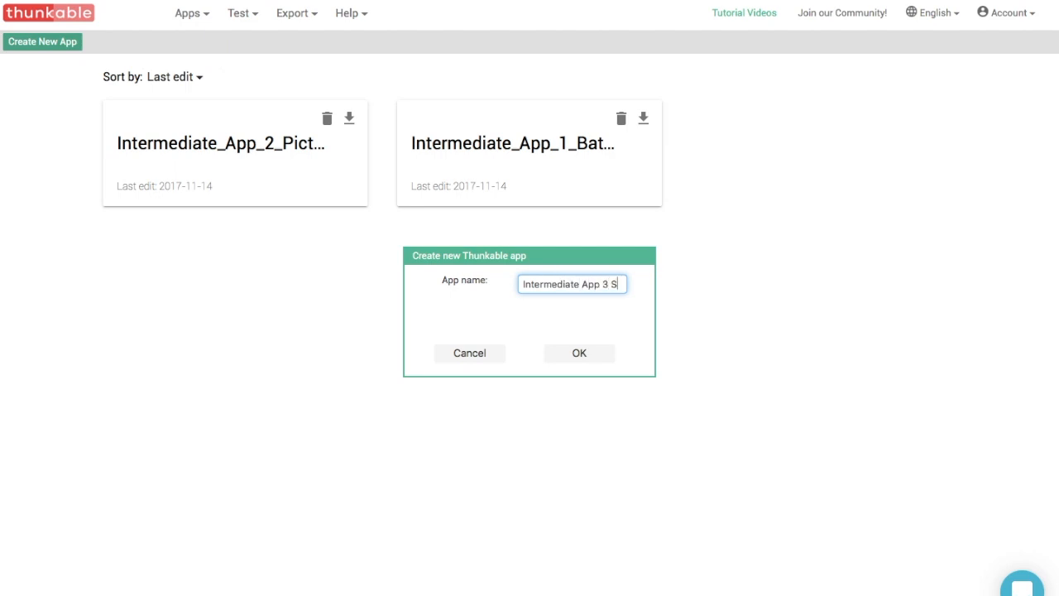
type("tory Time")
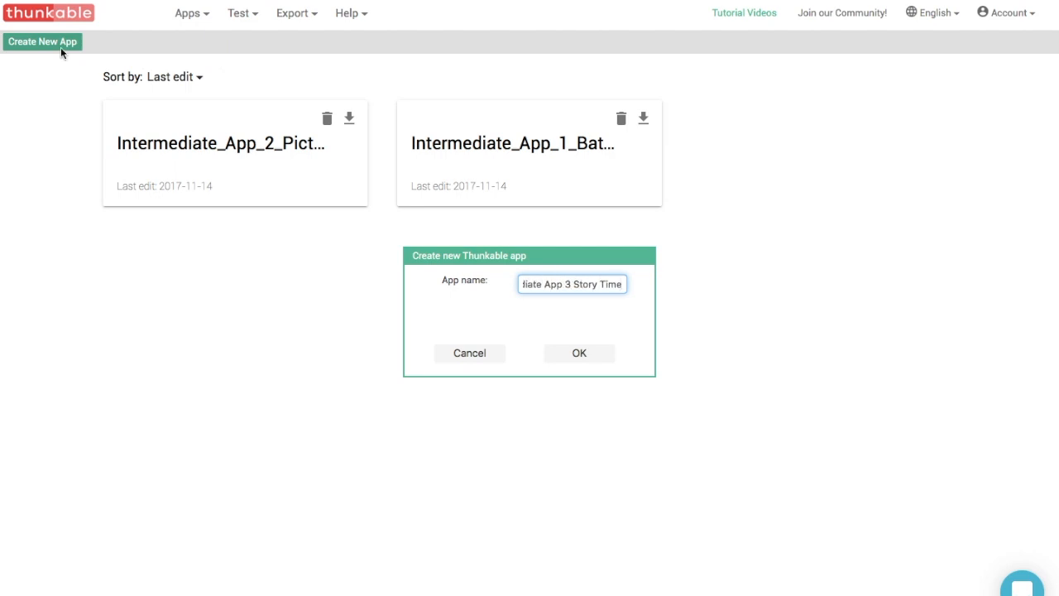
left_click(579, 352)
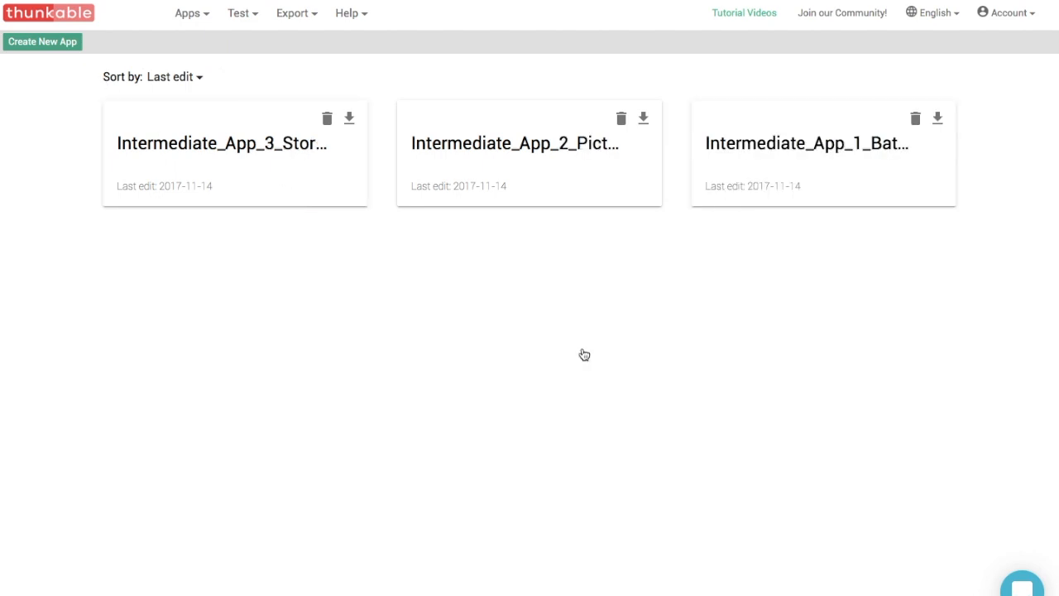
left_click(221, 143)
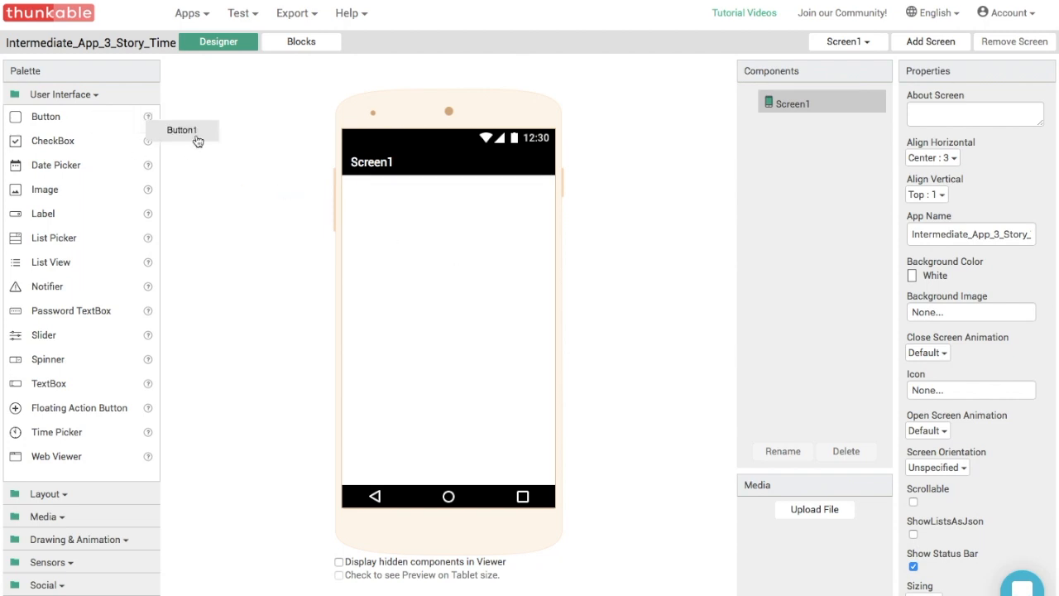
Add a Button to Screen1 and set Screen1's Align Vertical to Bottom : 3.
left_click_drag(182, 130, 449, 191)
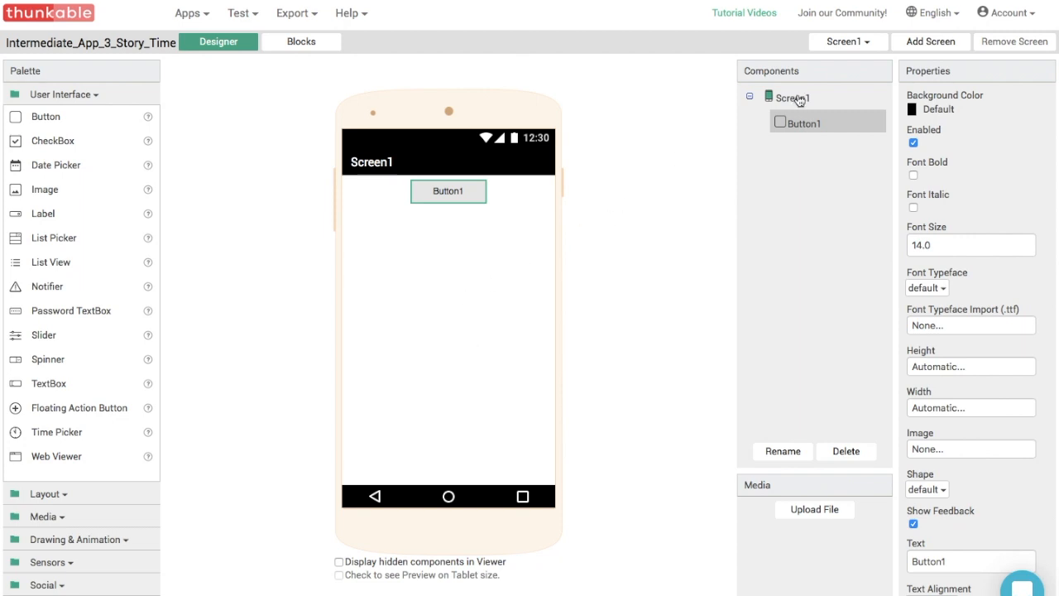
left_click(789, 97)
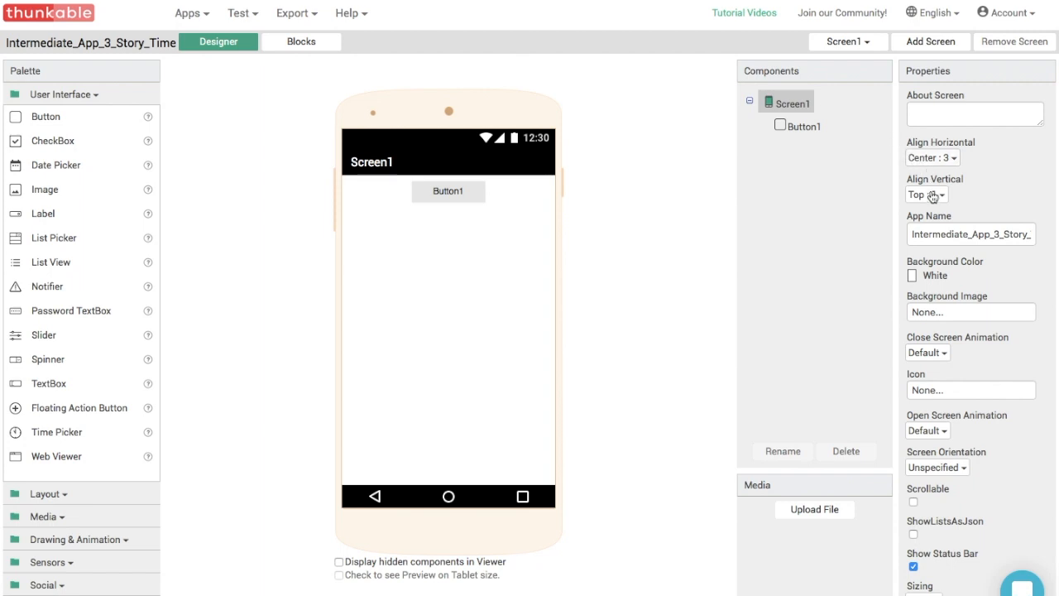
left_click(926, 195)
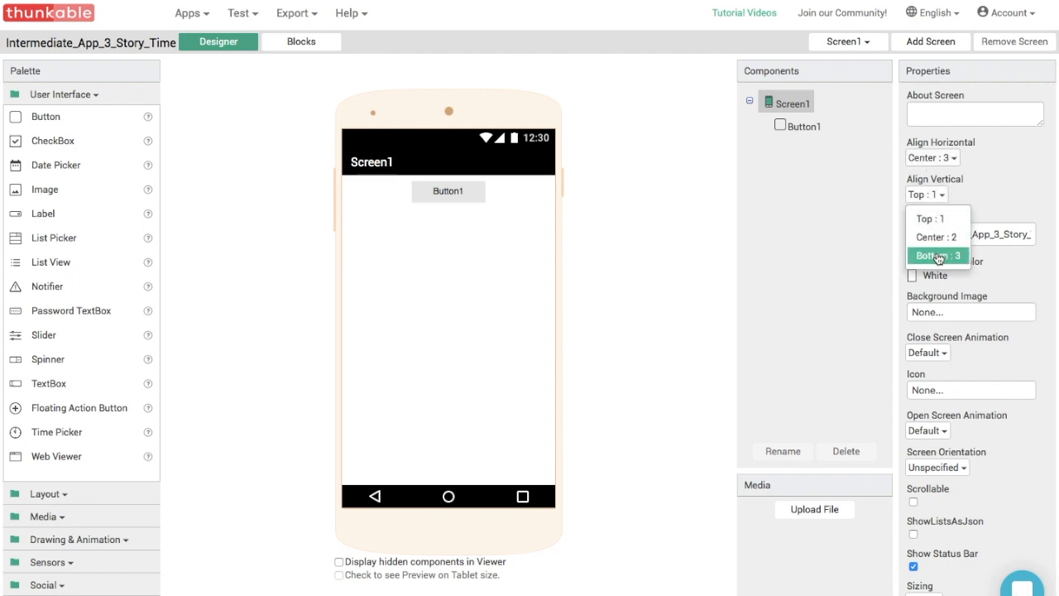
left_click(938, 254)
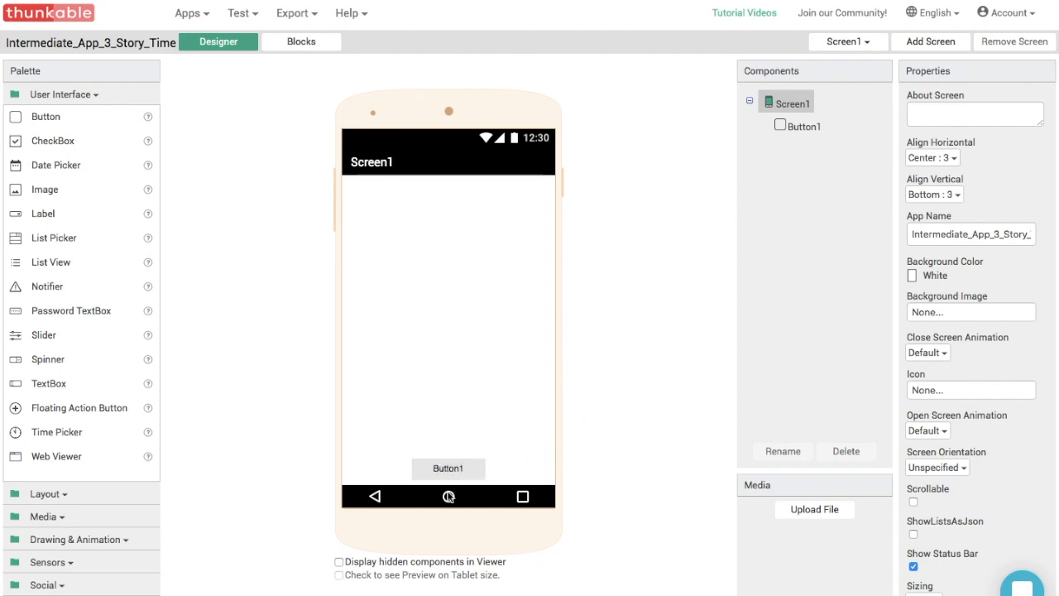
Rename the Button1 component to Start_Button.
left_click(782, 451)
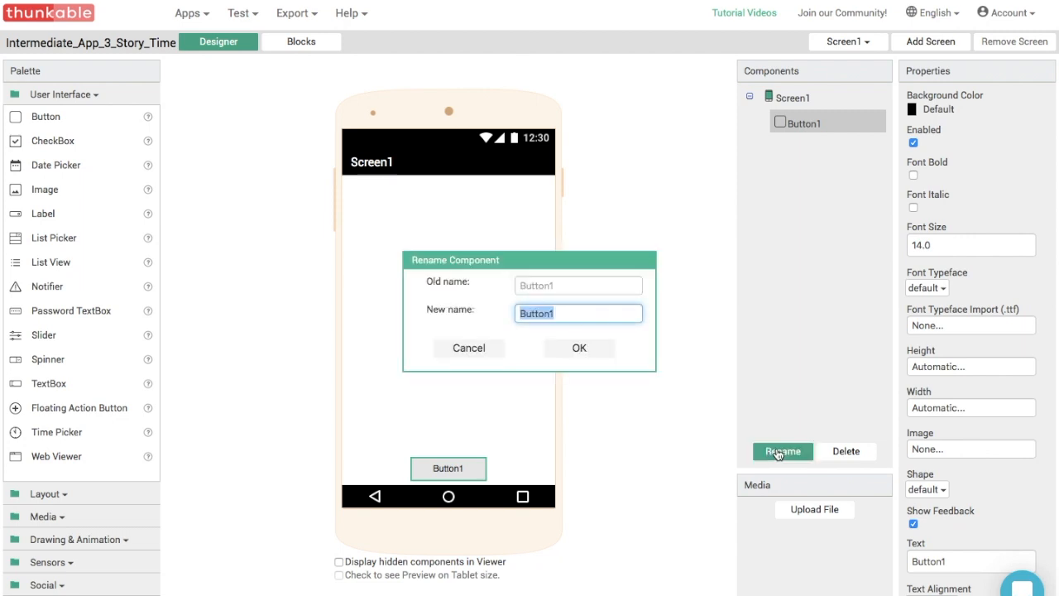
type("Start")
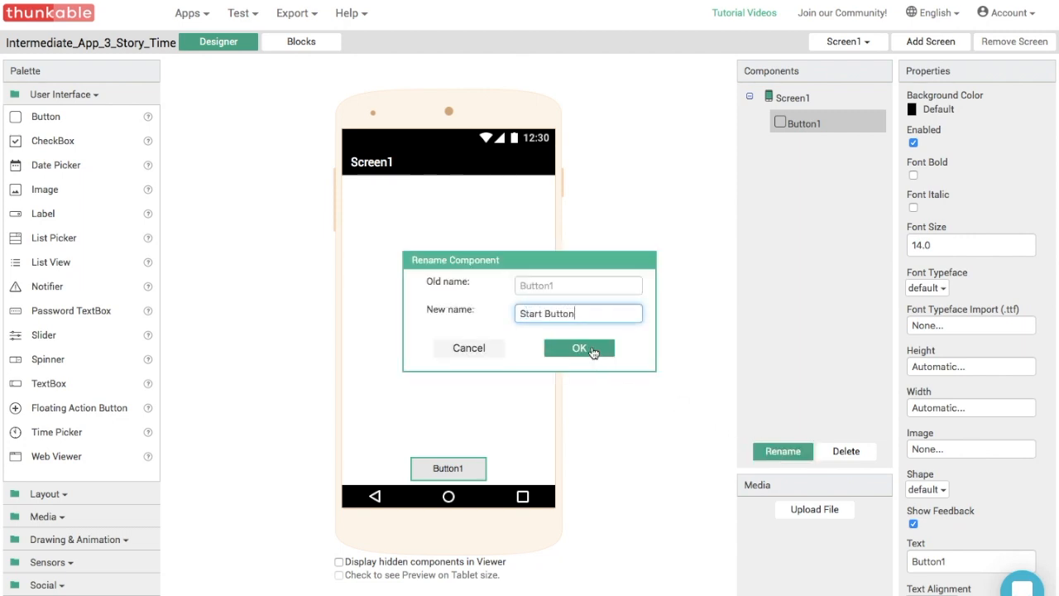
left_click(578, 348)
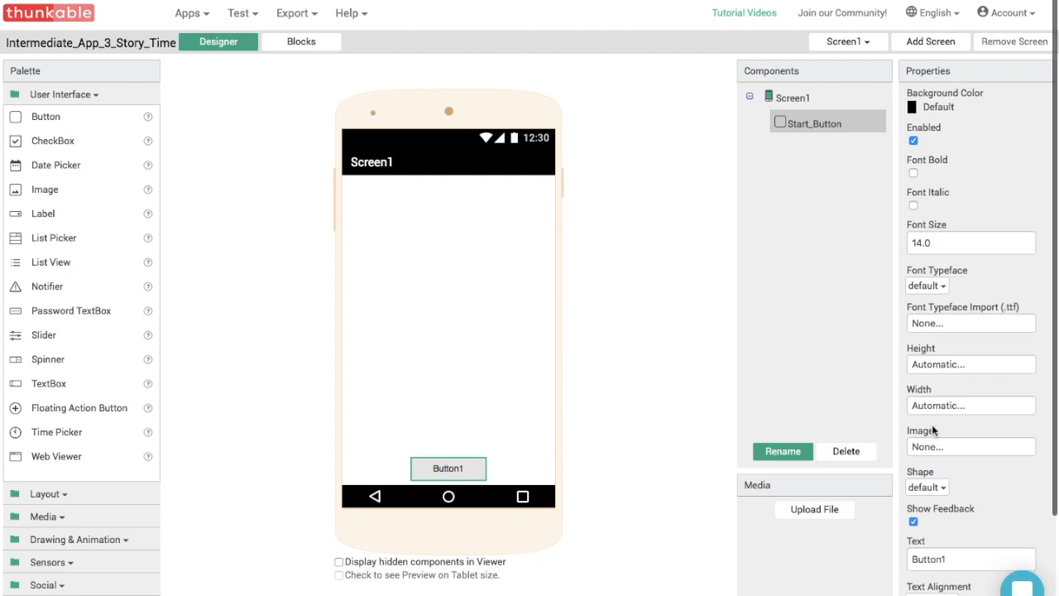
Change the button's Text property to Start.
scroll("down", 3)
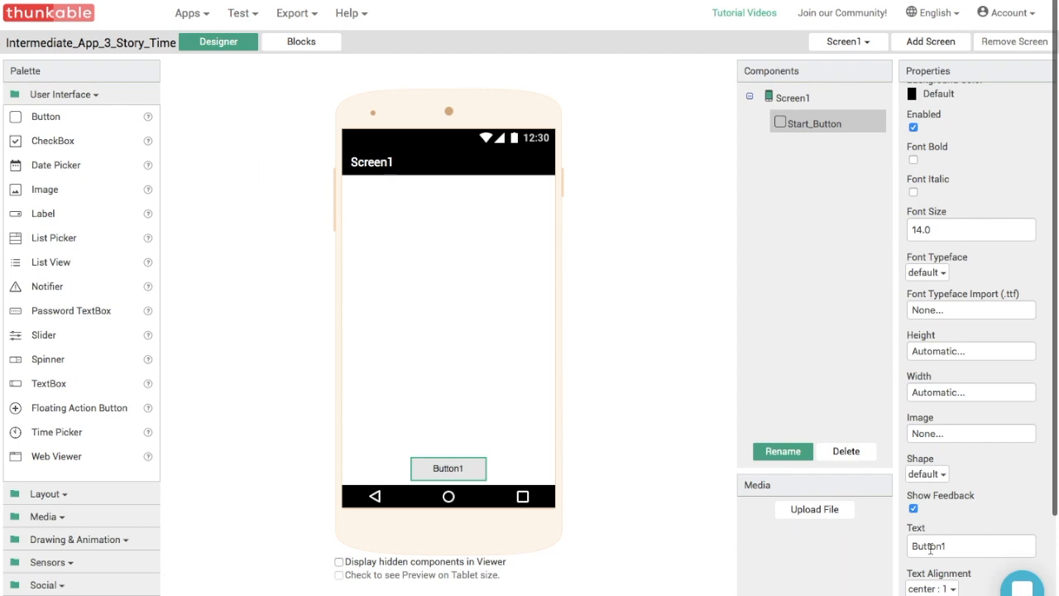
left_click(969, 547)
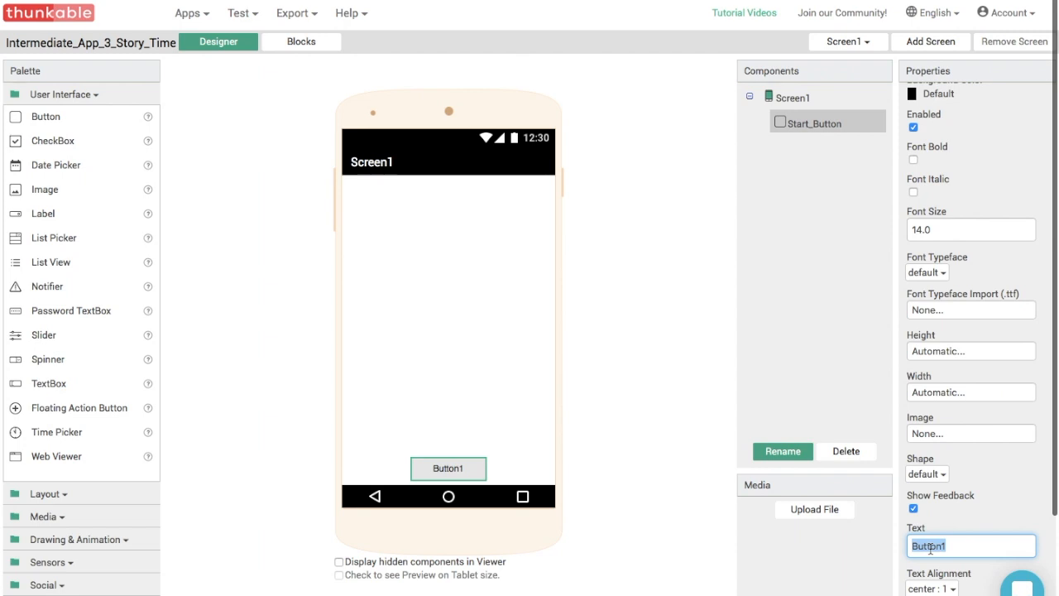
type("Start")
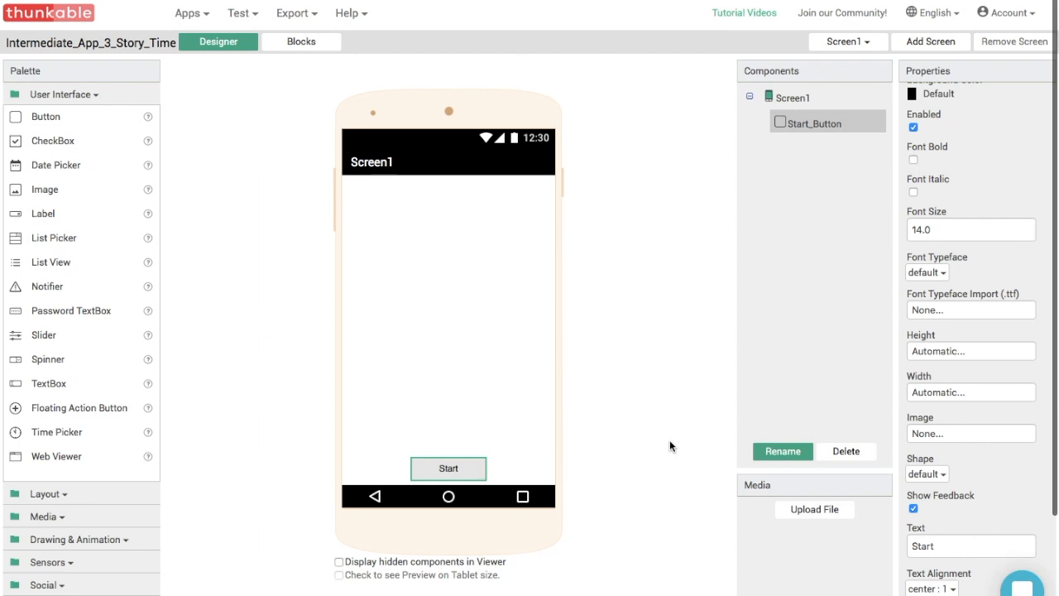
mouse_move(795, 111)
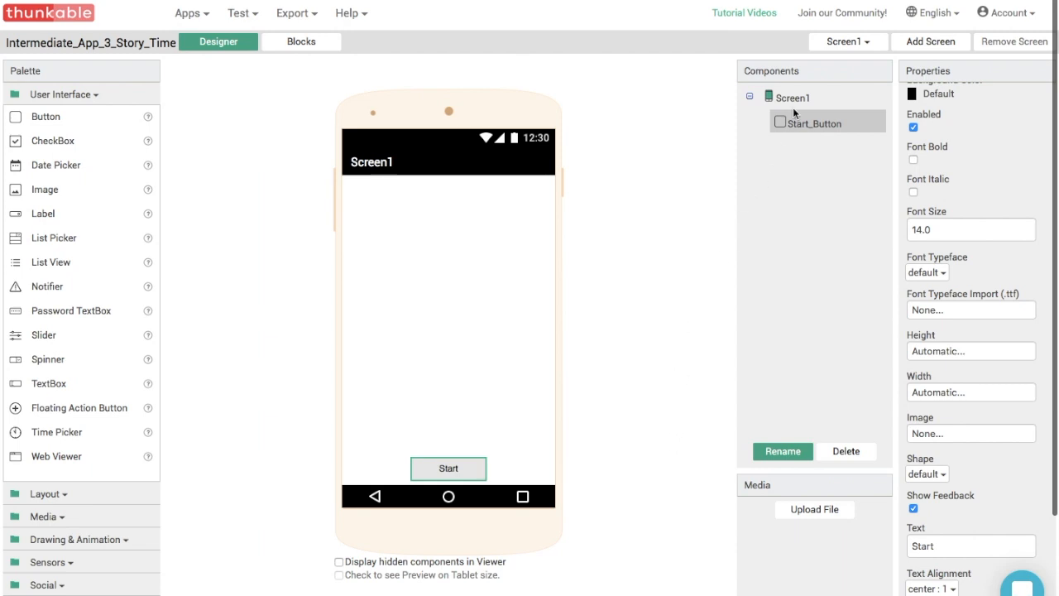
Upload DinsaurStory.jpg as Screen1's background image.
left_click(792, 97)
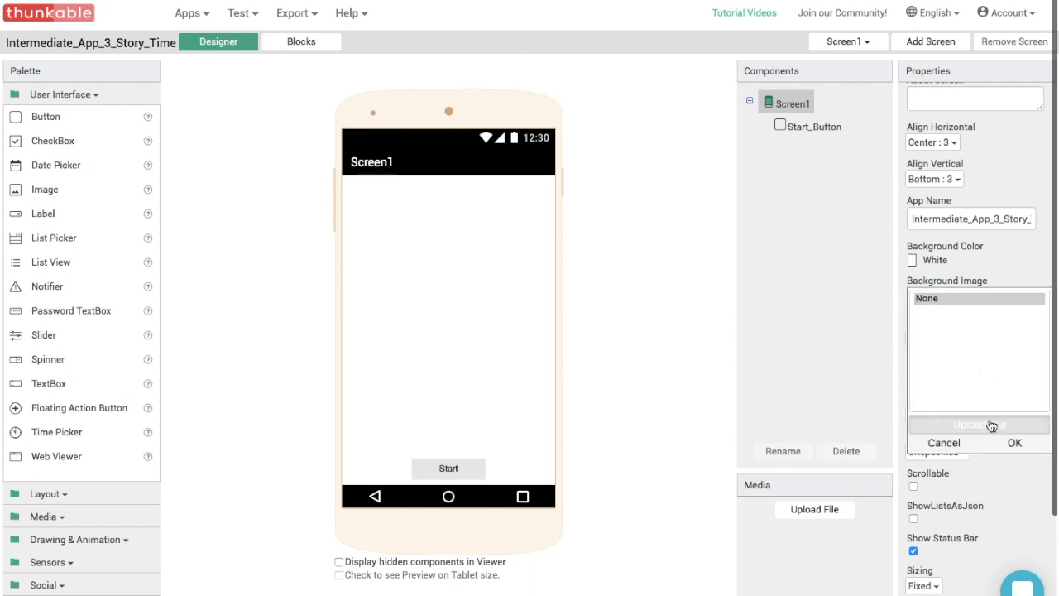
left_click(974, 425)
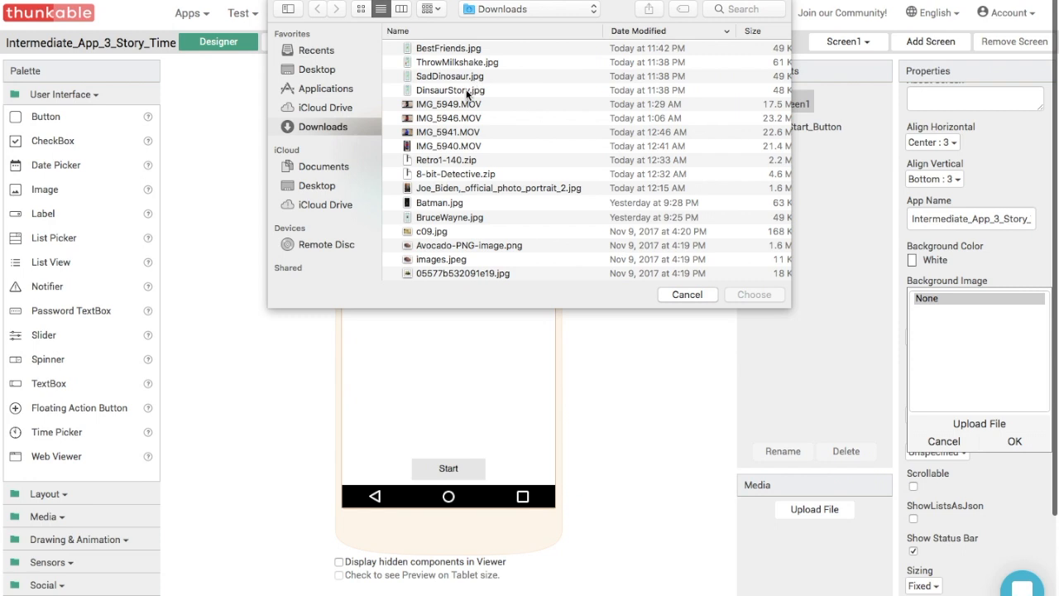
left_click(458, 89)
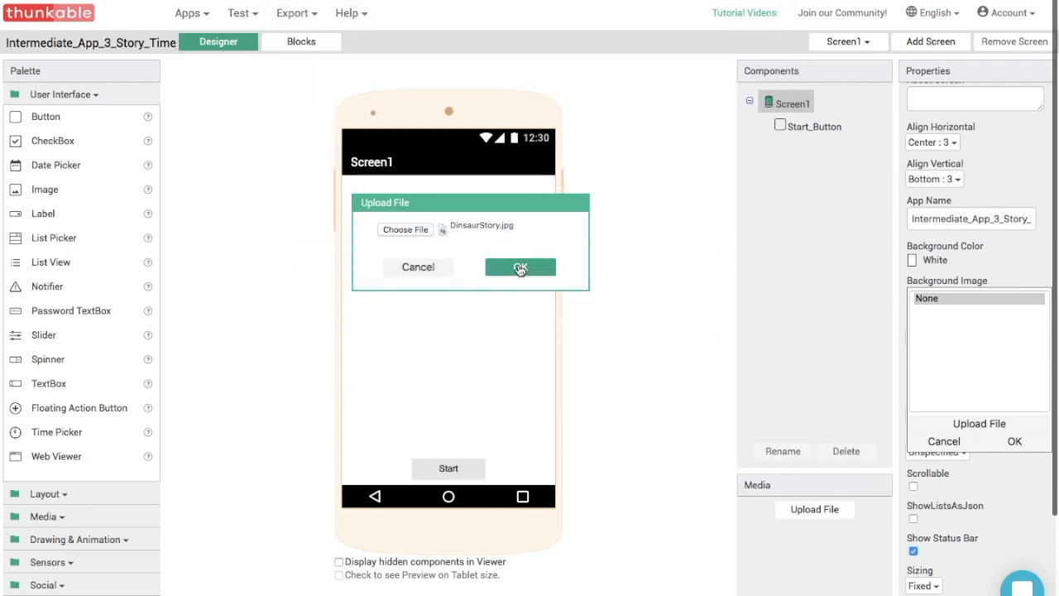
left_click(520, 267)
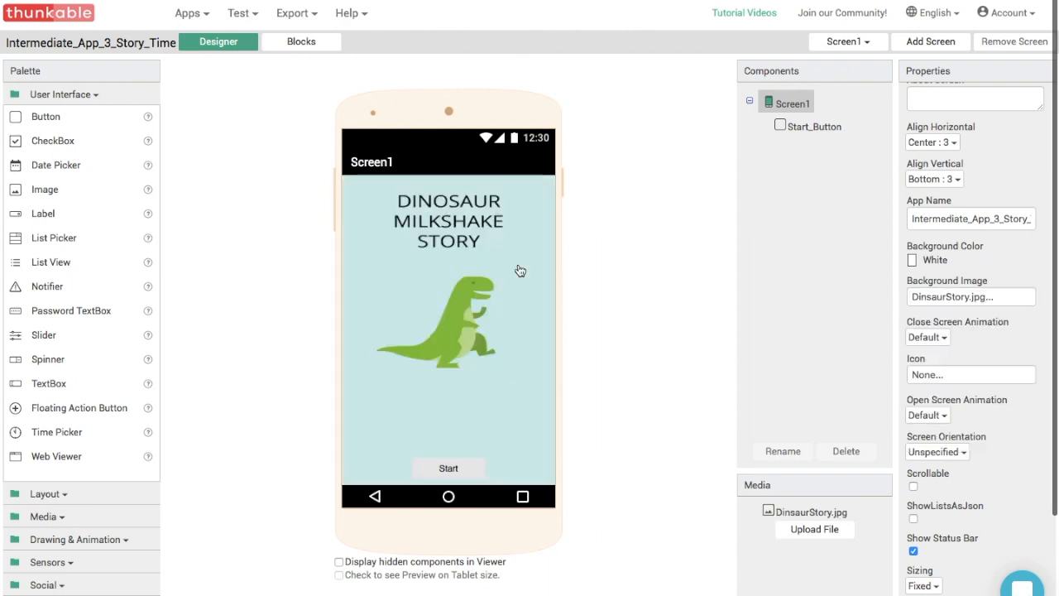
mouse_move(664, 303)
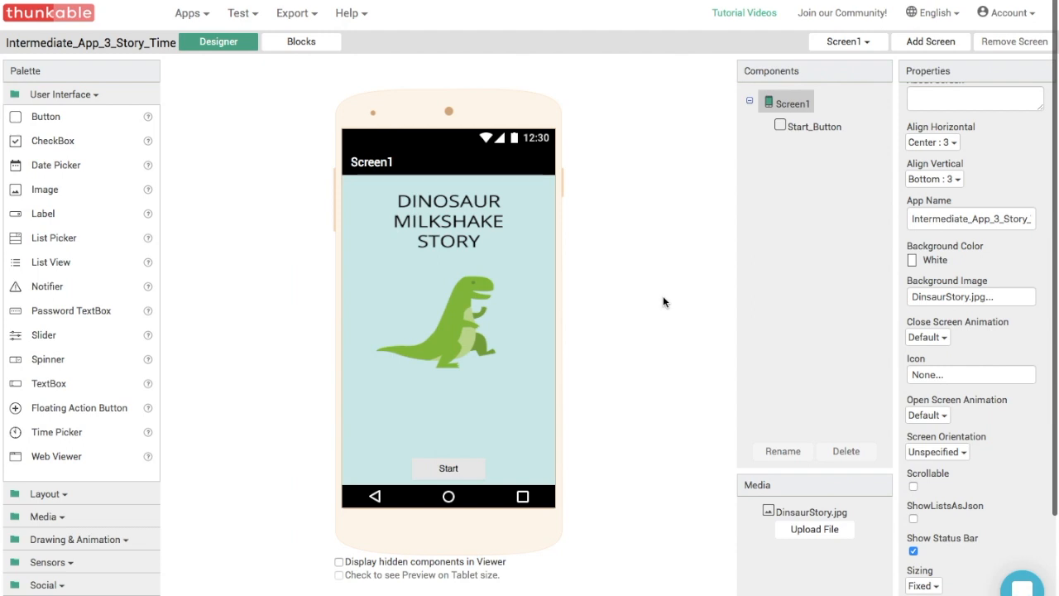
scroll("down", 3)
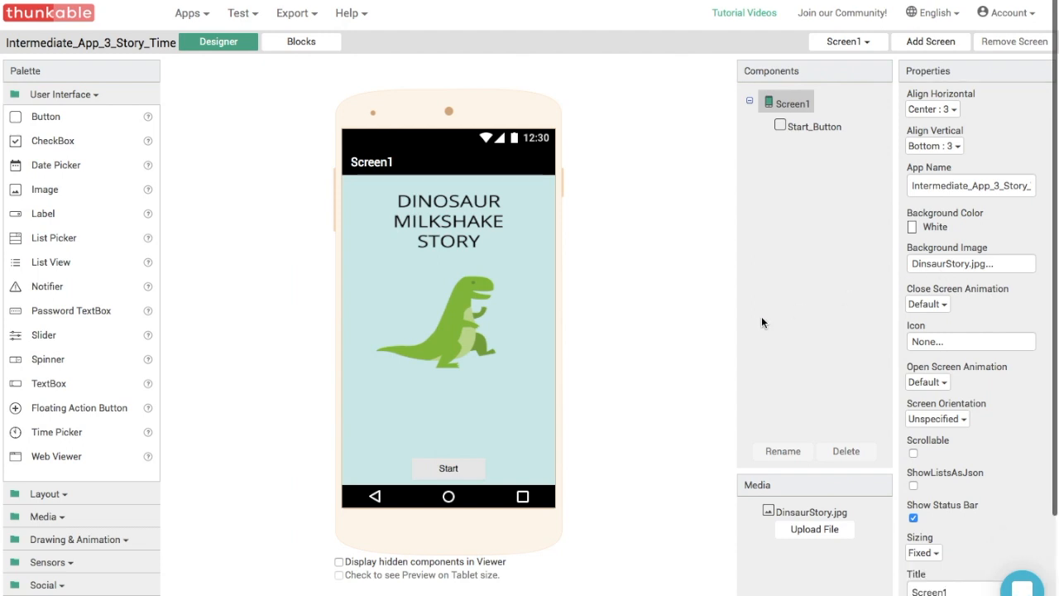
mouse_move(616, 338)
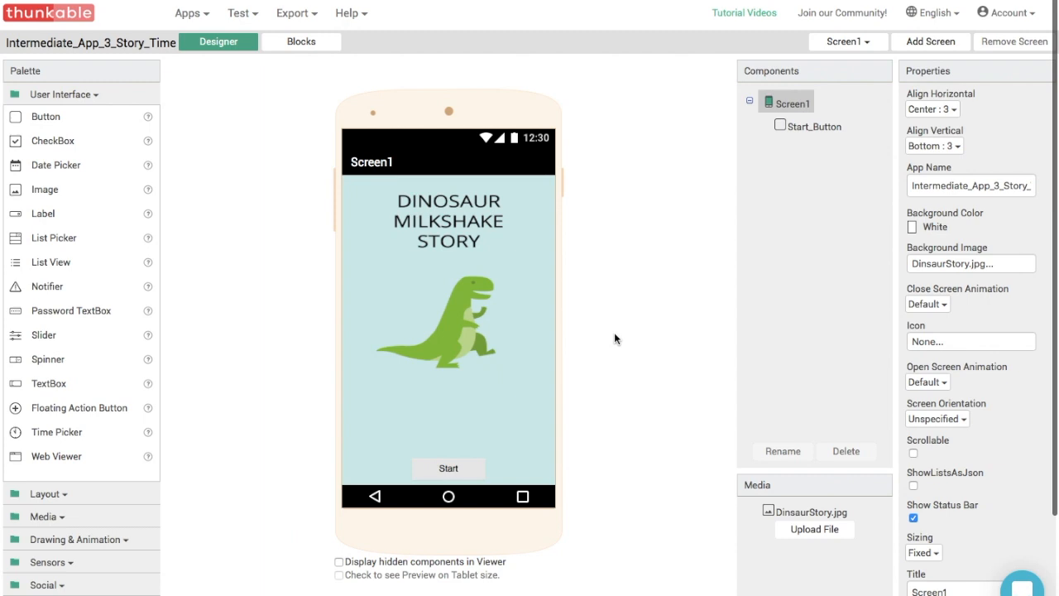
mouse_move(807, 86)
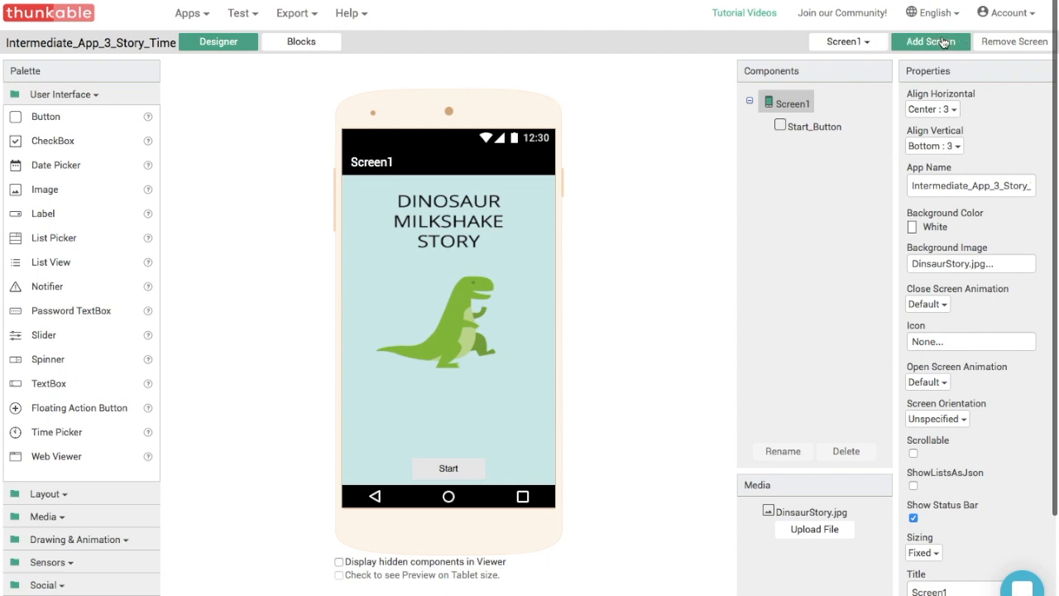
Add a screen with the default name Screen2, then switch back to Screen1.
left_click(930, 41)
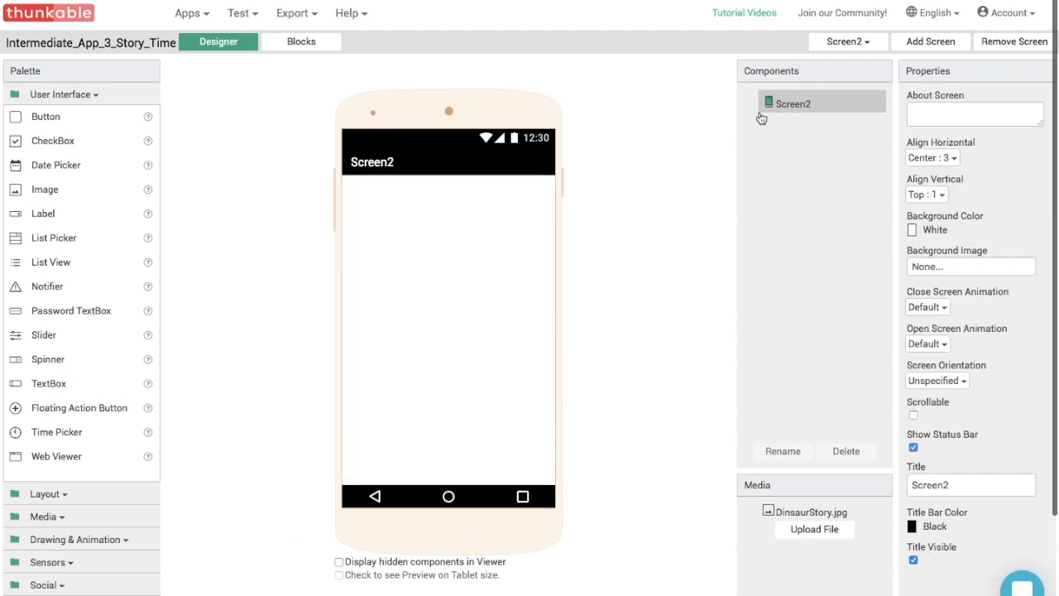
left_click(847, 42)
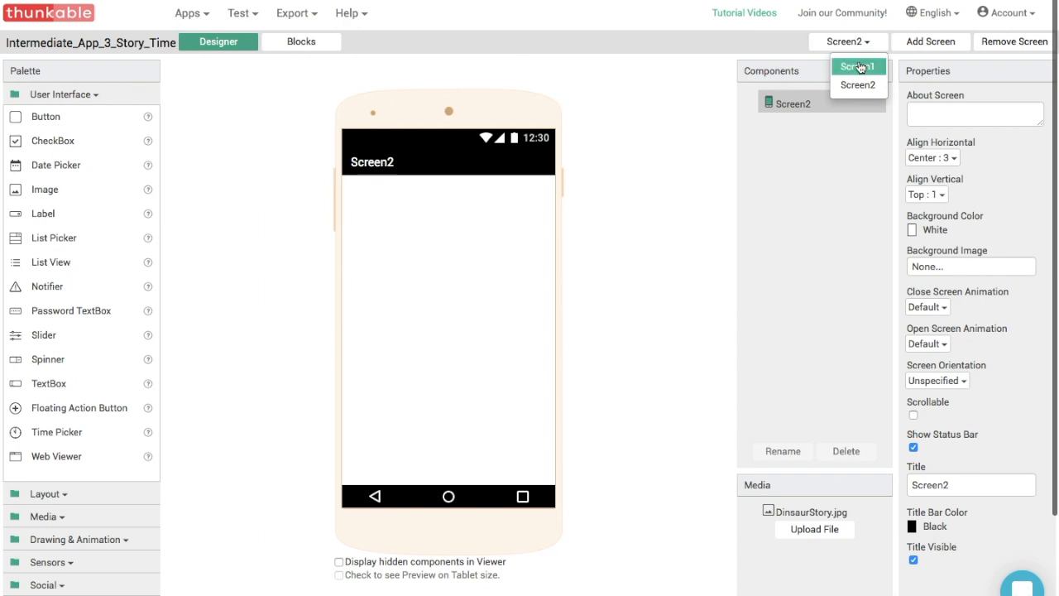
left_click(855, 62)
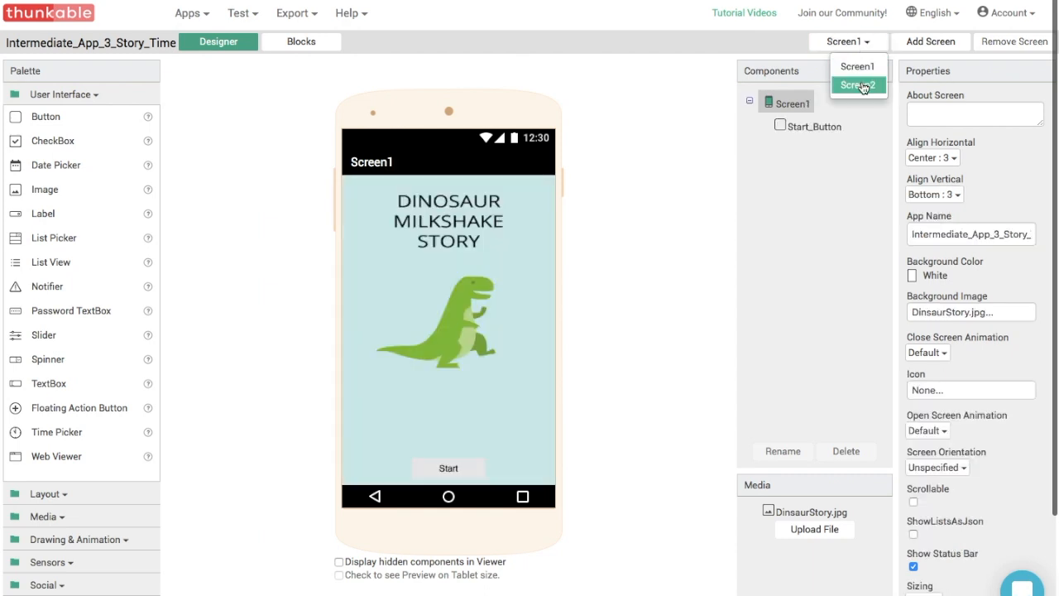
left_click(860, 82)
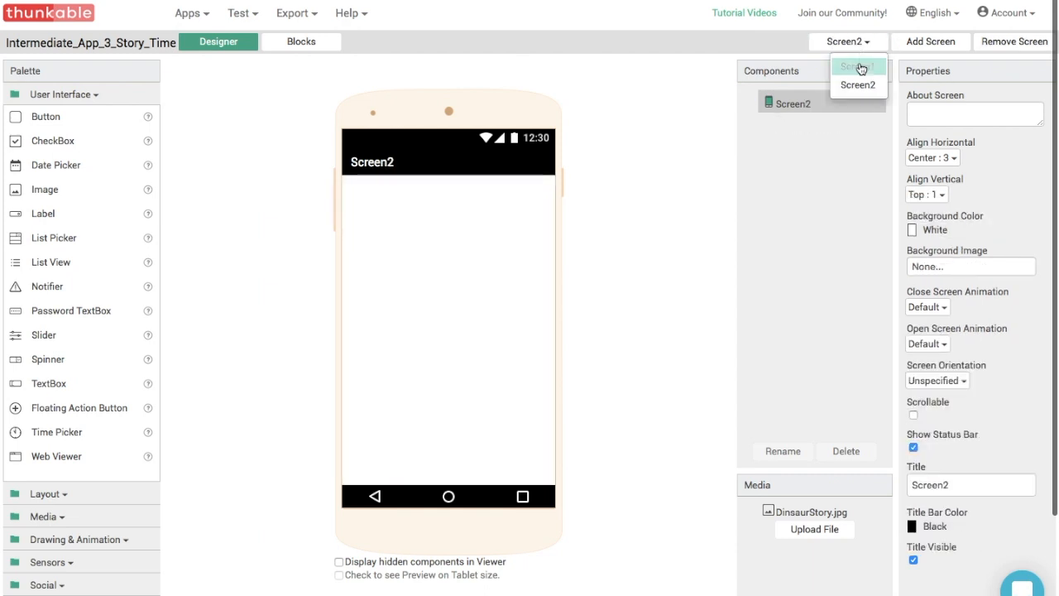
mouse_move(864, 71)
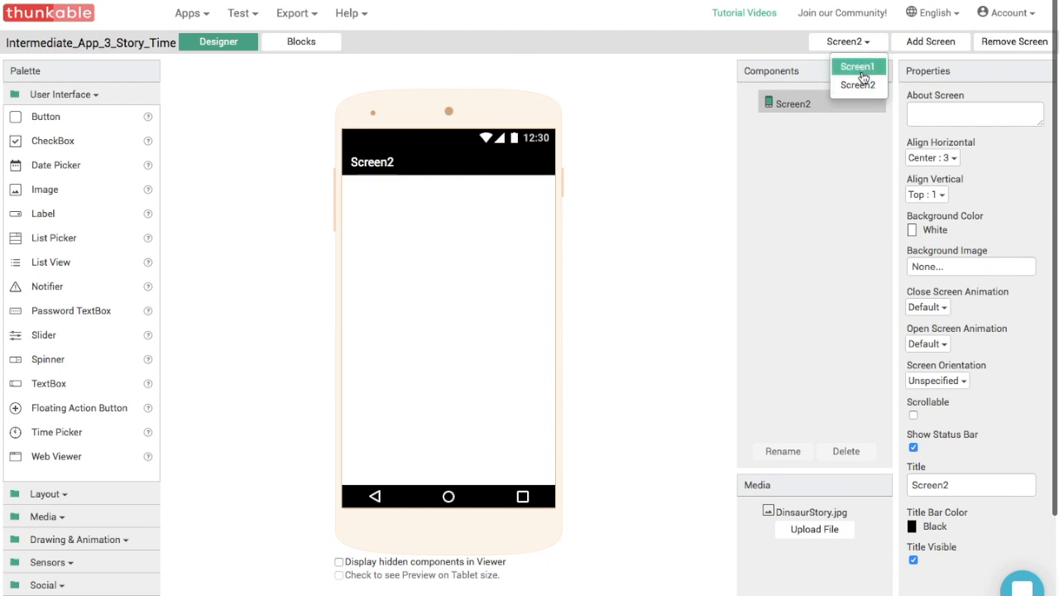
mouse_move(861, 73)
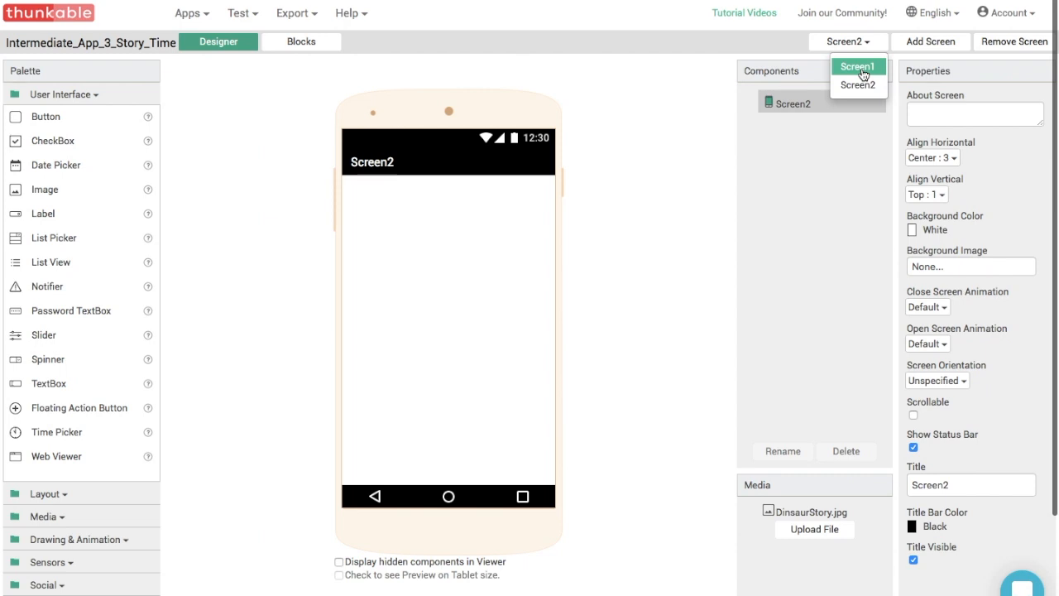
left_click(856, 66)
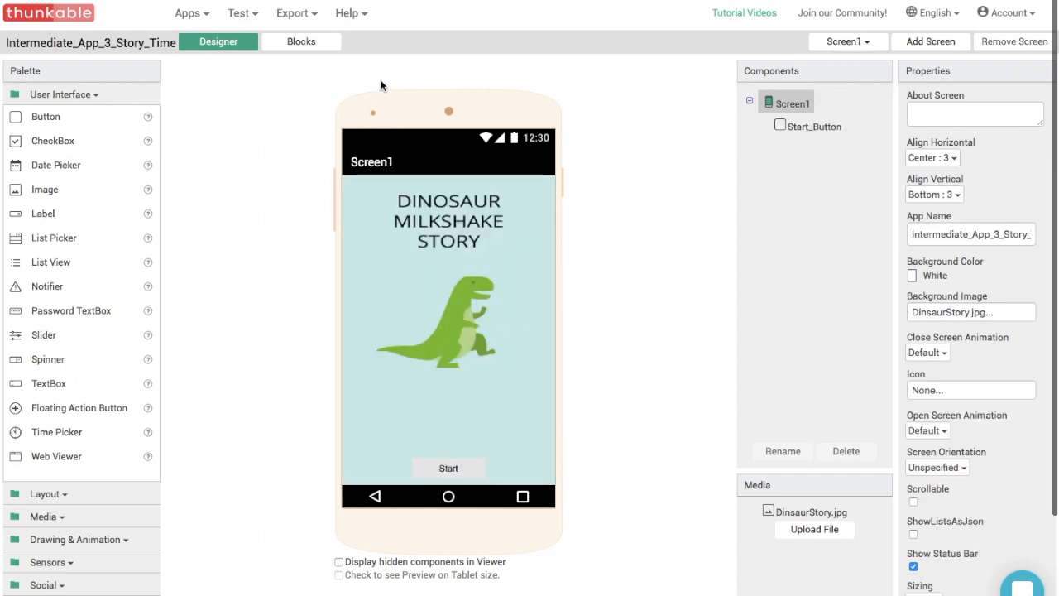
Type 'whens' on Screen1's blocks workspace to add a when Start_Button.Click block.
left_click(301, 42)
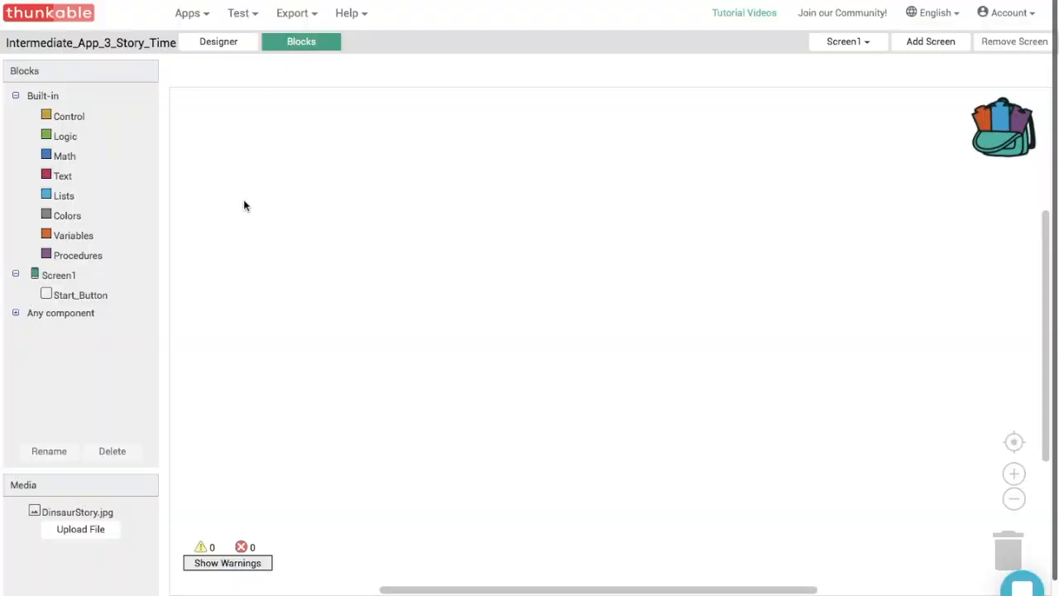
mouse_move(274, 262)
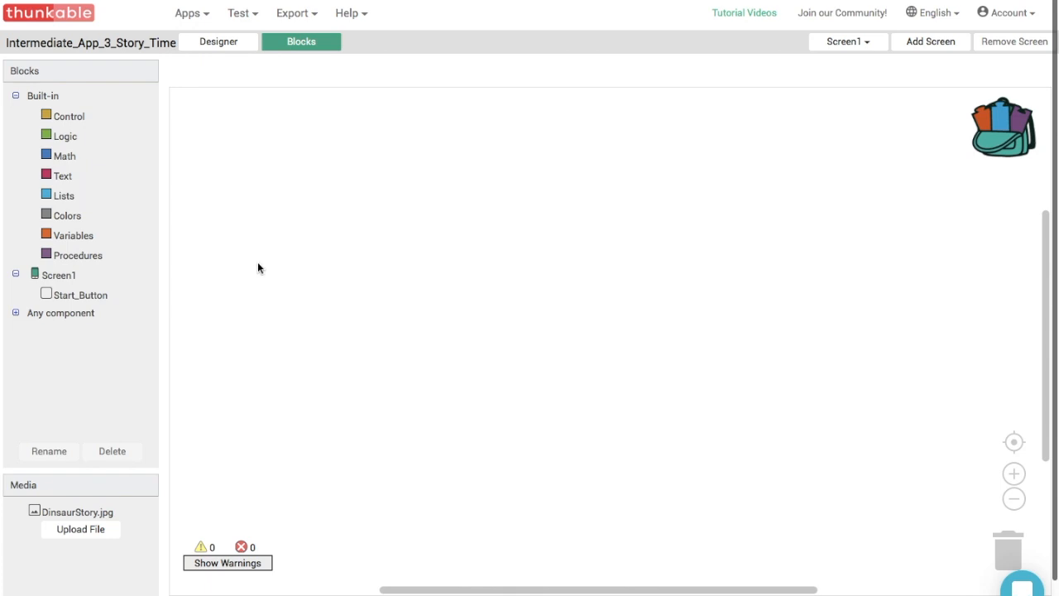
type("whens")
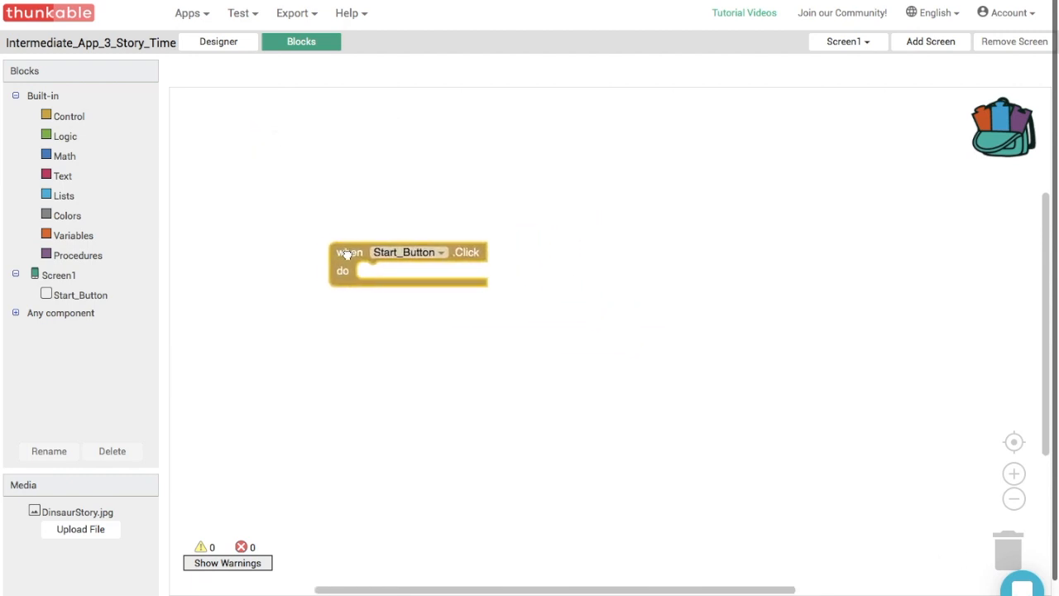
Make Start_Button.Click open another screen, with a text block set to Screen2.
left_click(68, 121)
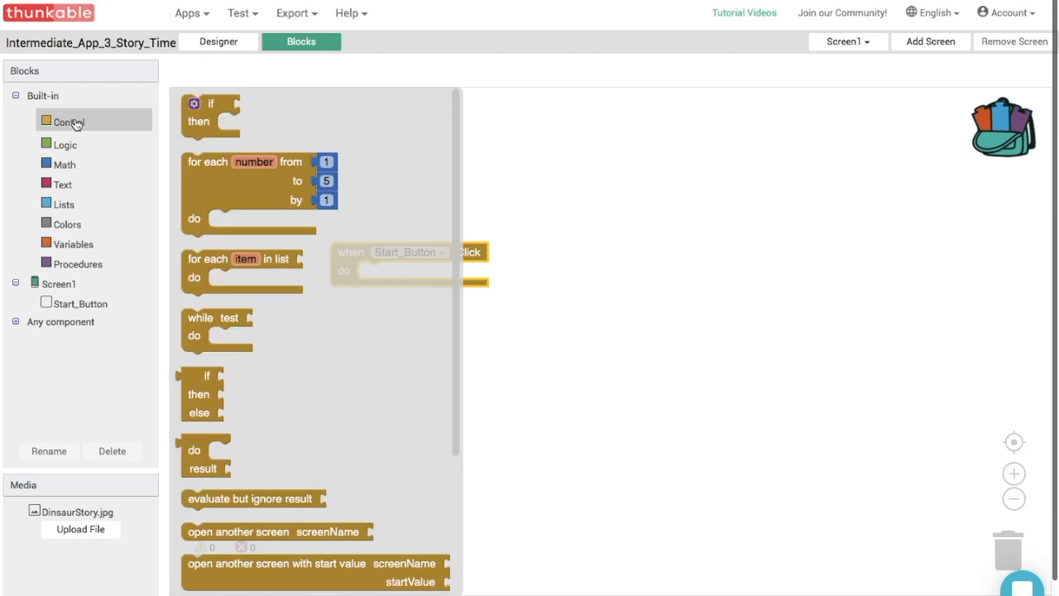
scroll("down", 3)
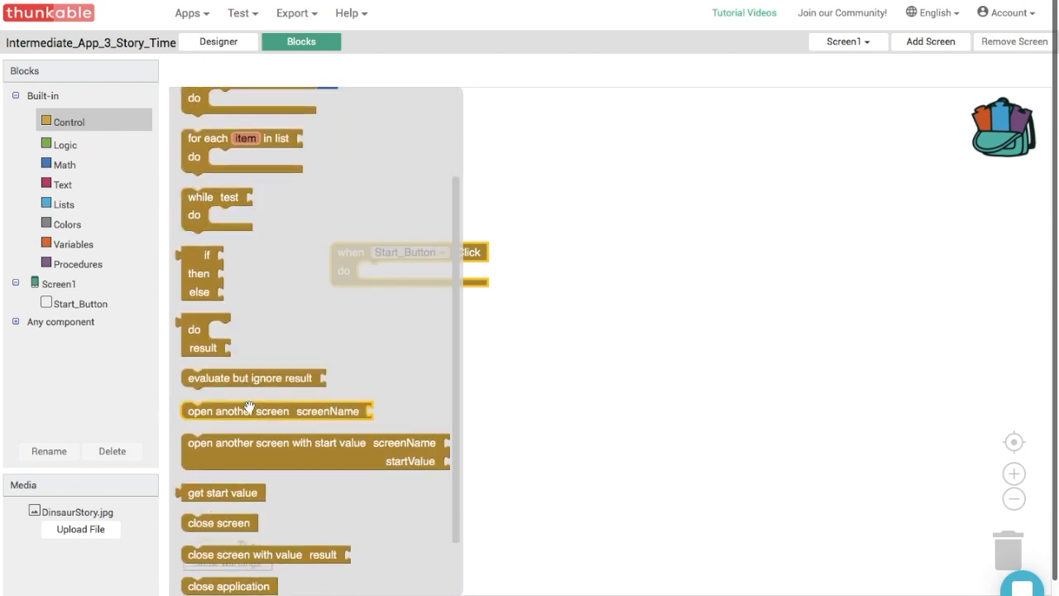
mouse_move(285, 412)
type("text")
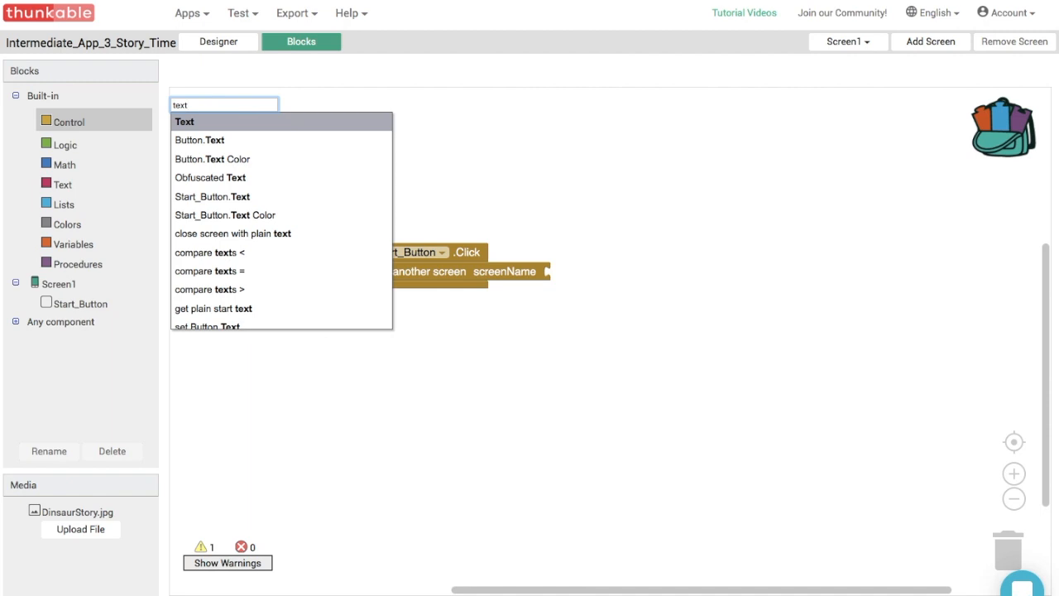
left_click(184, 121)
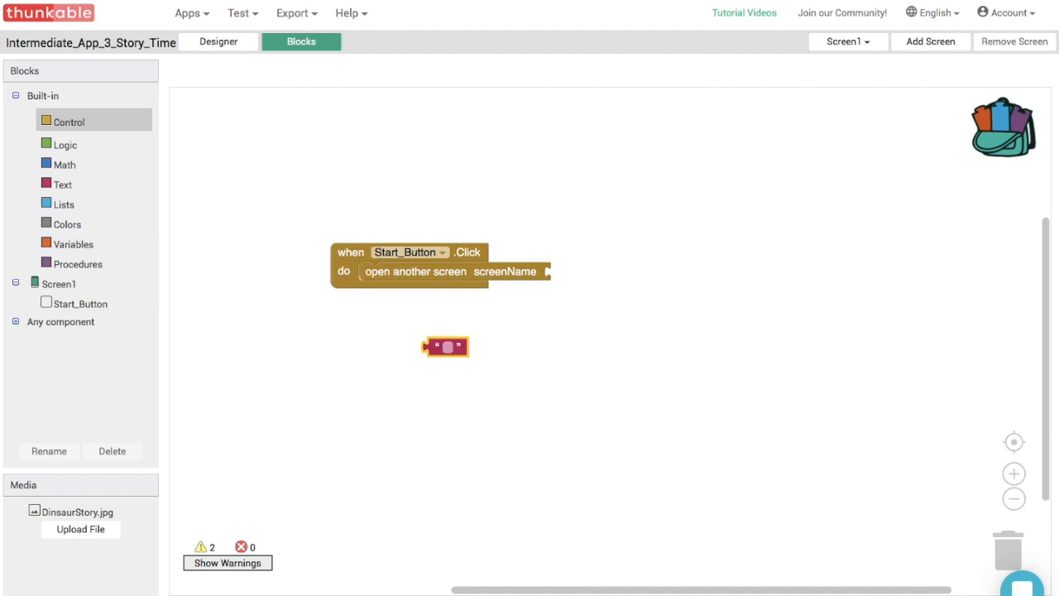
left_click_drag(445, 345, 569, 274)
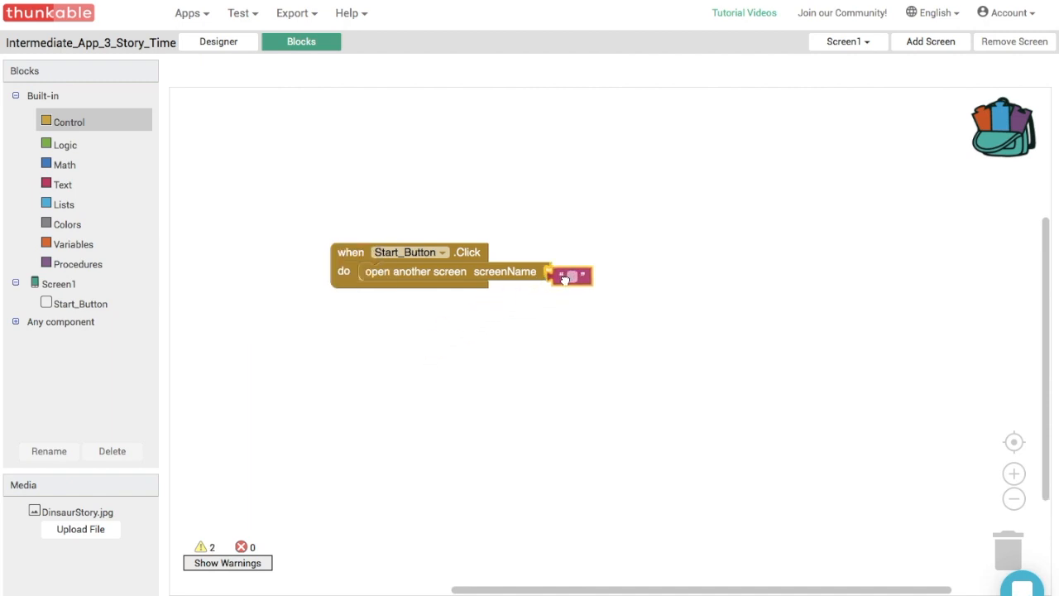
left_click(847, 41)
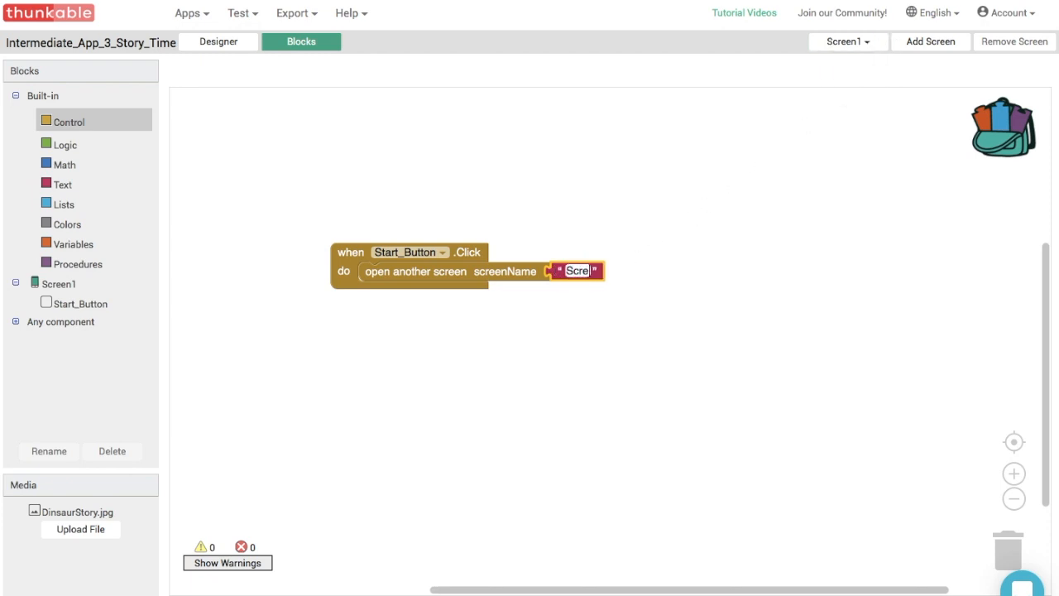
type("Screen2")
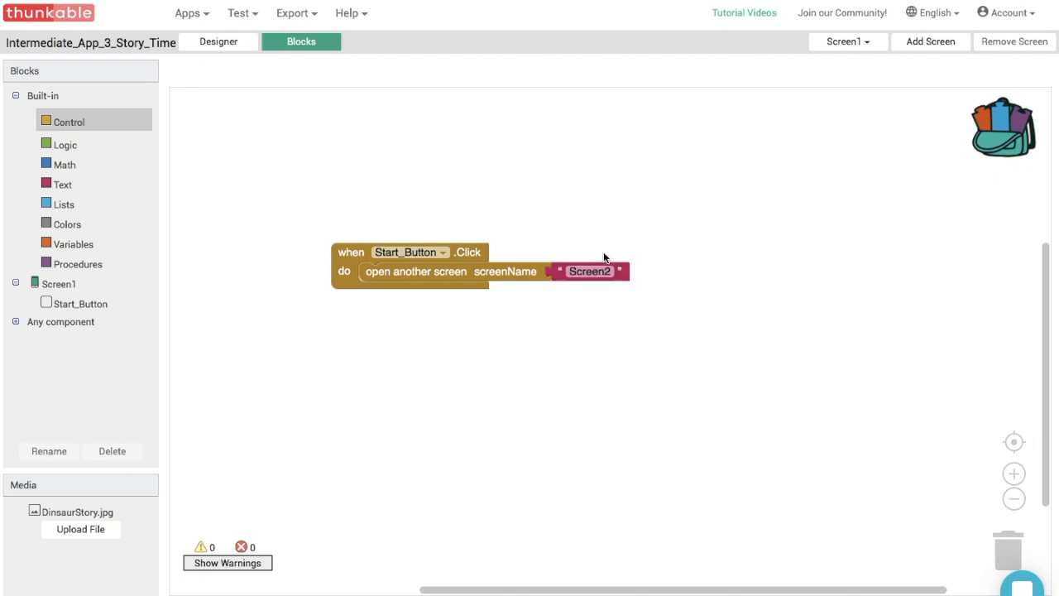
left_click(847, 42)
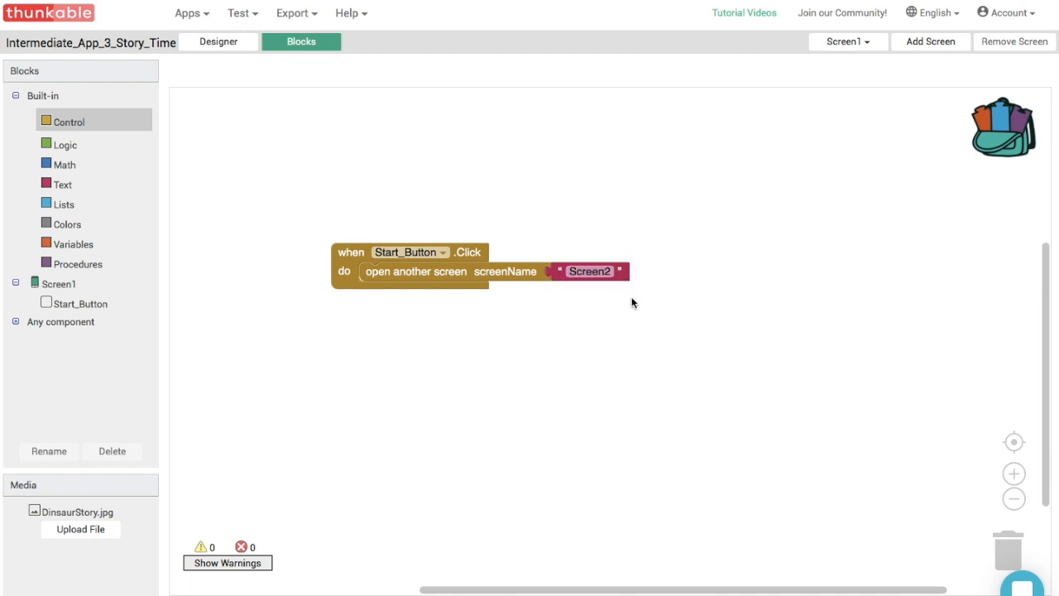
mouse_move(684, 248)
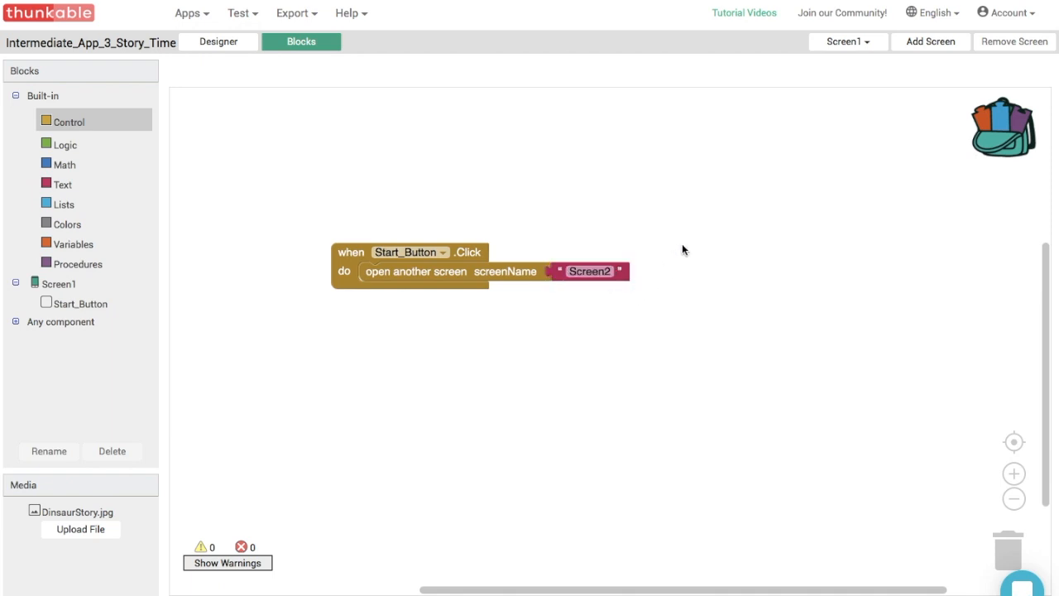
mouse_move(846, 74)
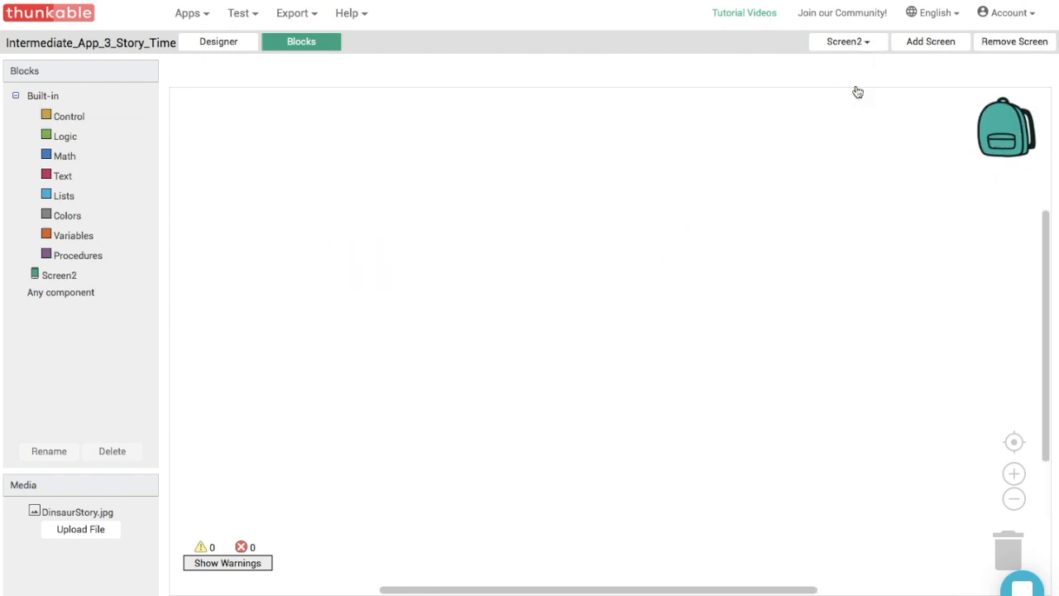
In Screen2's designer, add a Horizontal Arrangement with Width set to Fill parent.
left_click(218, 42)
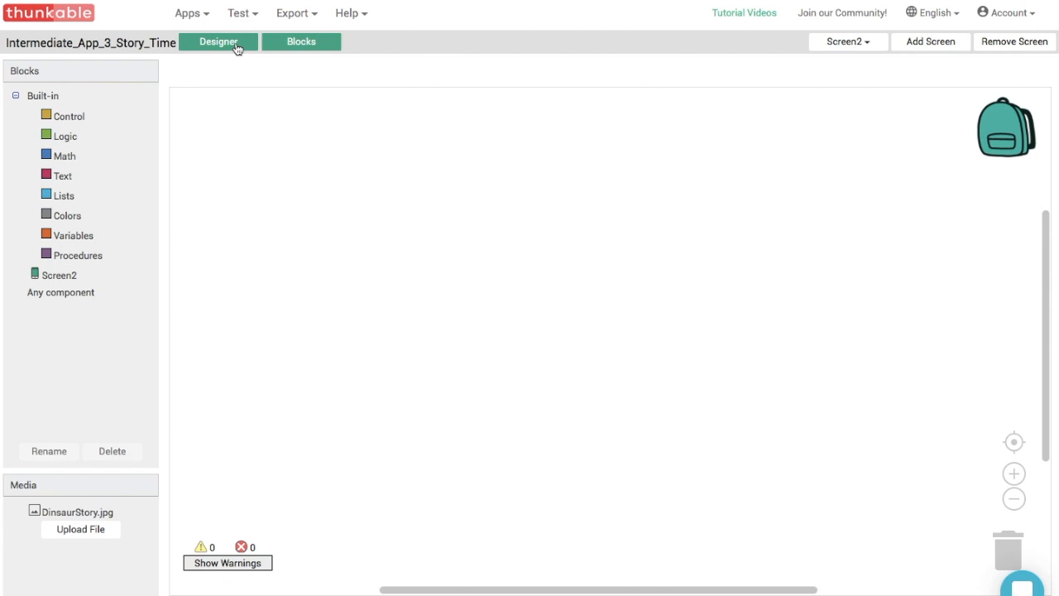
left_click(218, 41)
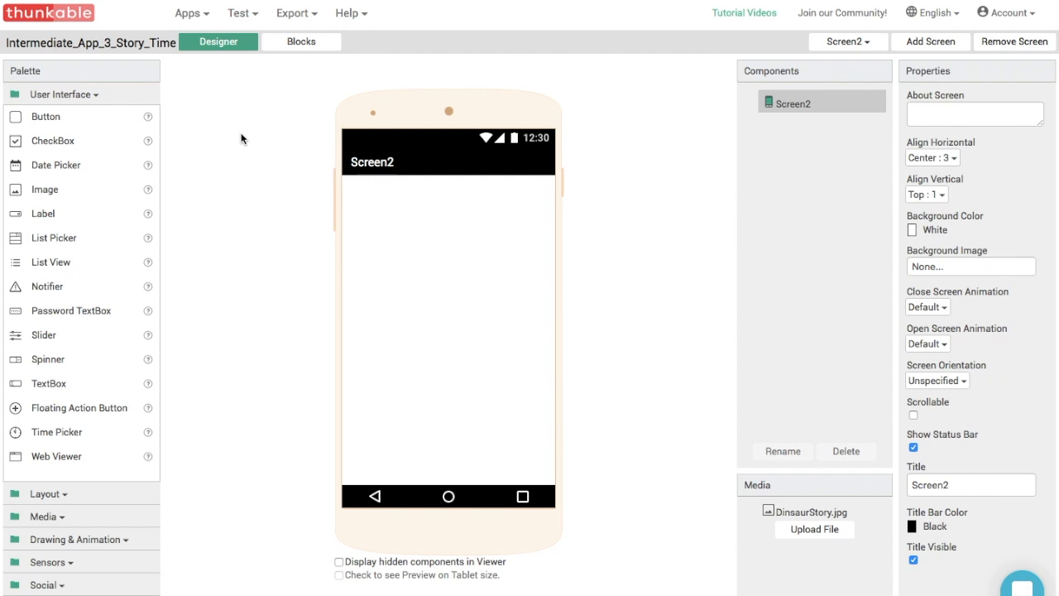
mouse_move(87, 97)
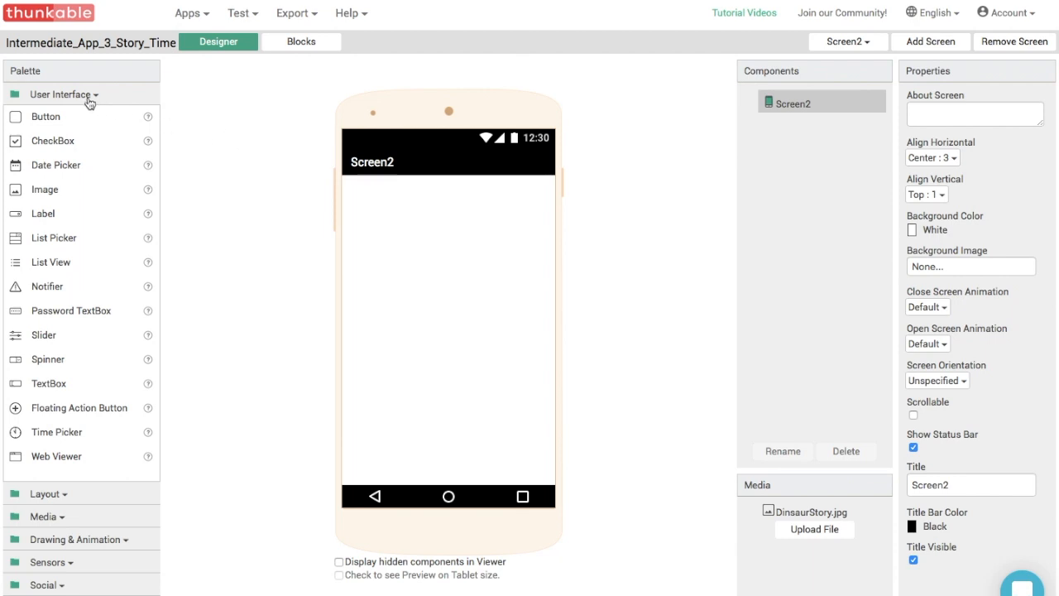
left_click(60, 92)
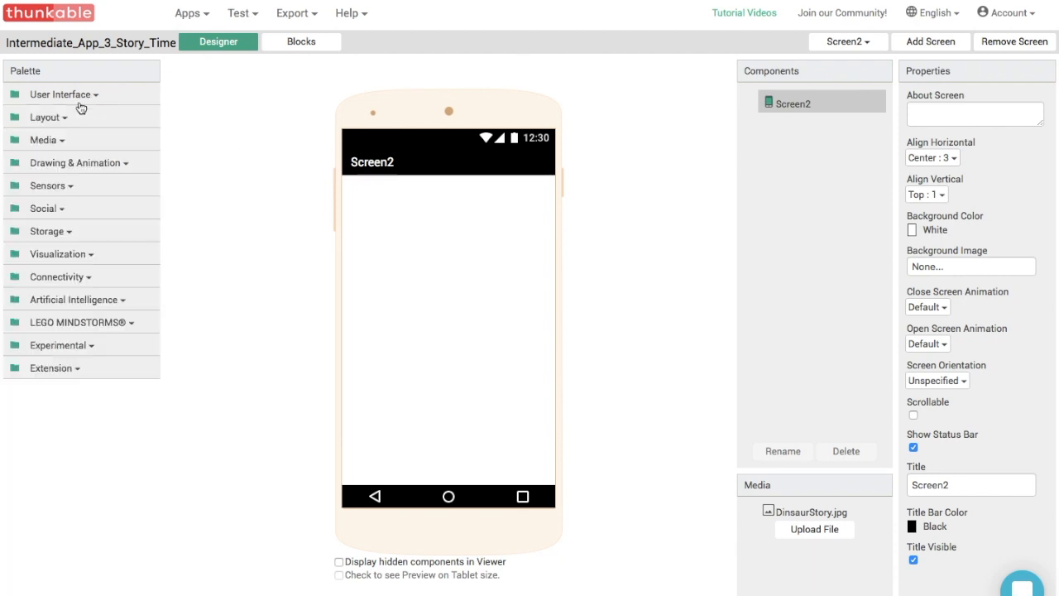
left_click(46, 117)
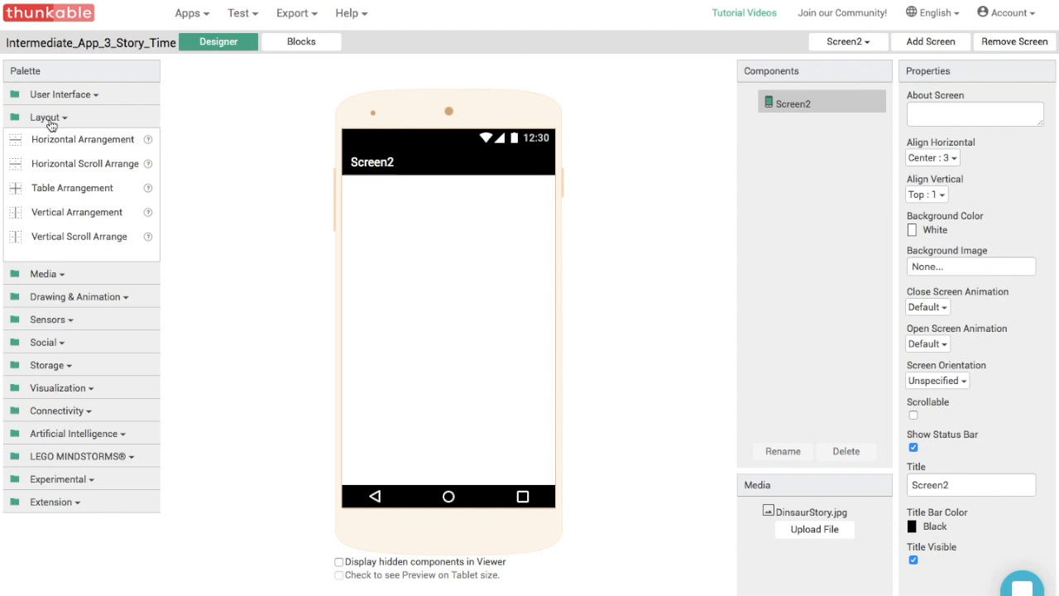
mouse_move(87, 155)
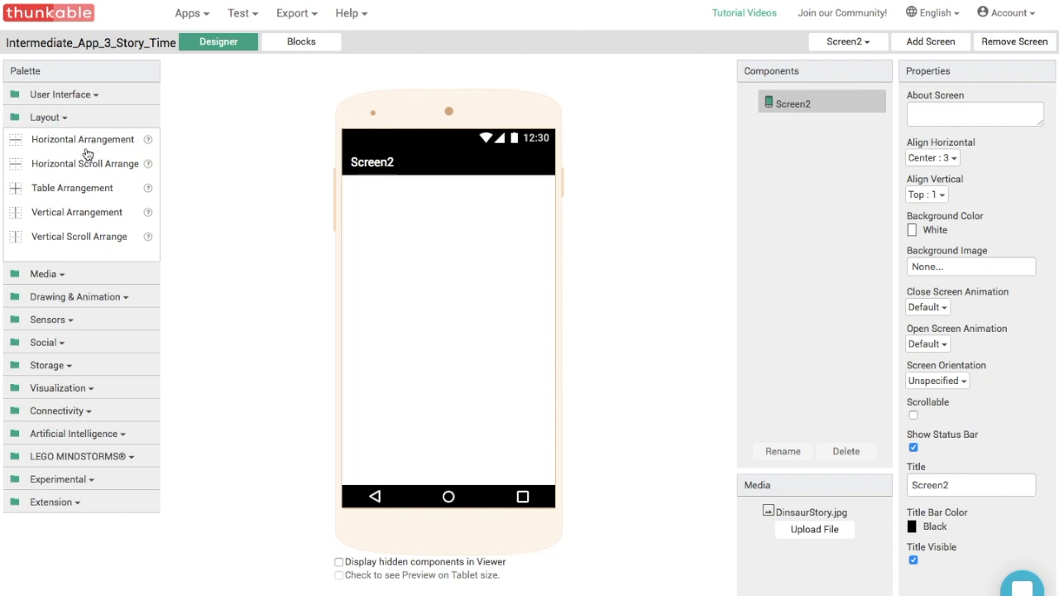
mouse_move(79, 141)
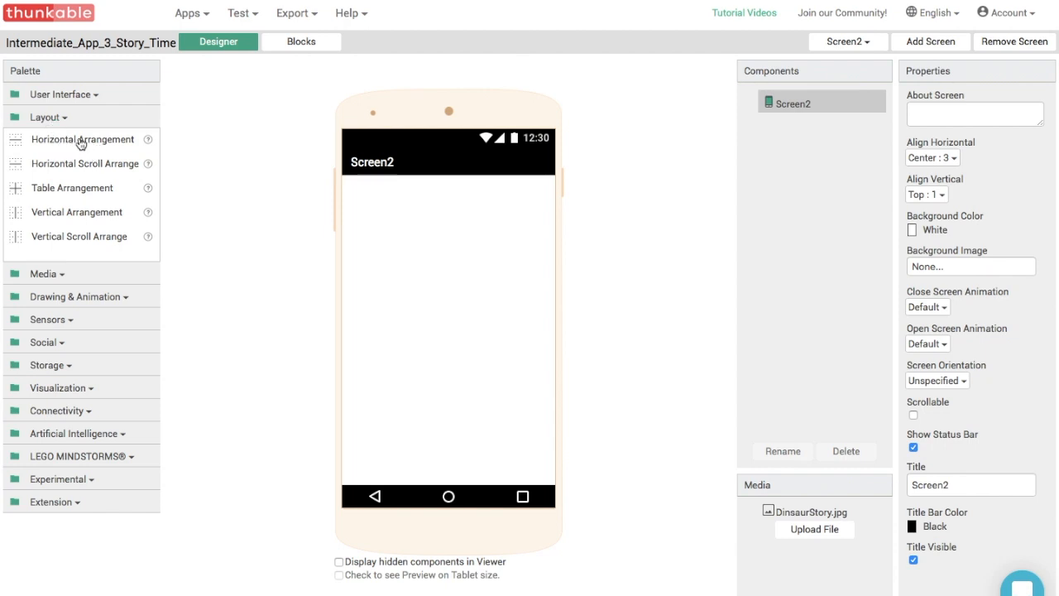
left_click_drag(83, 139, 446, 217)
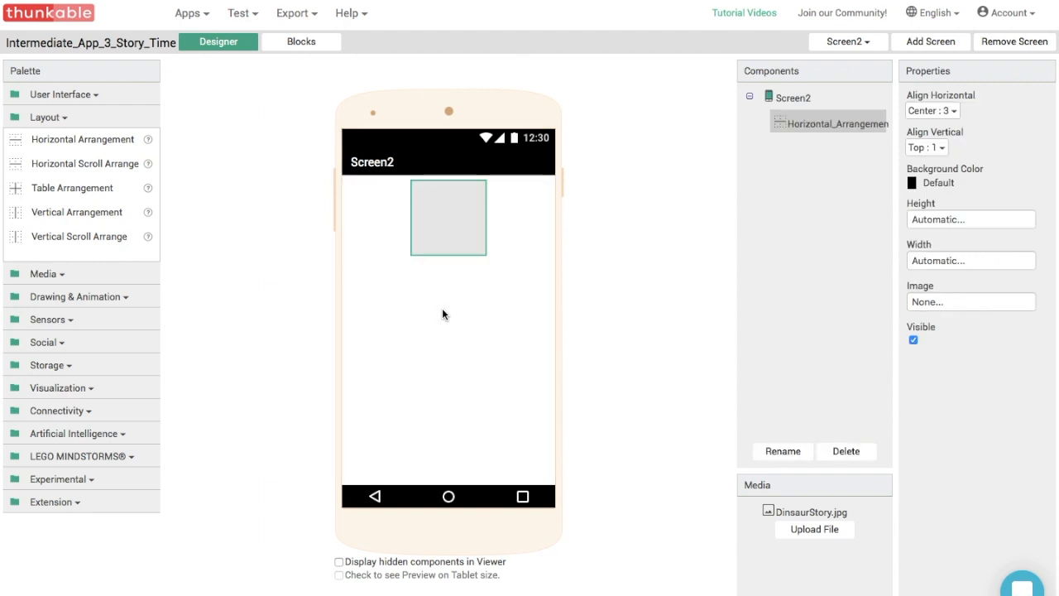
left_click(970, 260)
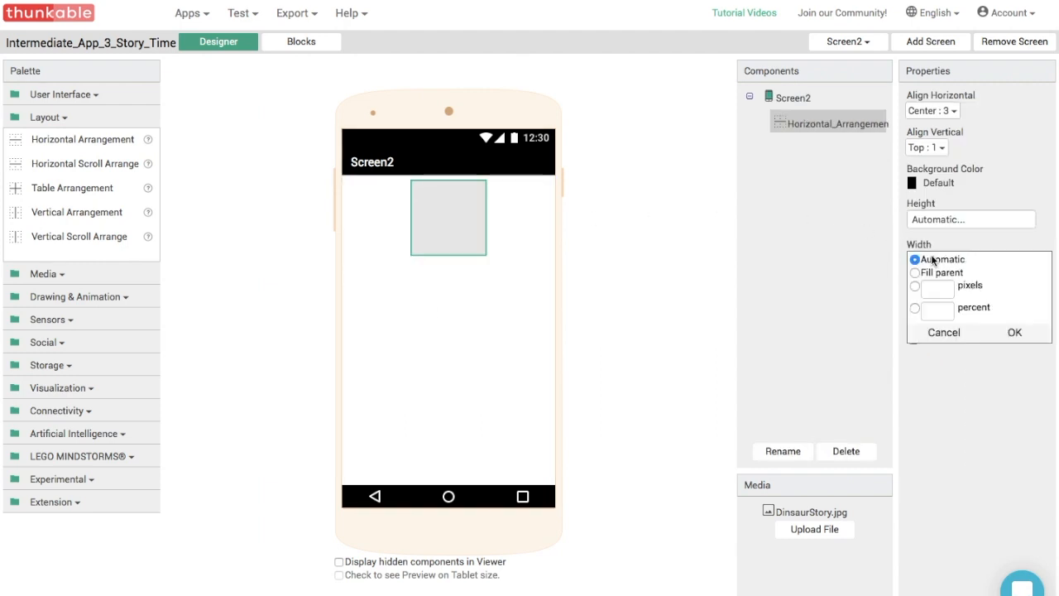
left_click(1014, 333)
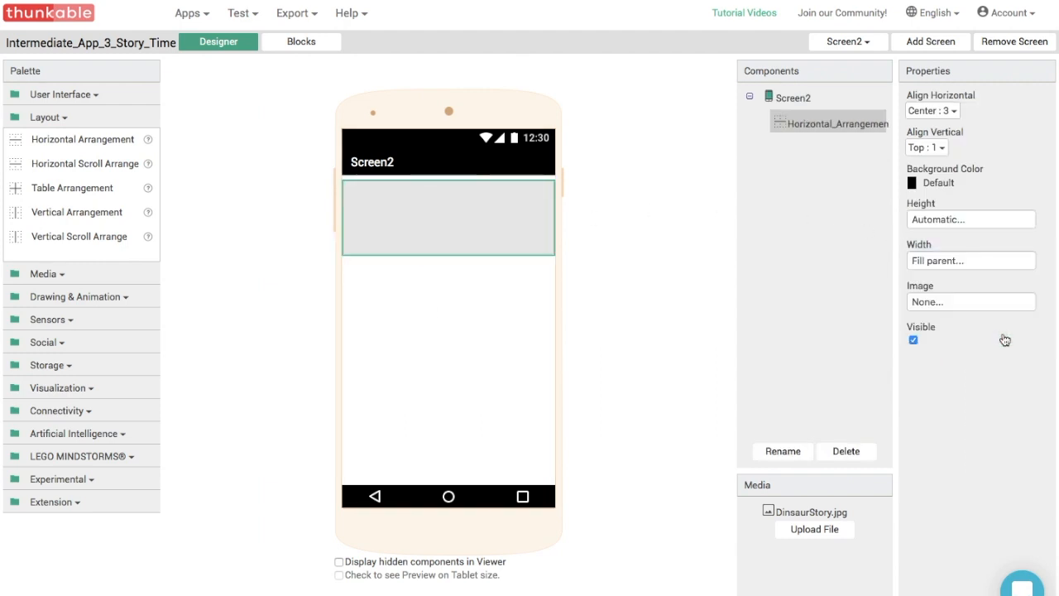
left_click(794, 97)
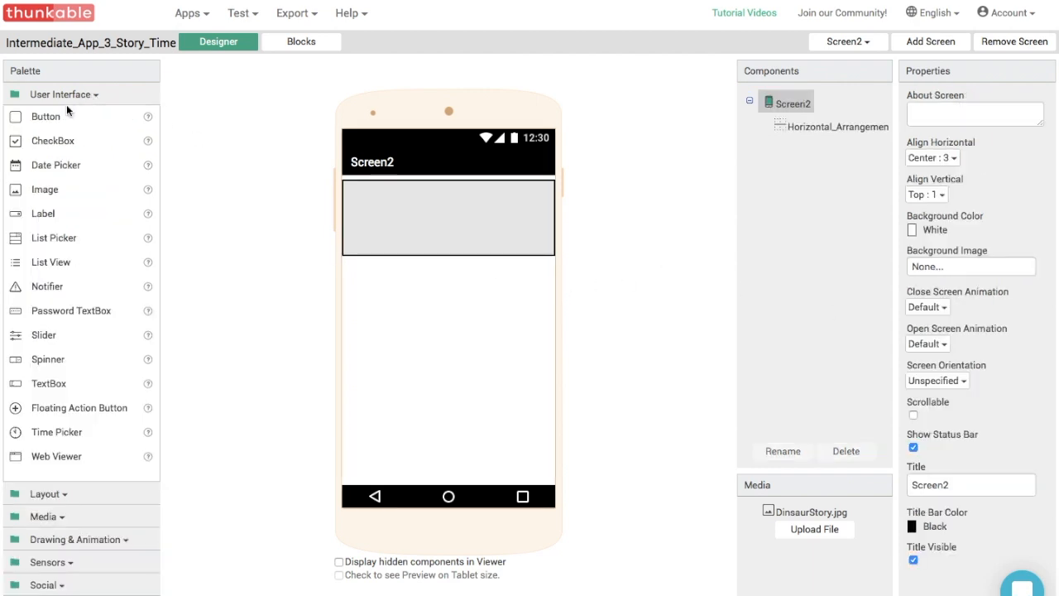
Drop buttons into the arrangement and set Screen2's Align Vertical to Bottom : 3.
left_click_drag(45, 116, 447, 193)
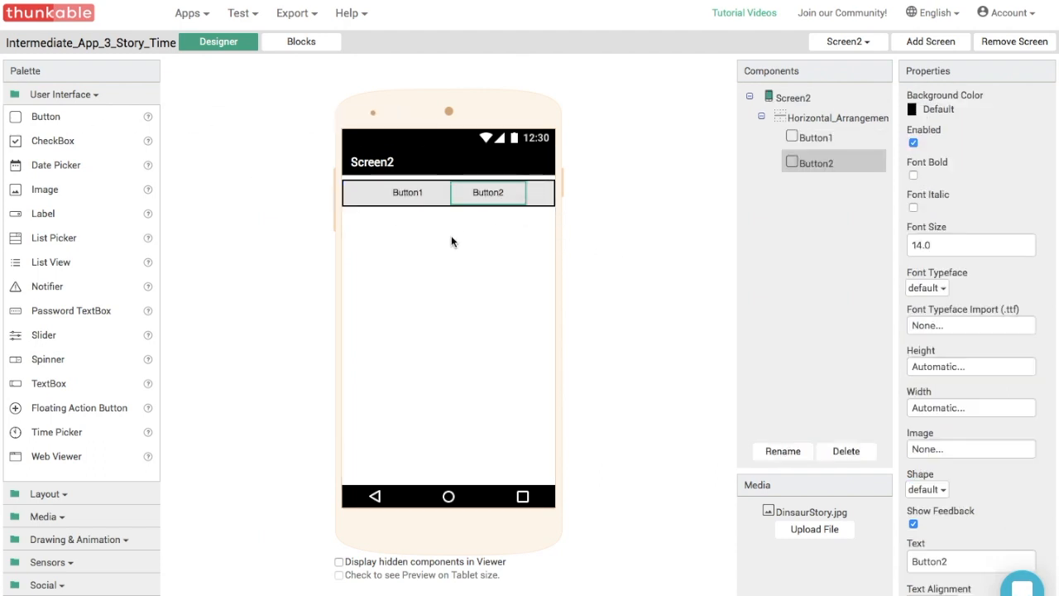
left_click(789, 102)
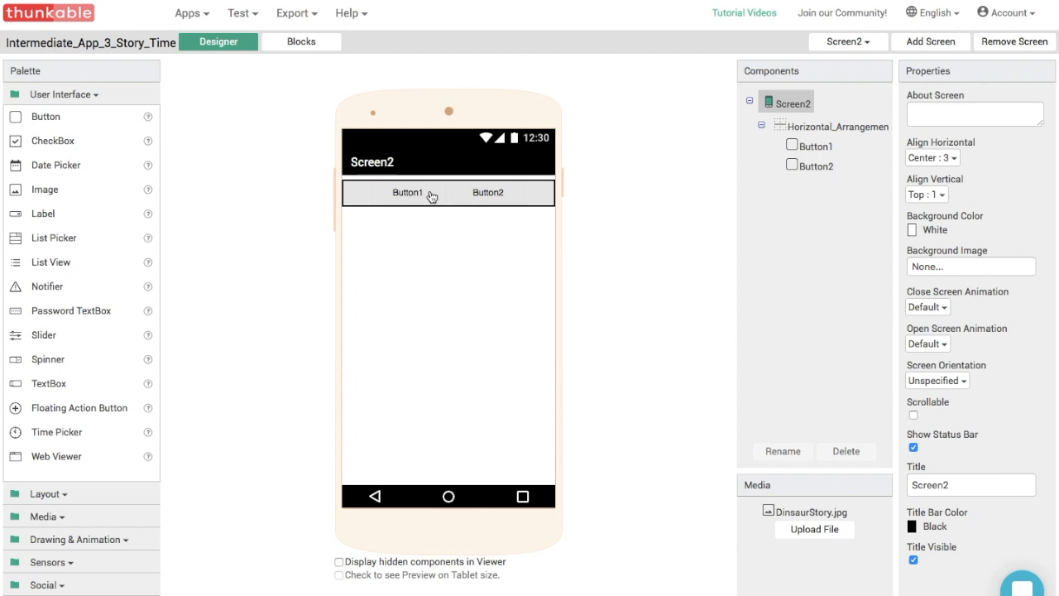
mouse_move(429, 204)
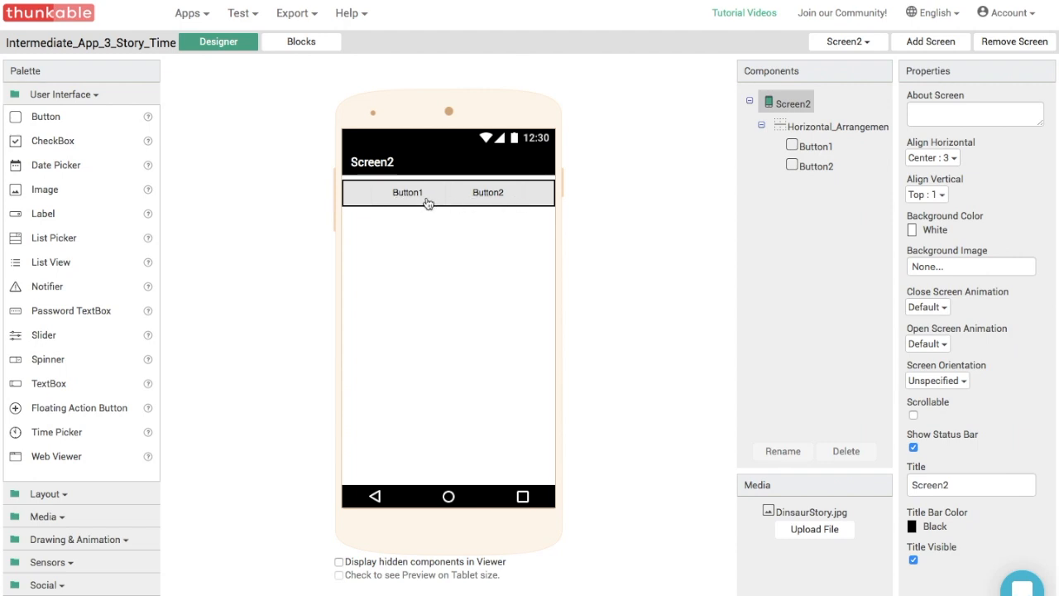
mouse_move(449, 240)
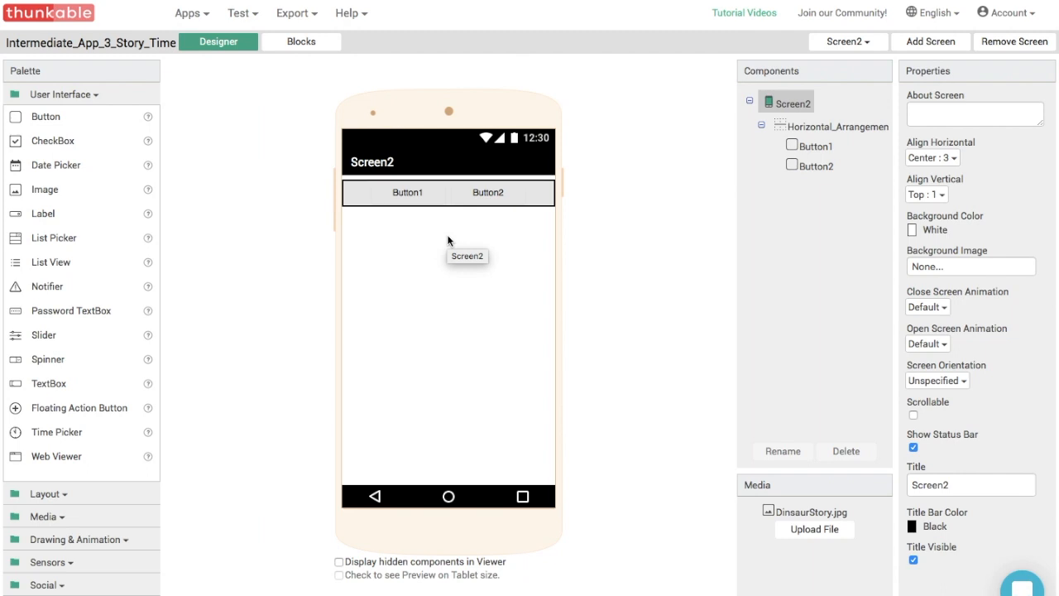
mouse_move(855, 200)
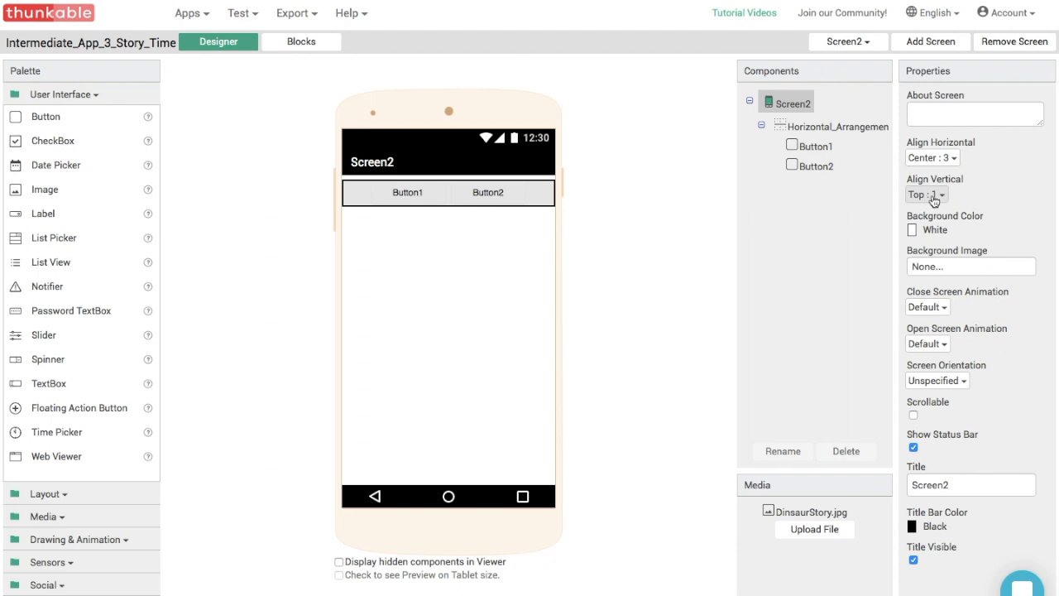
left_click(926, 194)
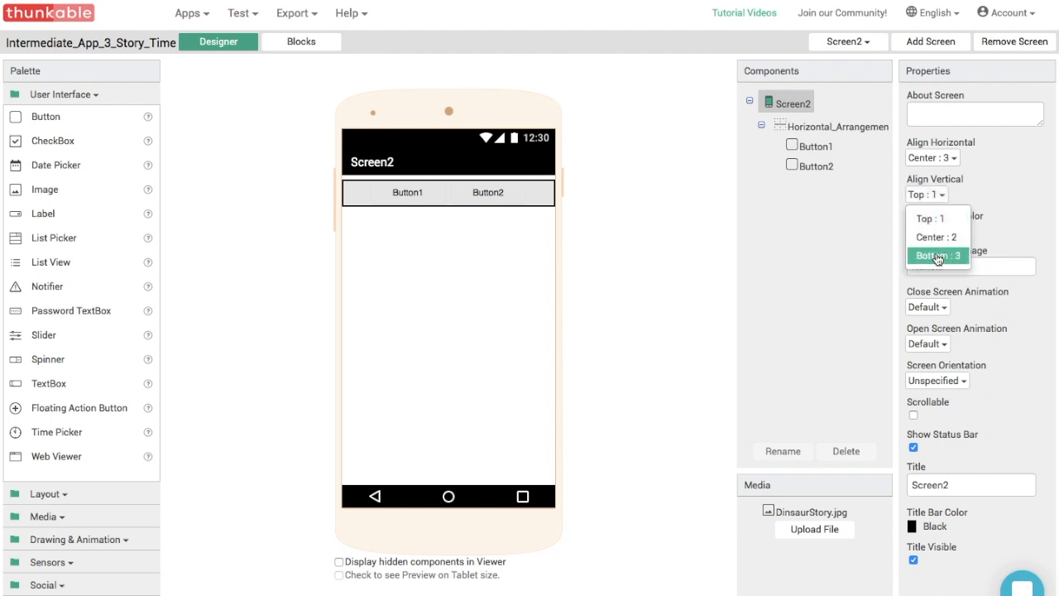
left_click(938, 254)
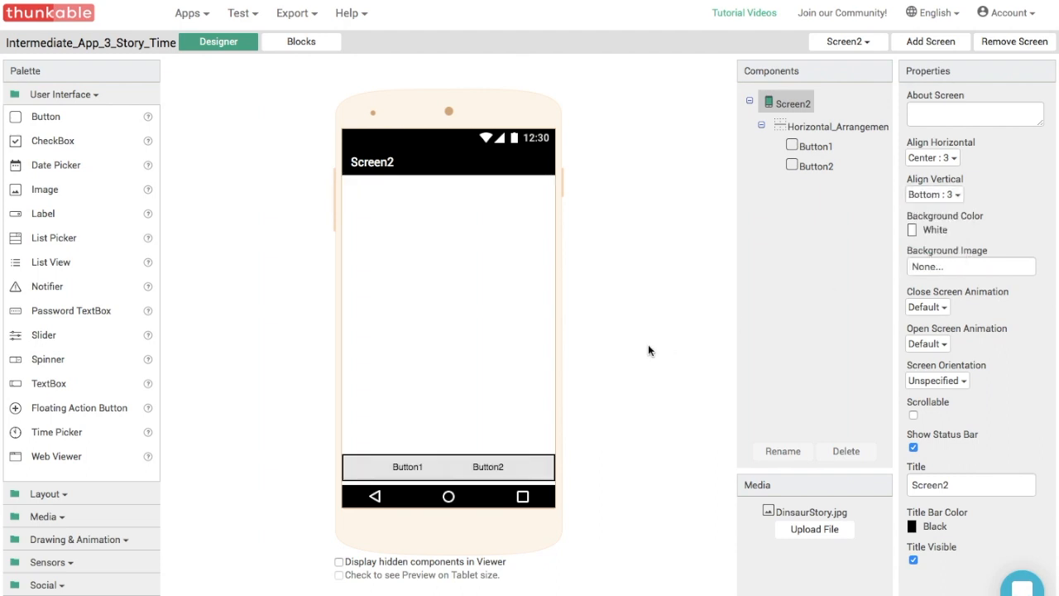
mouse_move(465, 424)
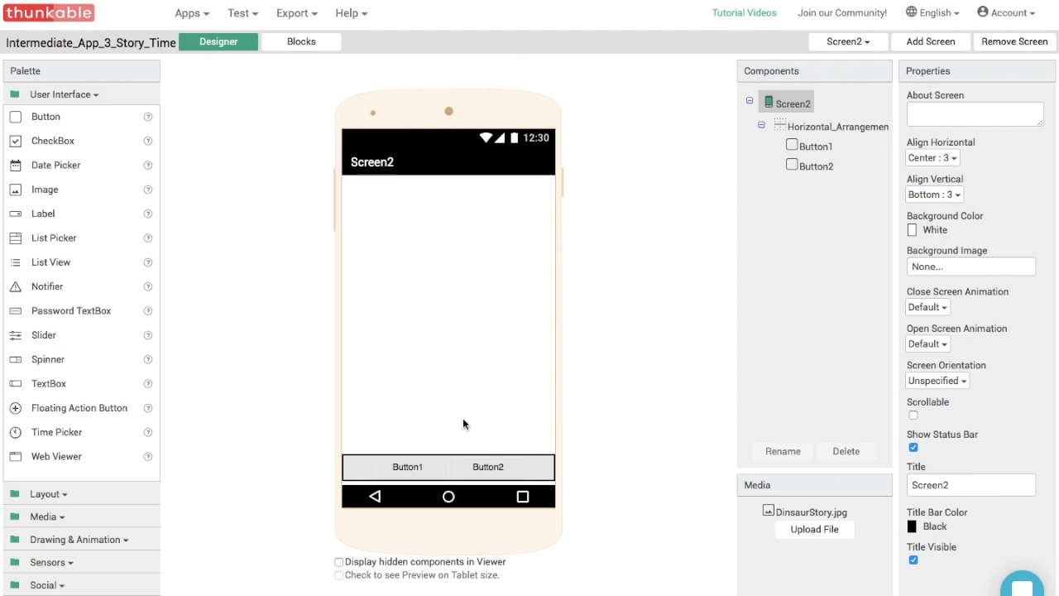
Label Button1 Yes and rename it Yes_Button.
left_click(408, 467)
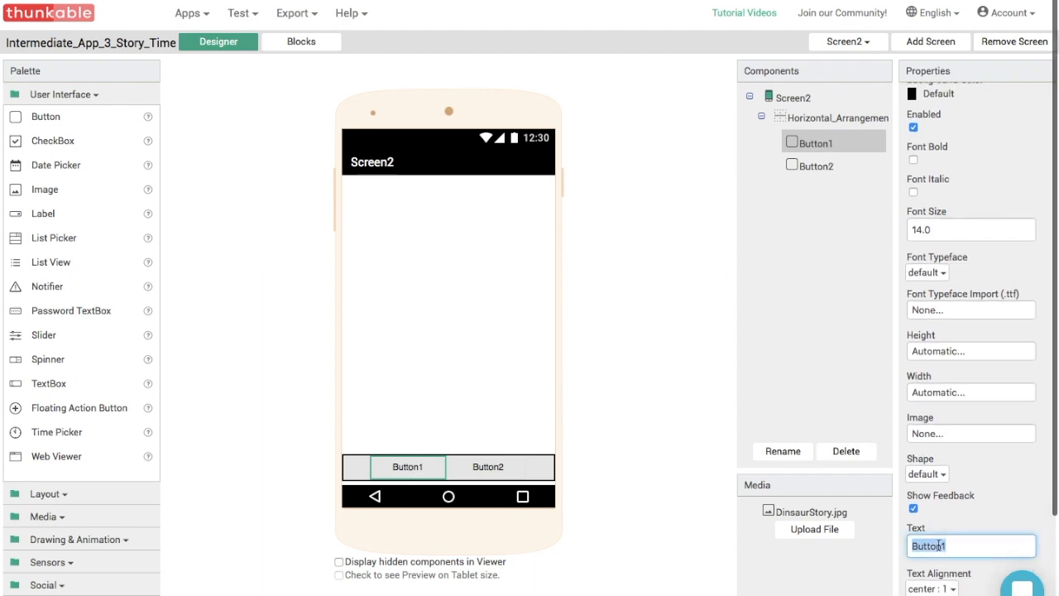
type("Yes")
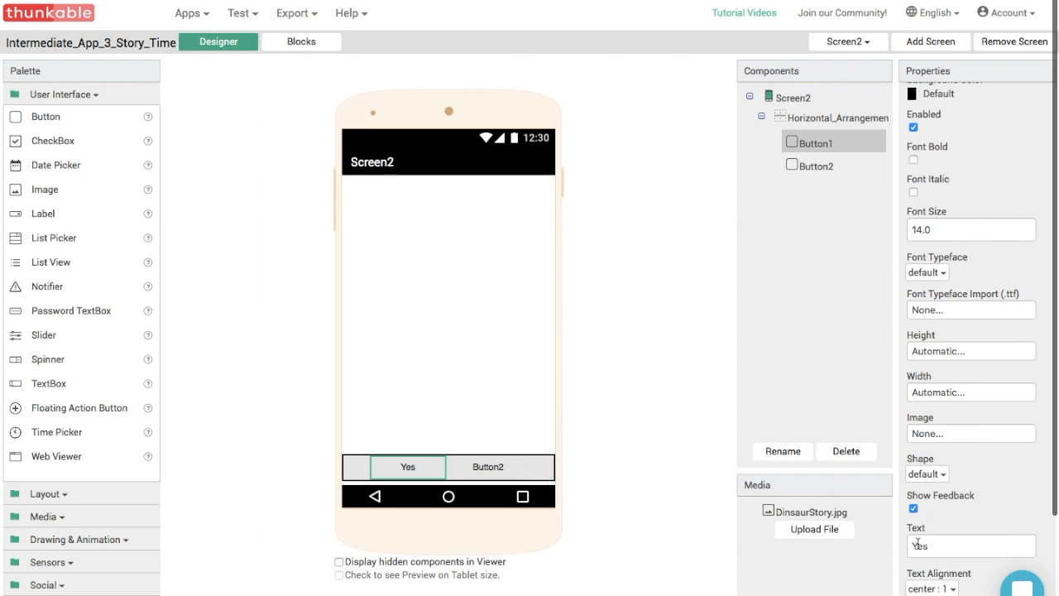
mouse_move(782, 451)
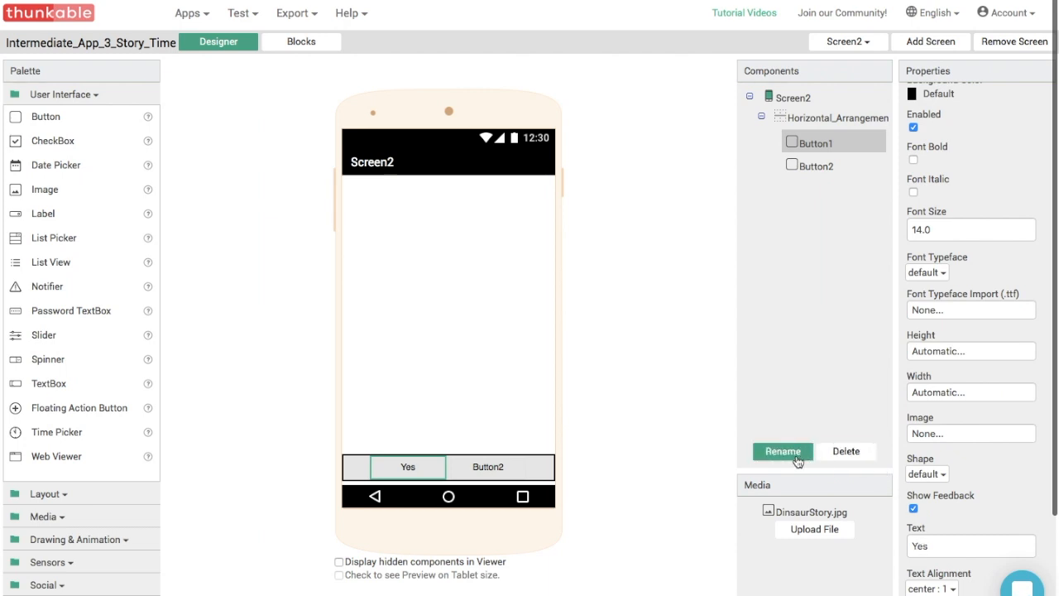
type("Yes Button")
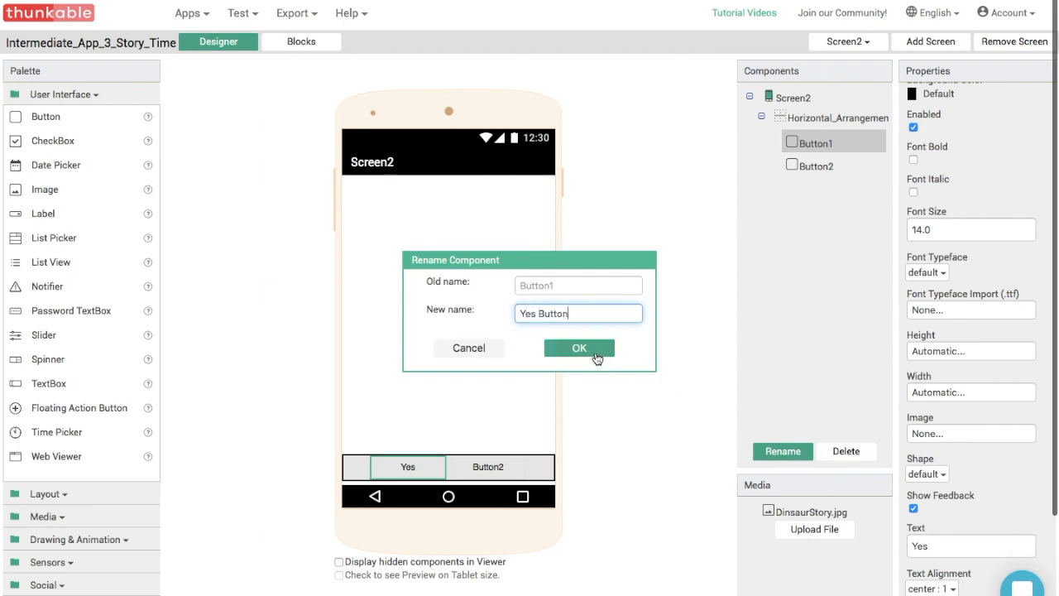
left_click(579, 348)
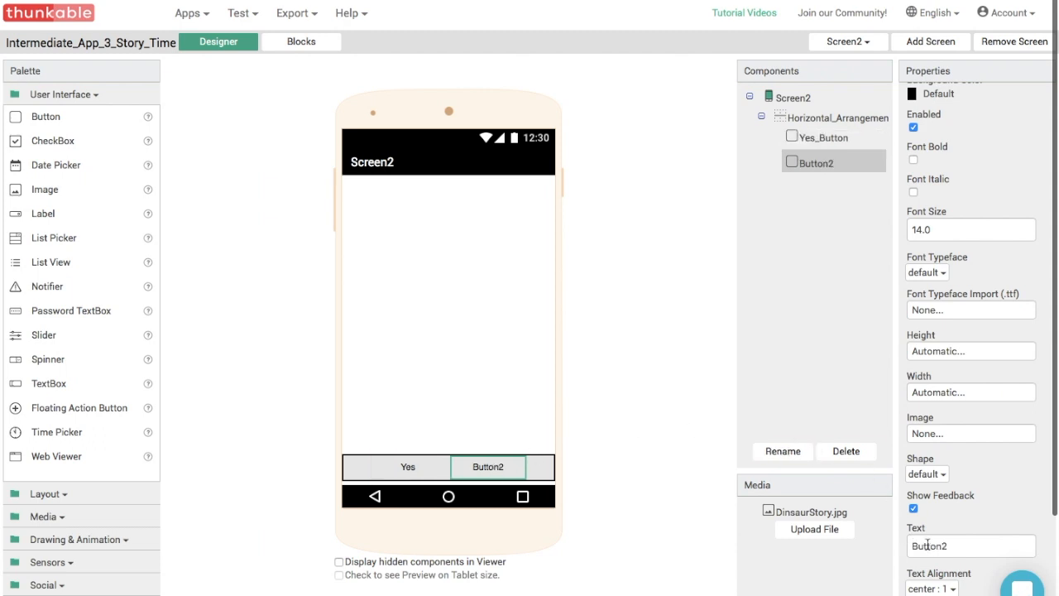
Label Button2 No and rename it No_Button.
type("No")
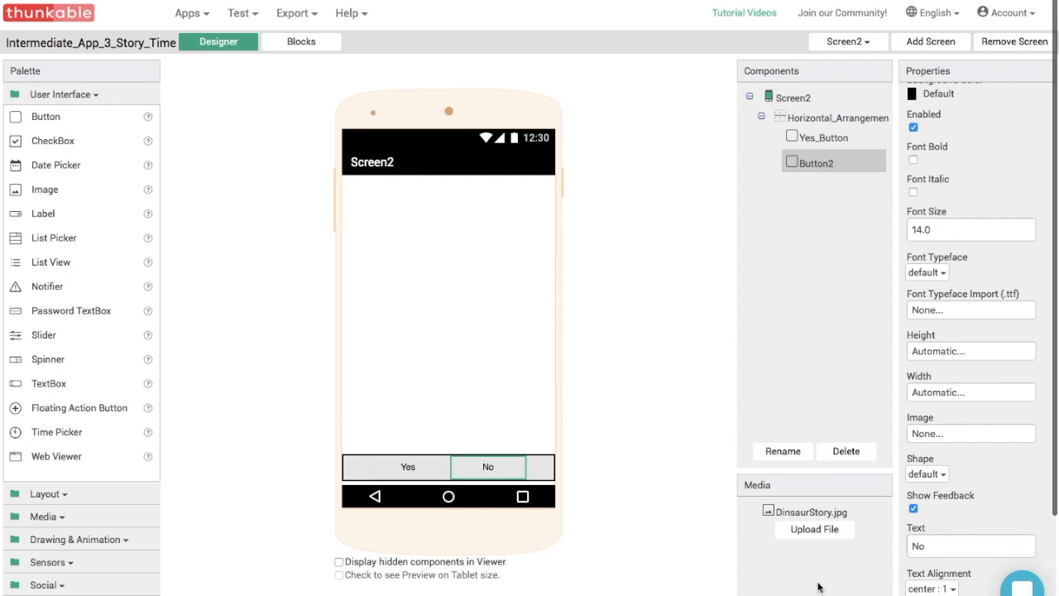
left_click(782, 451)
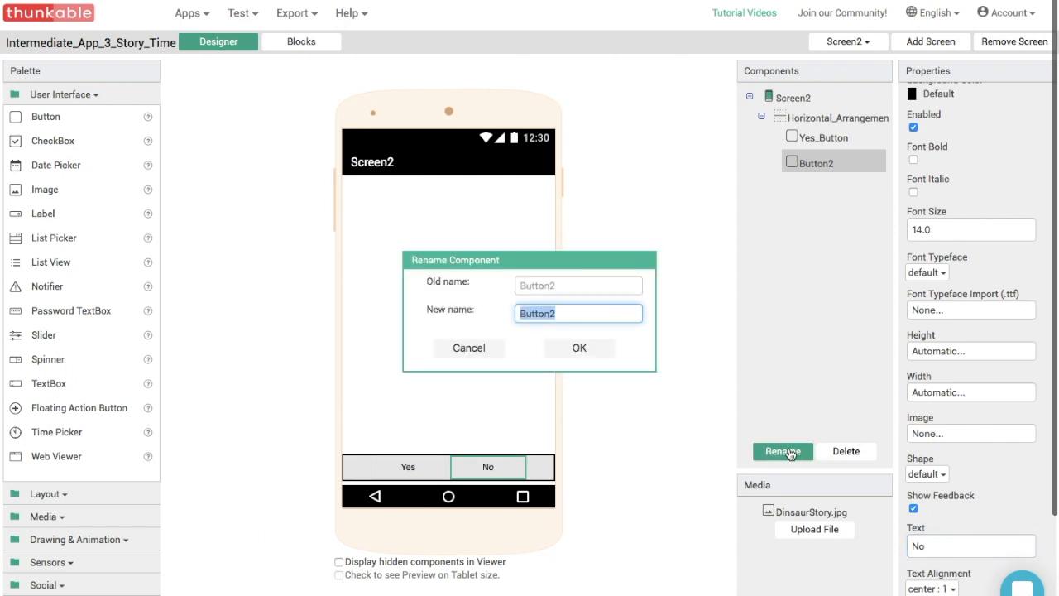
type("N")
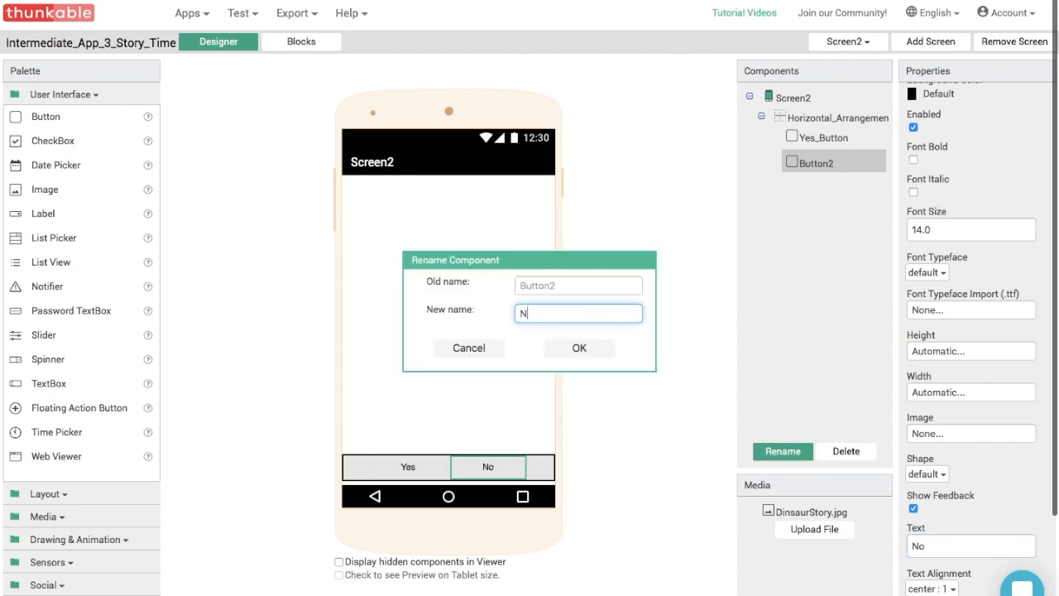
type("o Button")
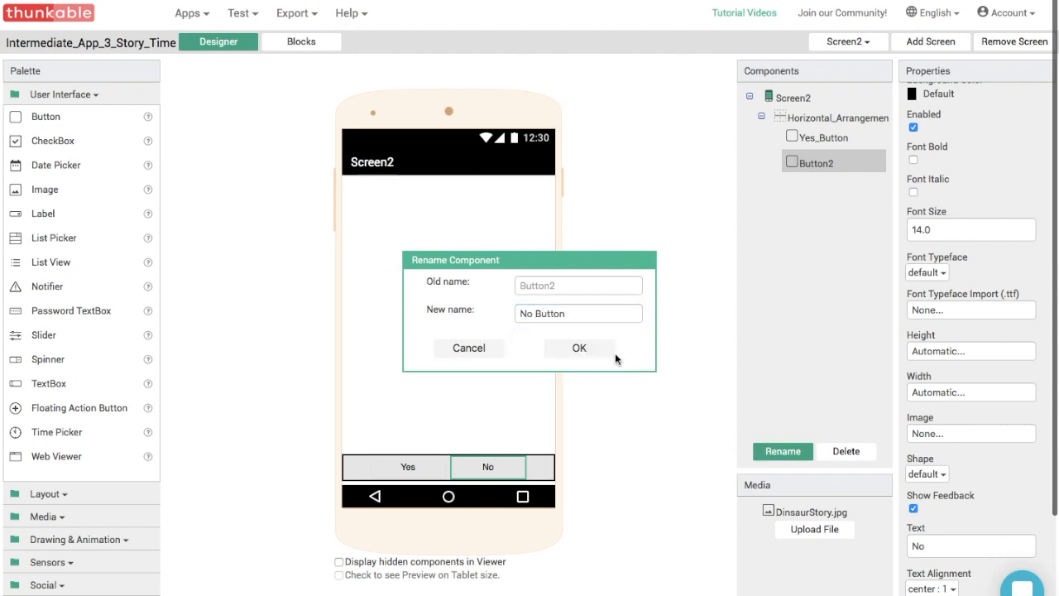
left_click(579, 348)
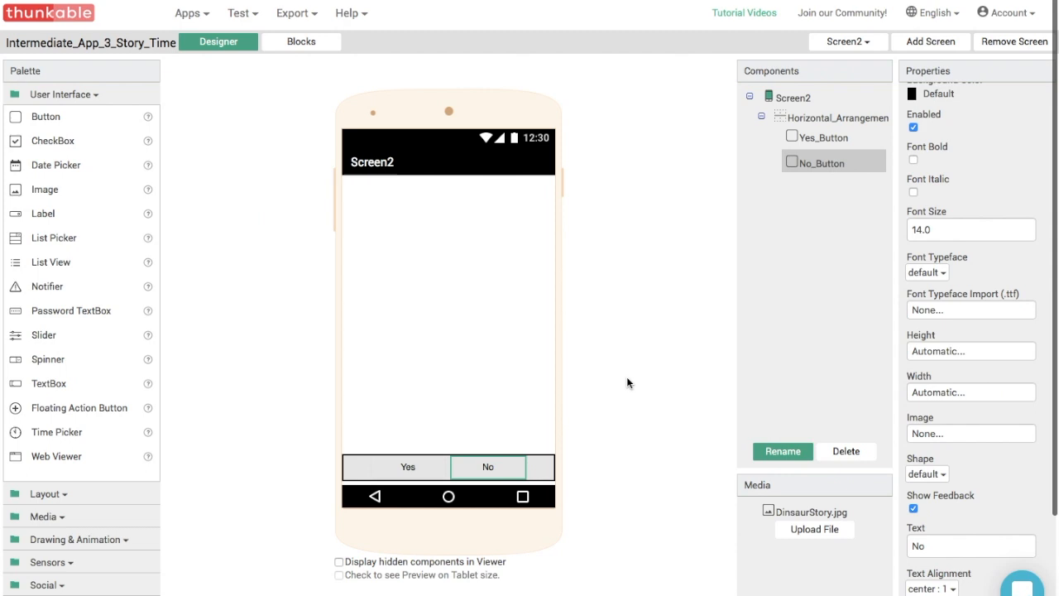
left_click(791, 97)
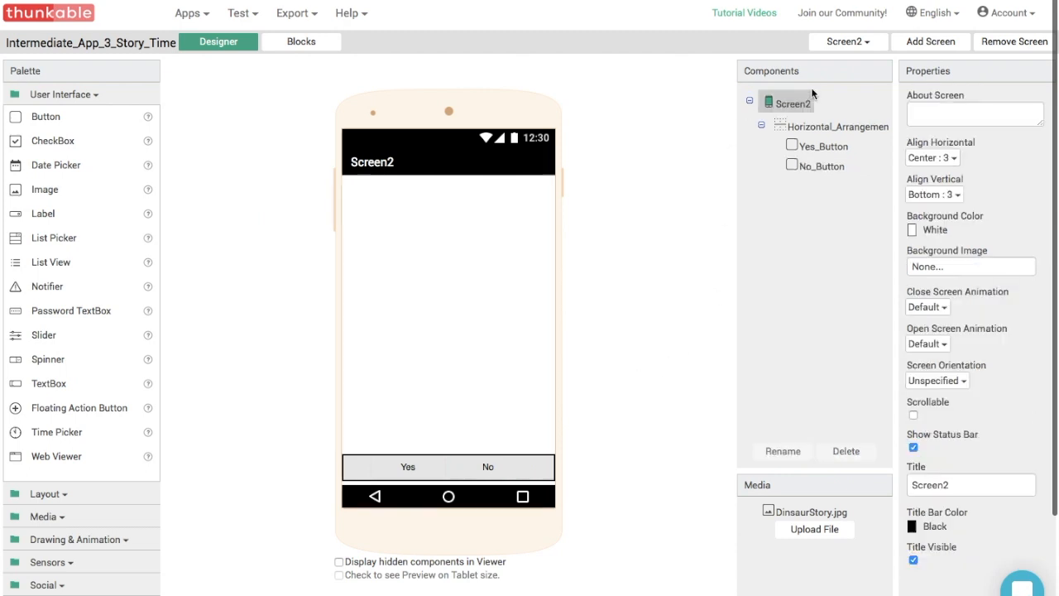
mouse_move(946, 230)
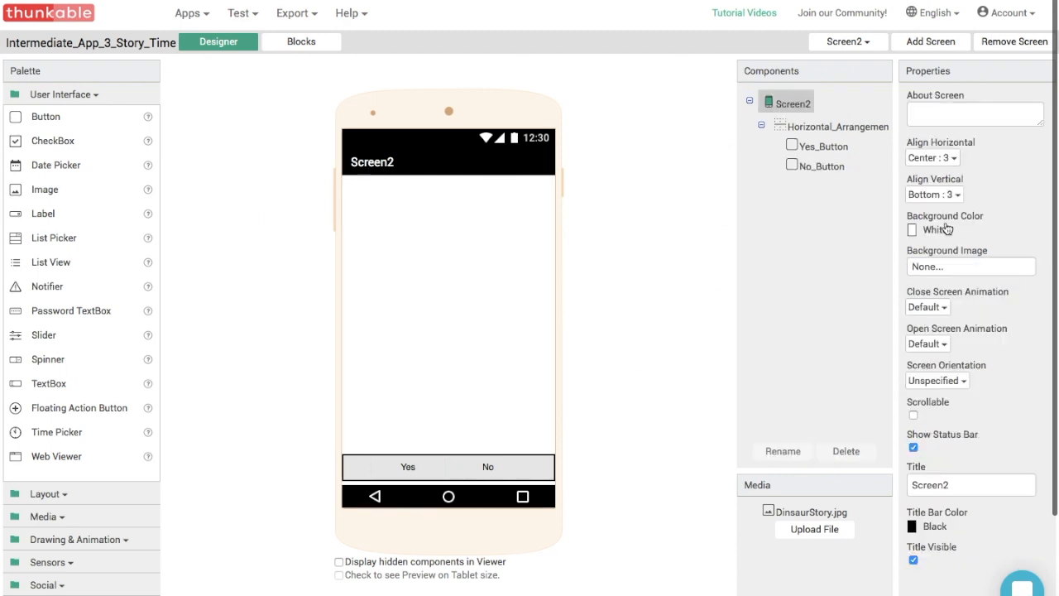
Upload ThrowMilkshake.jpg and set it as Screen2's background image.
left_click(969, 266)
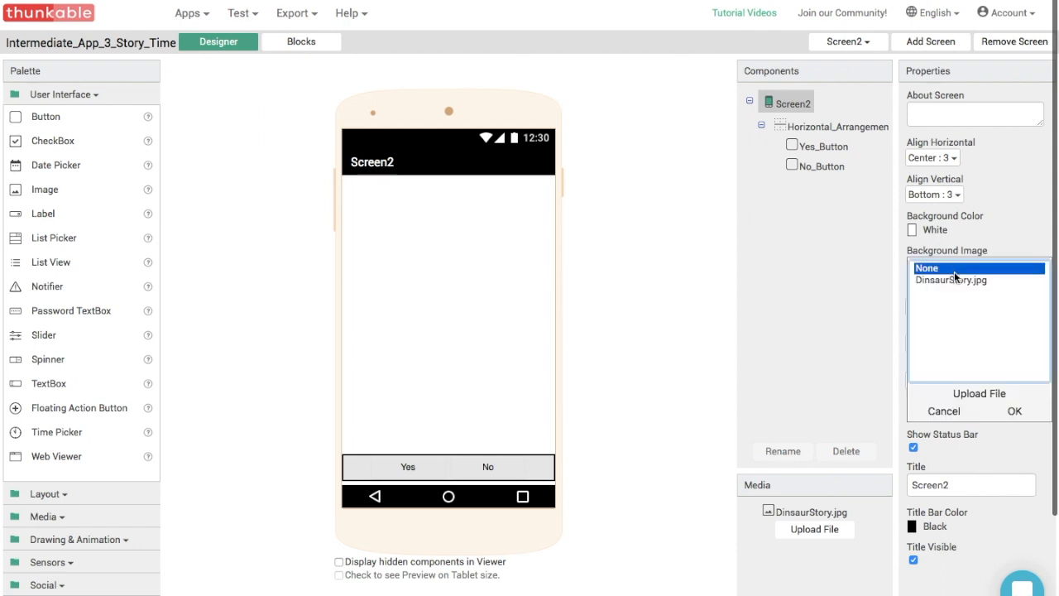
left_click(979, 393)
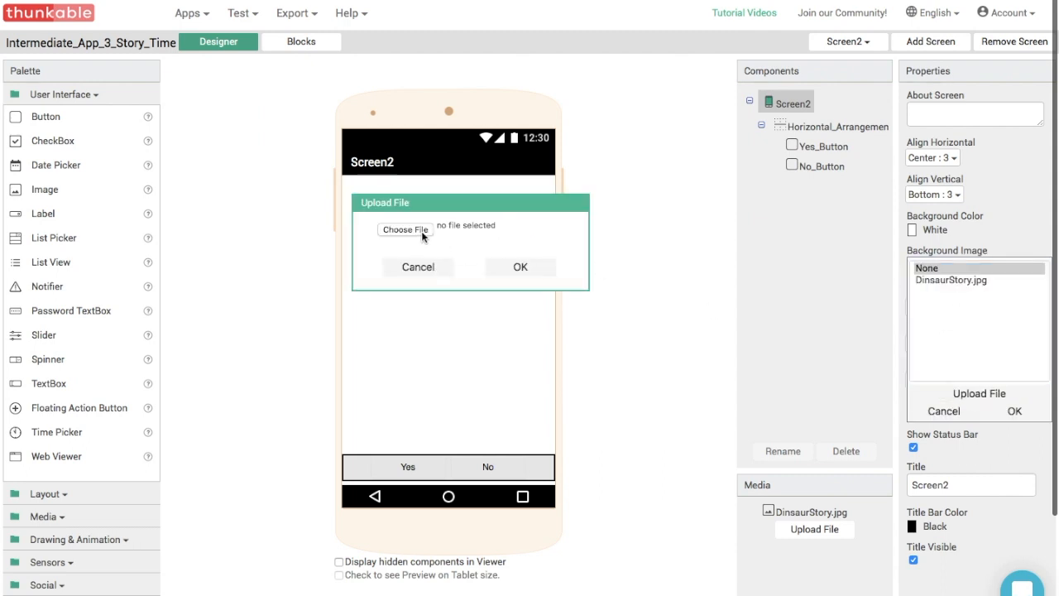
left_click(405, 230)
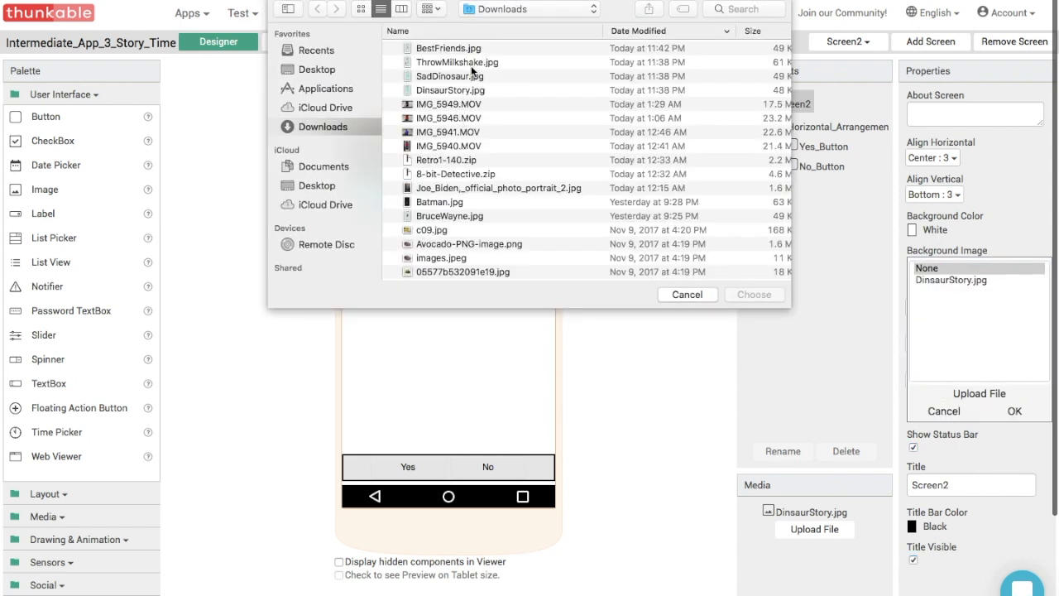
mouse_move(479, 64)
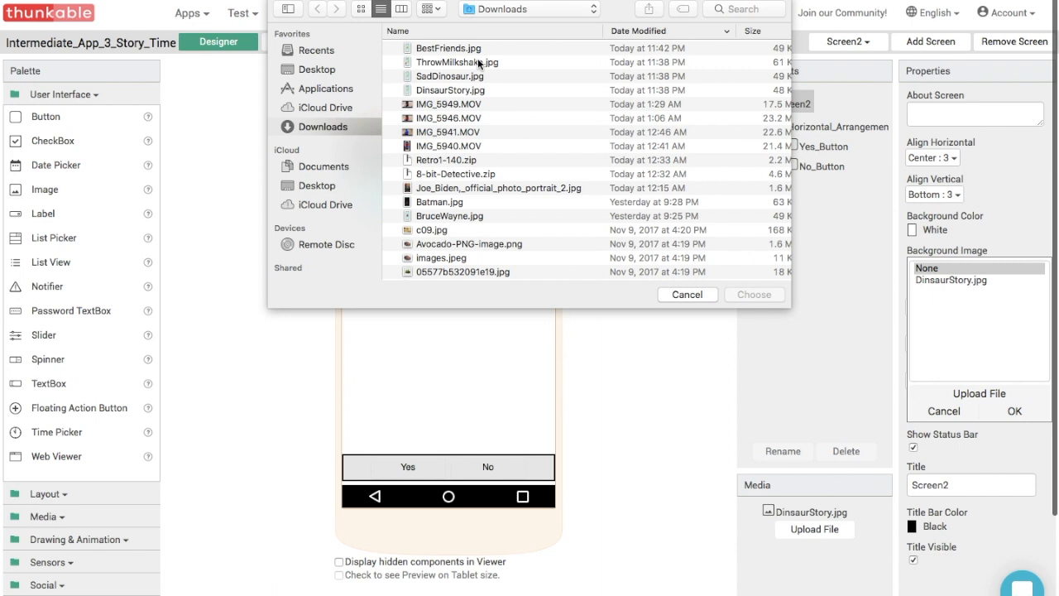
left_click(459, 62)
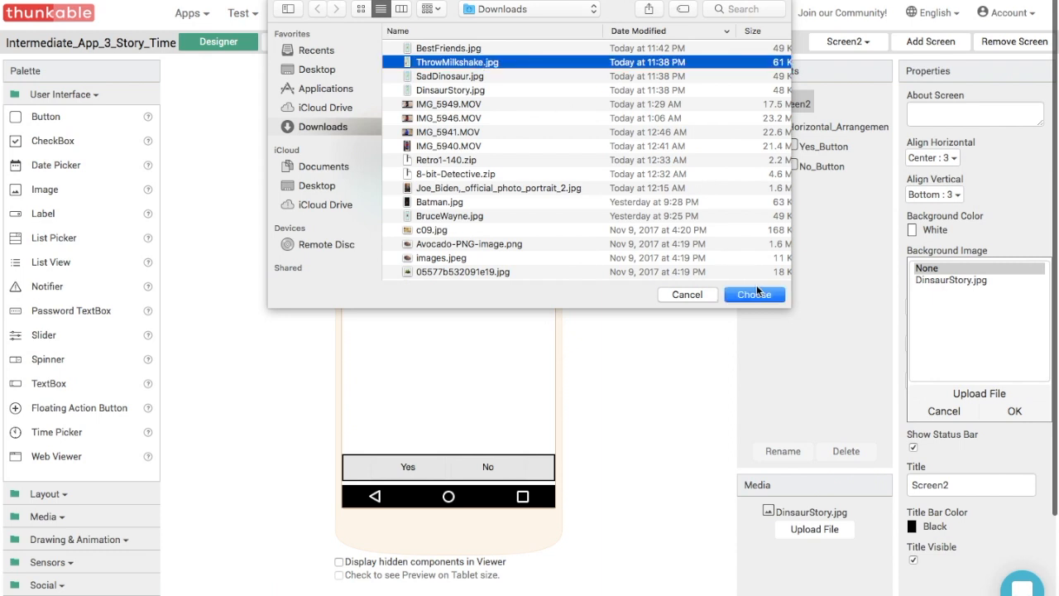
left_click(754, 293)
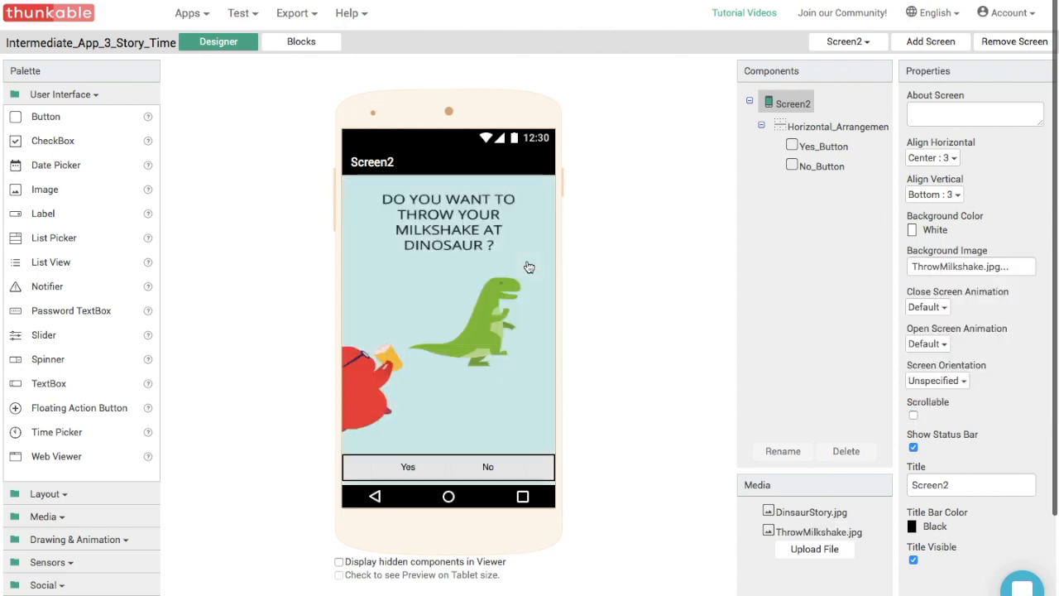
mouse_move(622, 272)
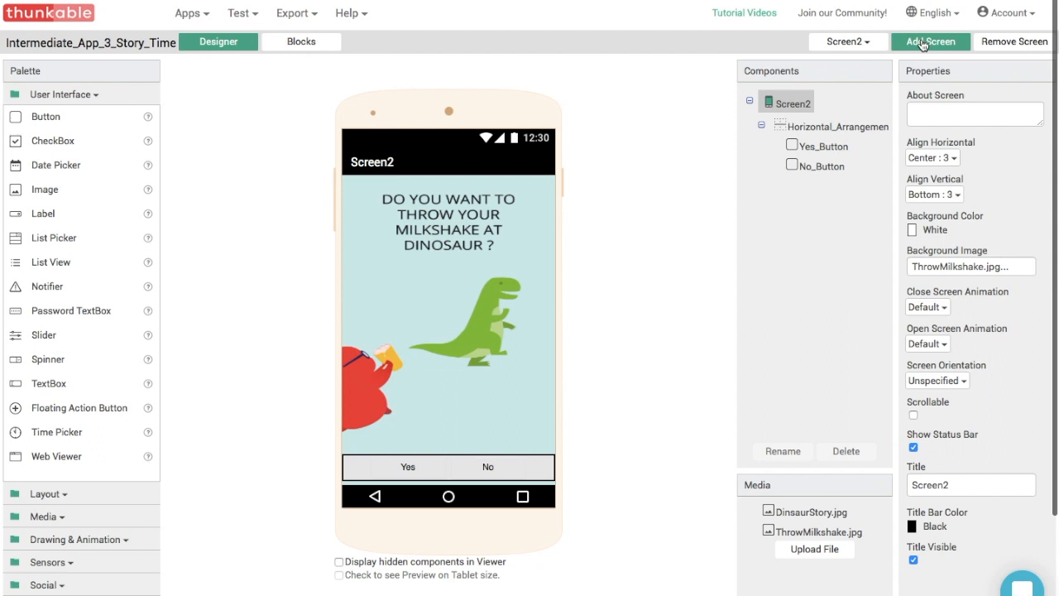
Create screens named YesScreen and NoScreen, then switch back to Screen2.
left_click(930, 40)
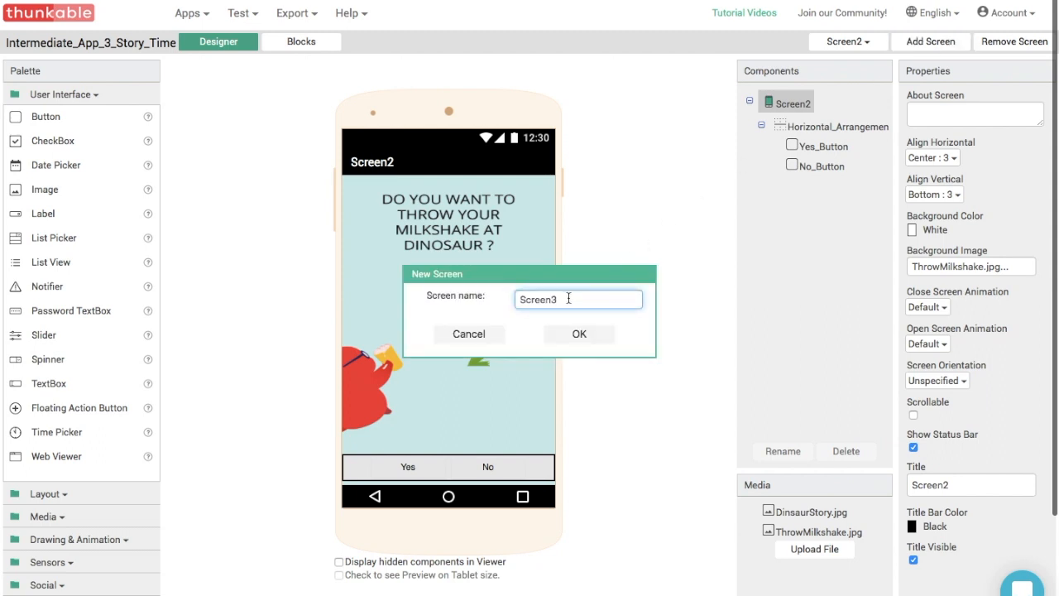
type("Ye")
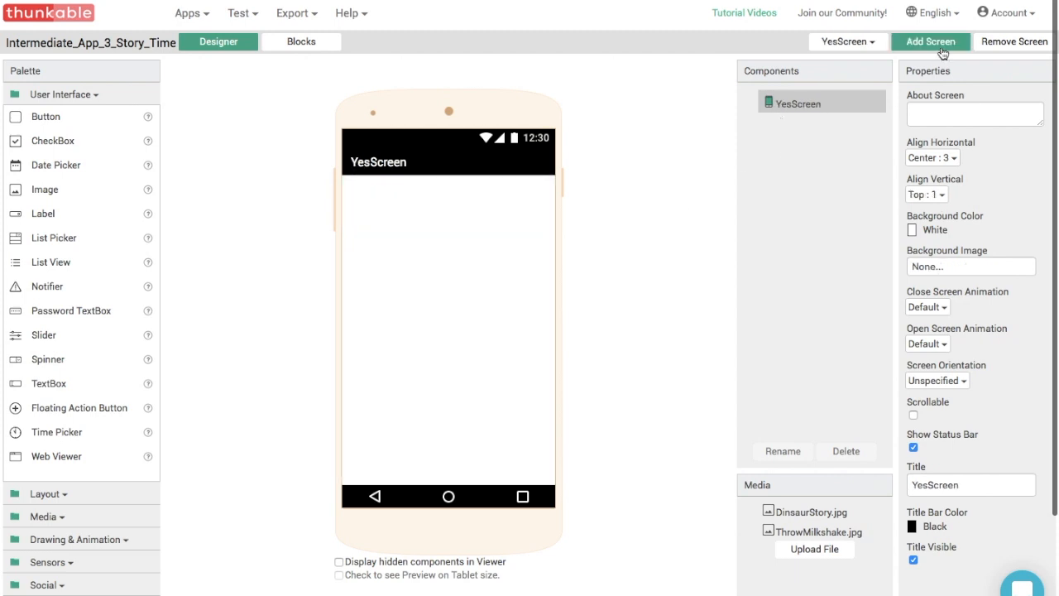
left_click(932, 41)
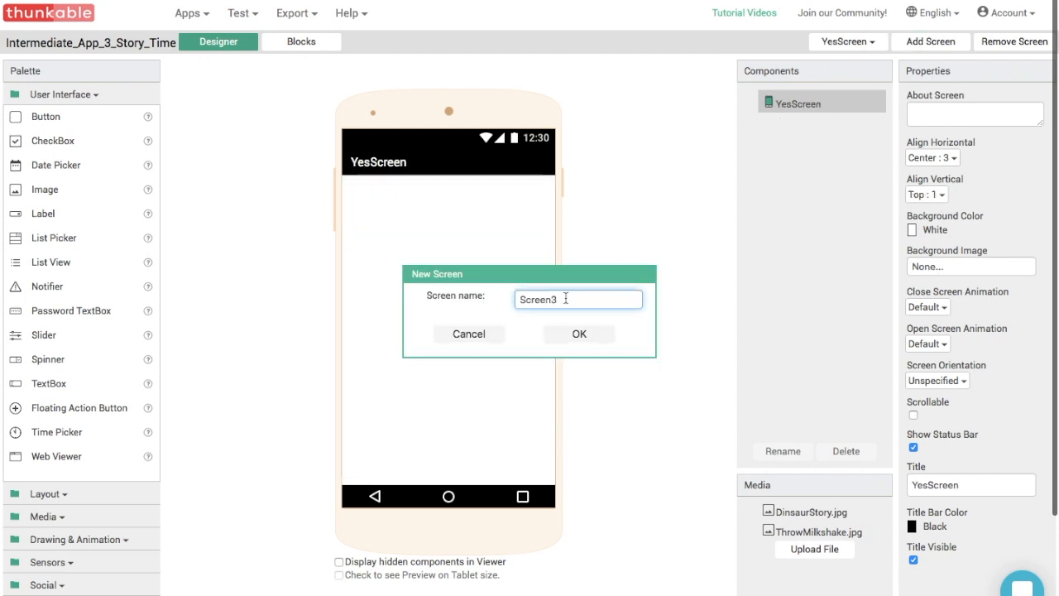
type("NoSc")
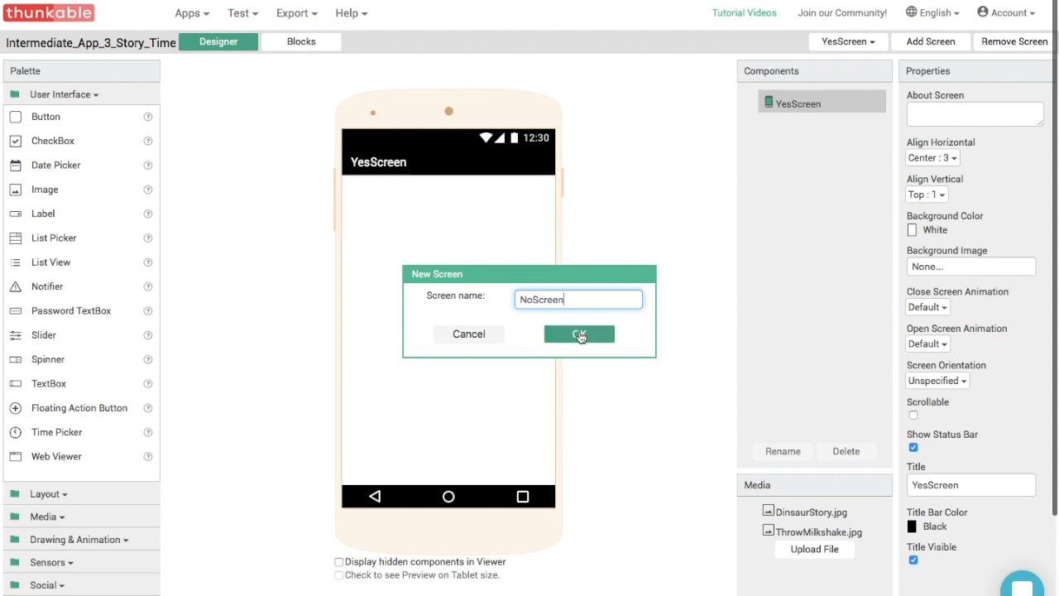
left_click(579, 334)
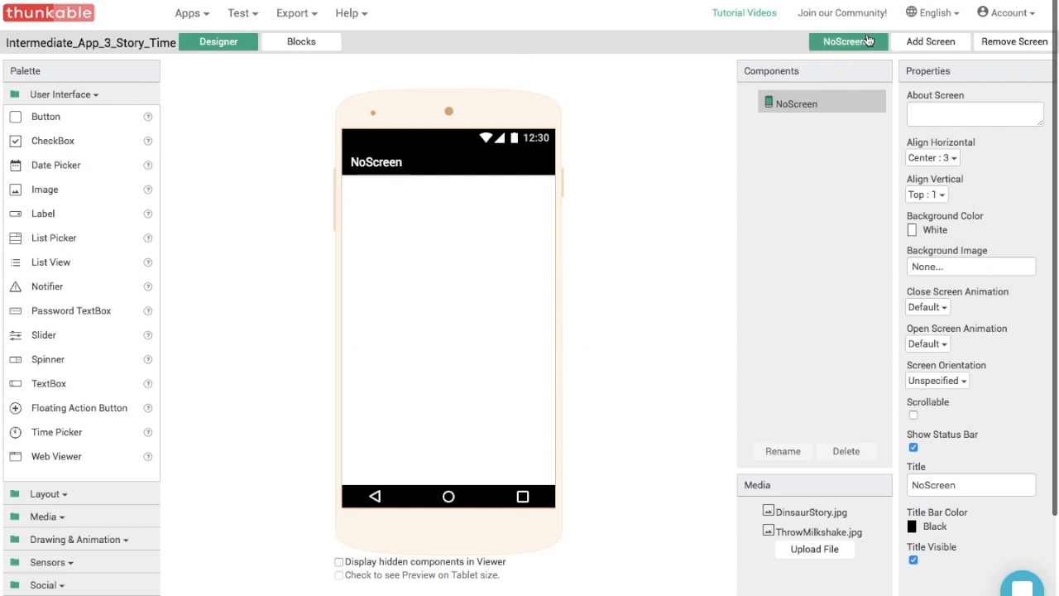
left_click(852, 42)
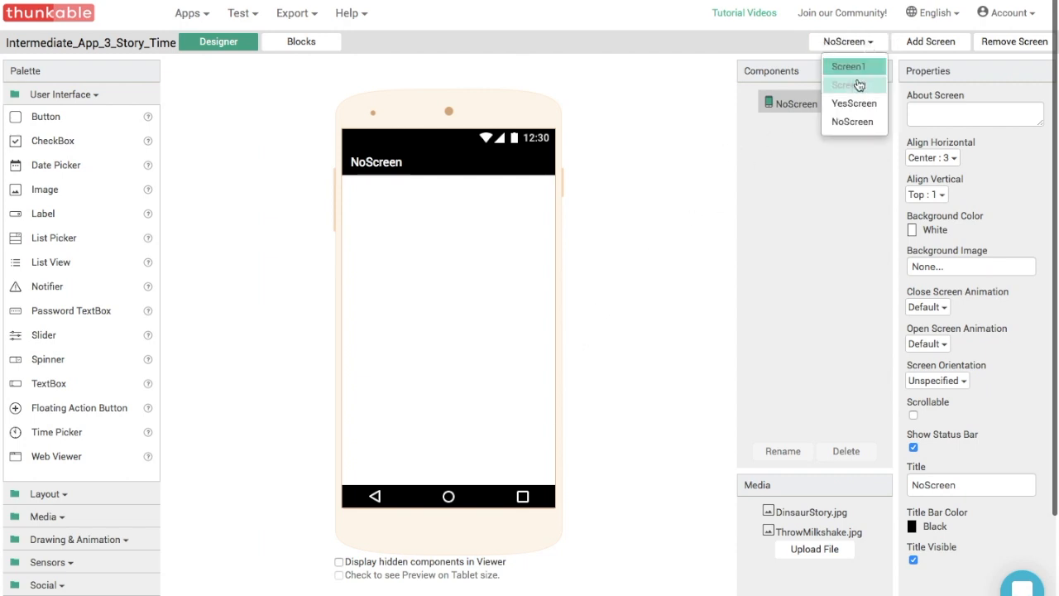
left_click(853, 84)
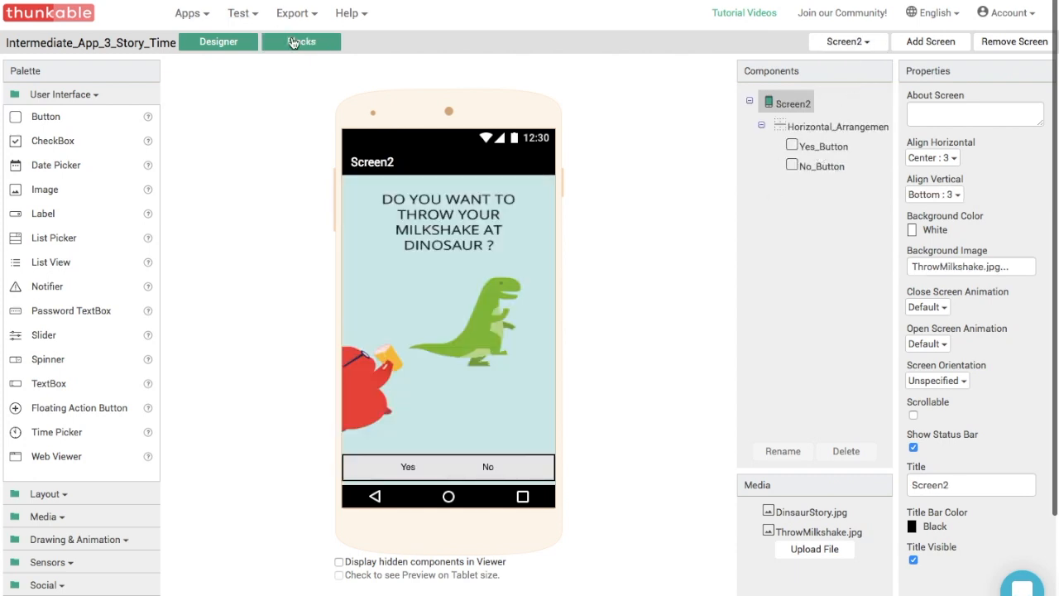
In Blocks, place a Yes_Button.Click event holding an 'open another screen' block.
left_click(301, 42)
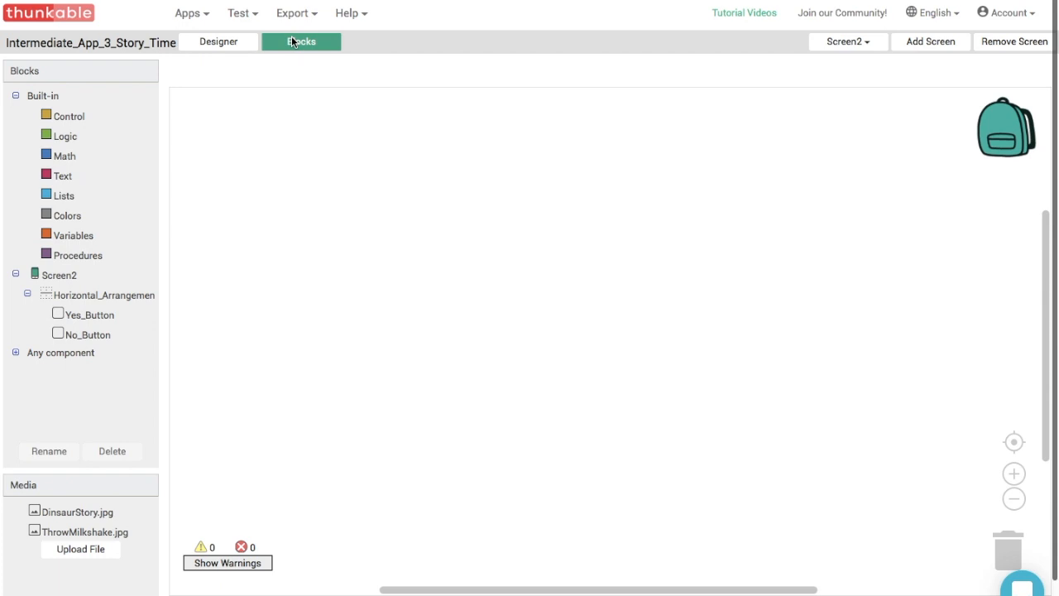
mouse_move(288, 140)
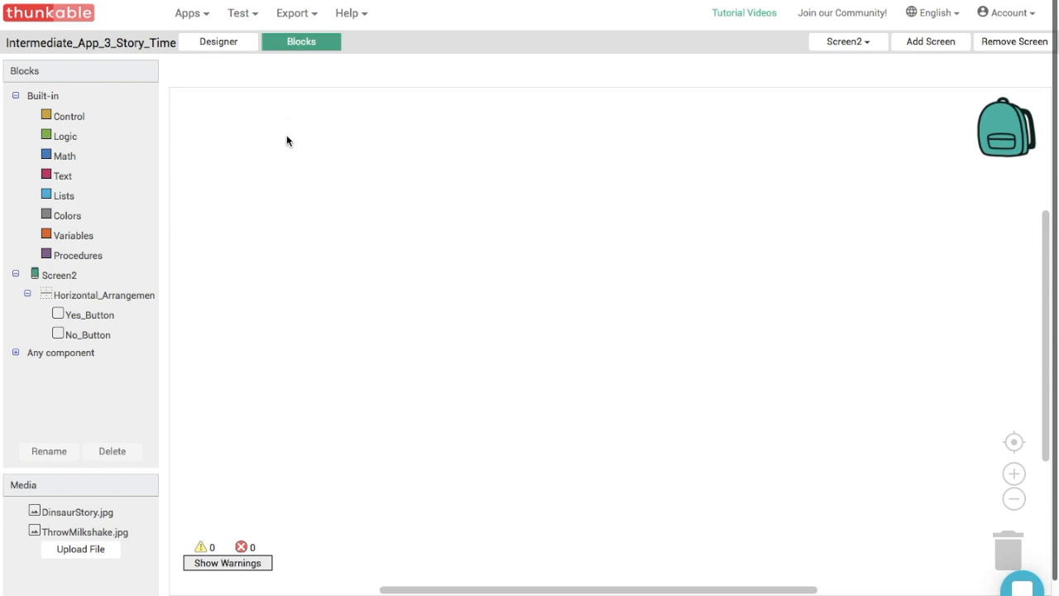
left_click(90, 313)
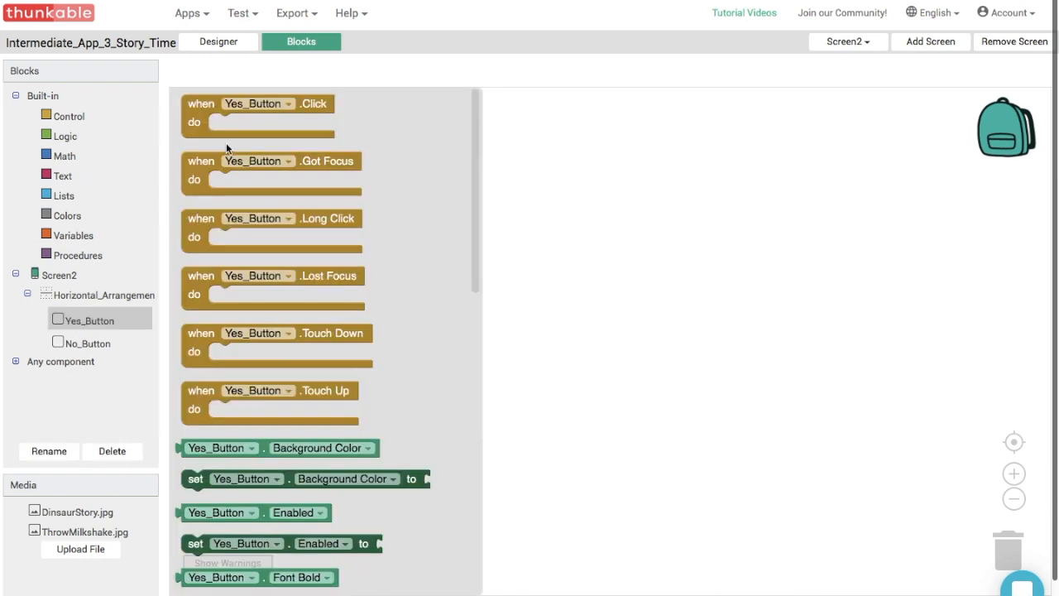
left_click_drag(258, 114, 335, 157)
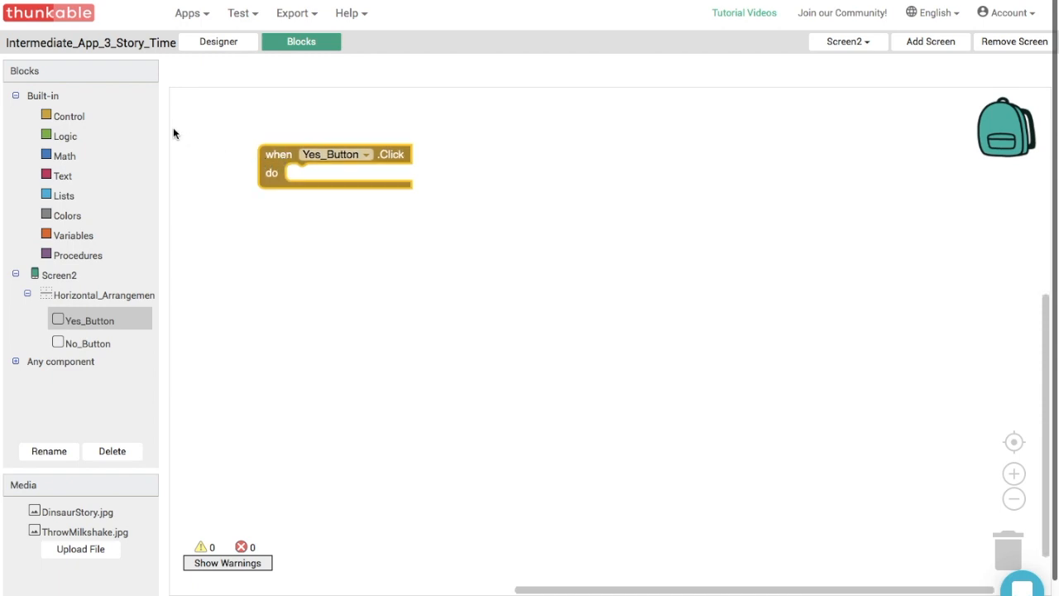
mouse_move(70, 120)
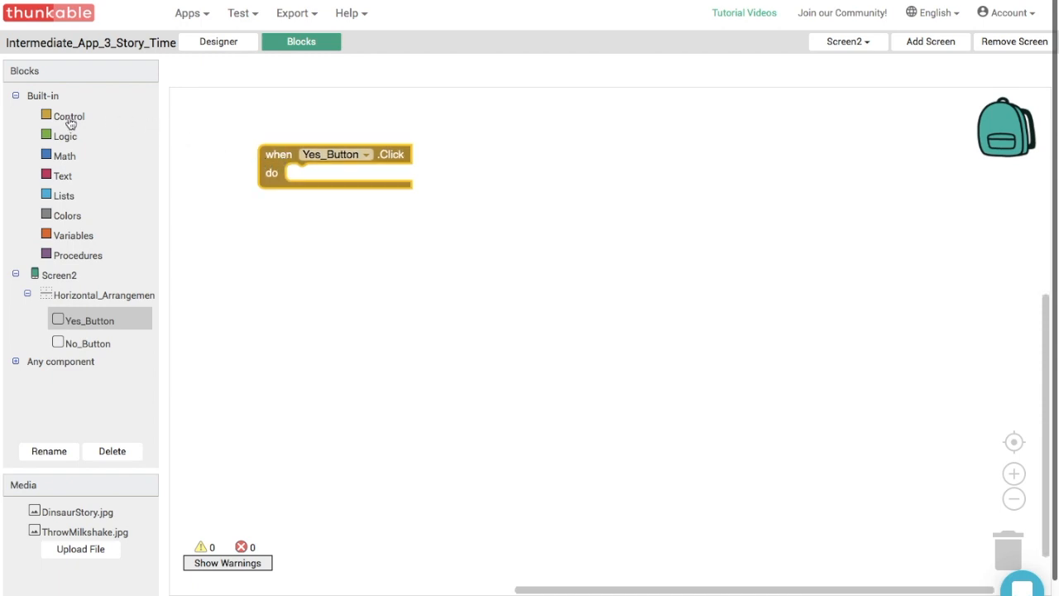
left_click(70, 116)
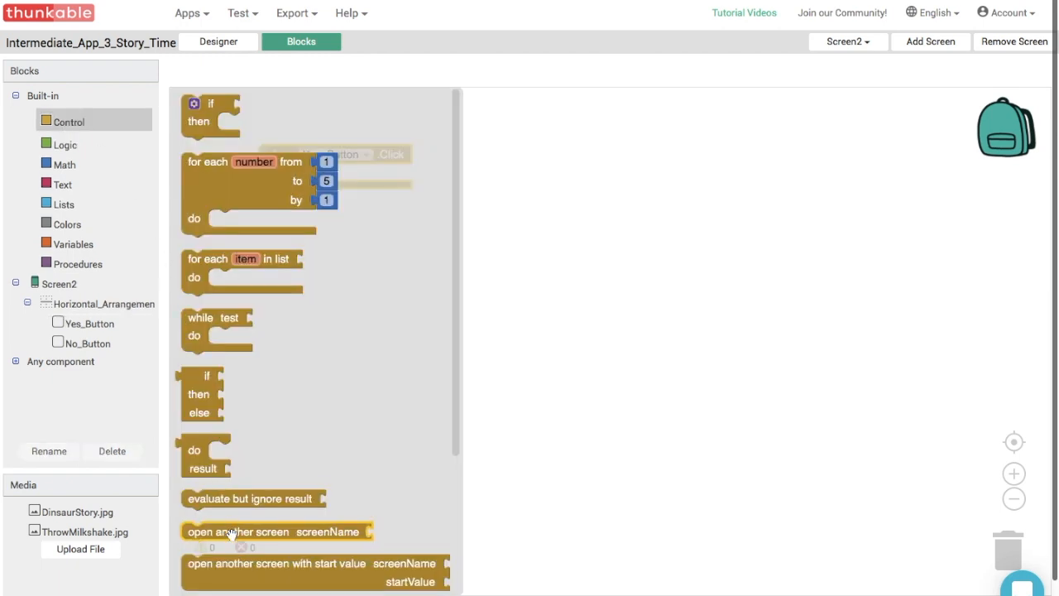
left_click_drag(238, 531, 343, 173)
type("text")
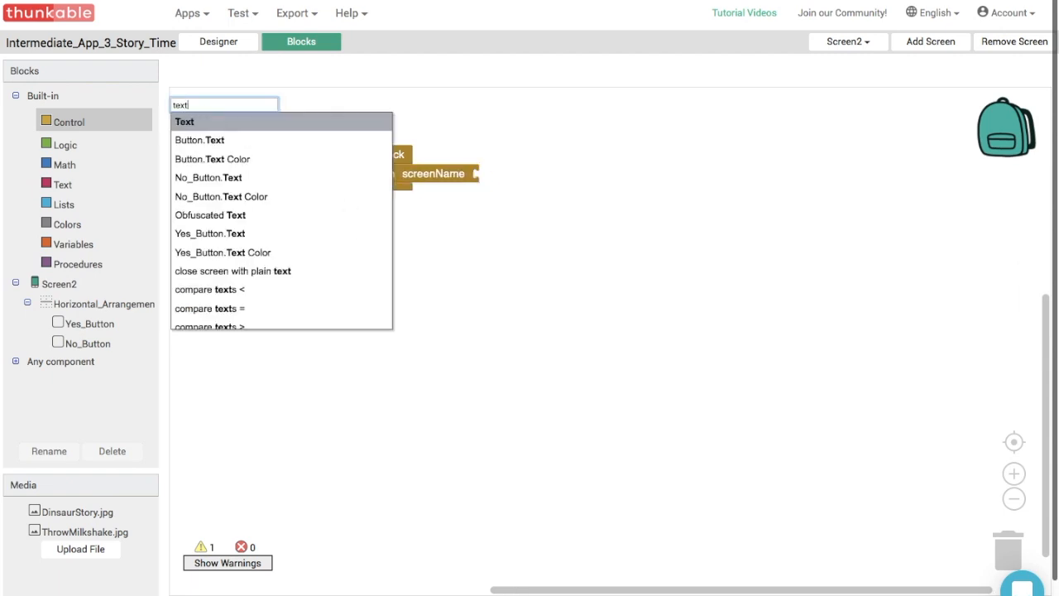
Plug a text block reading 'YesScreen' into the screen name slot.
left_click(185, 122)
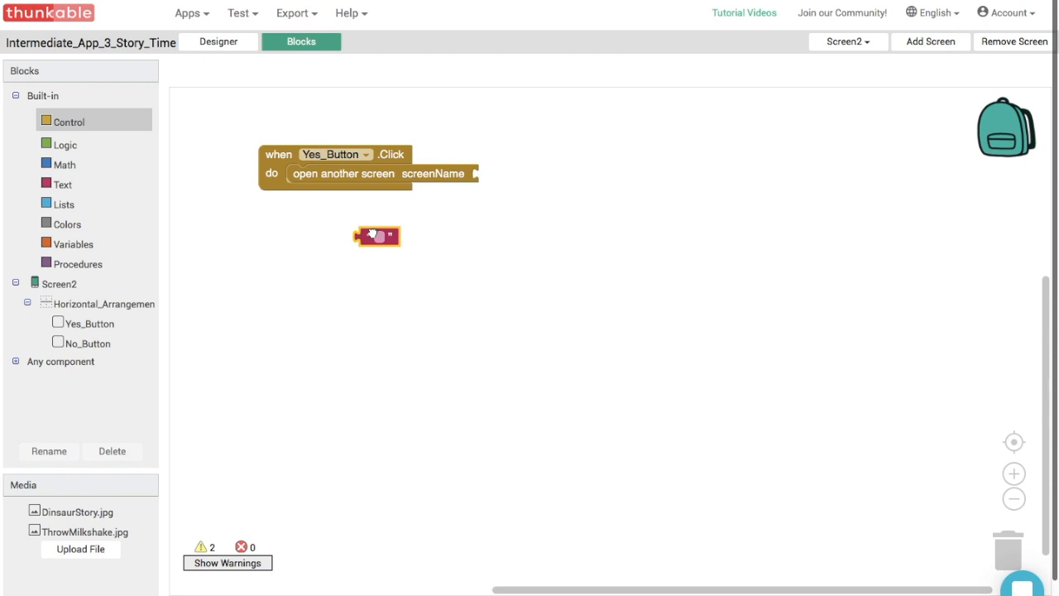
left_click_drag(377, 236, 497, 175)
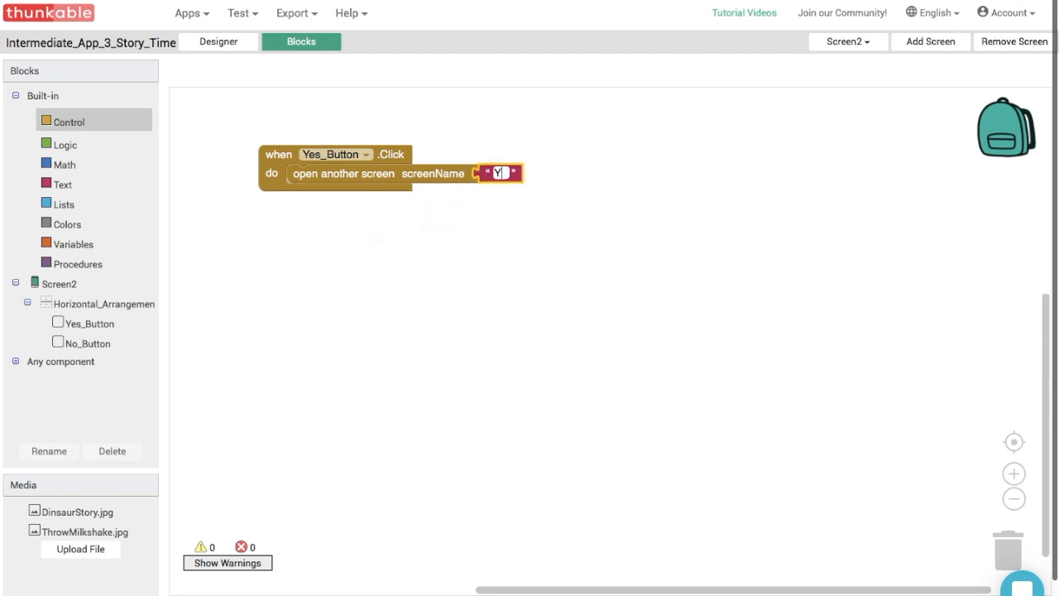
type("YesScreen")
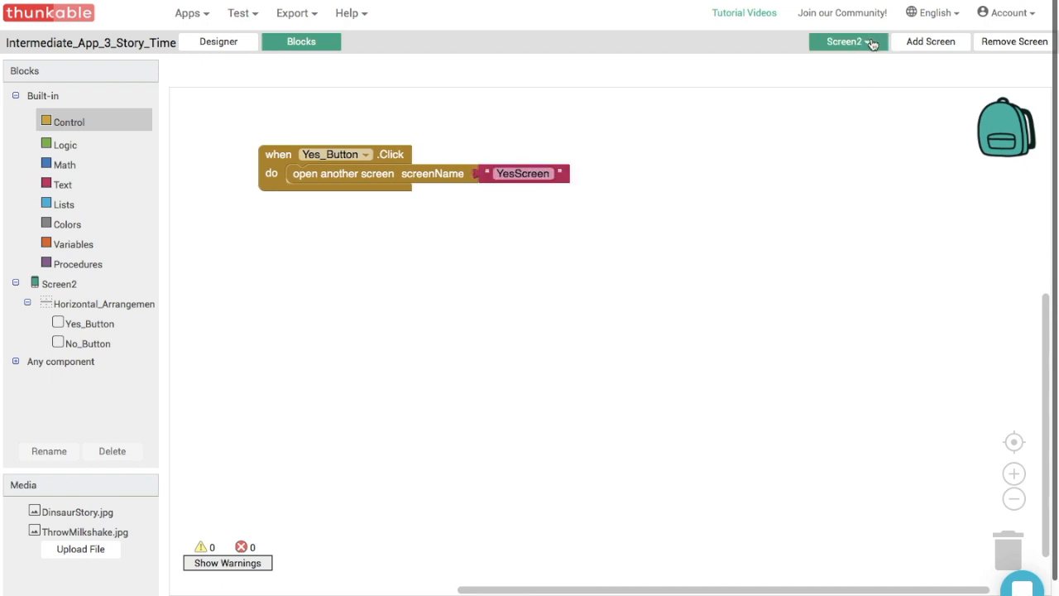
left_click(848, 41)
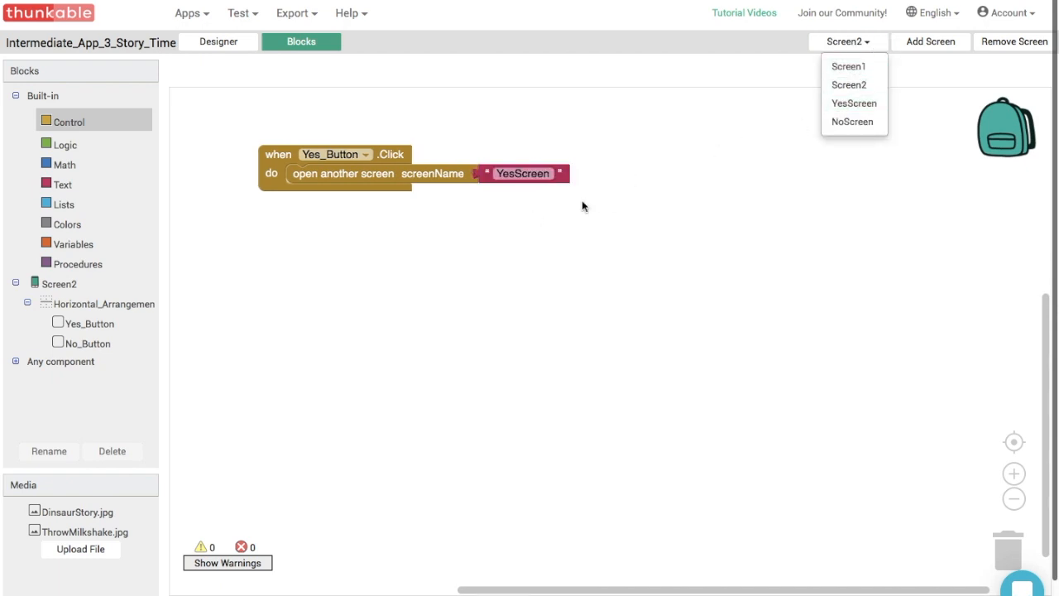
left_click(408, 208)
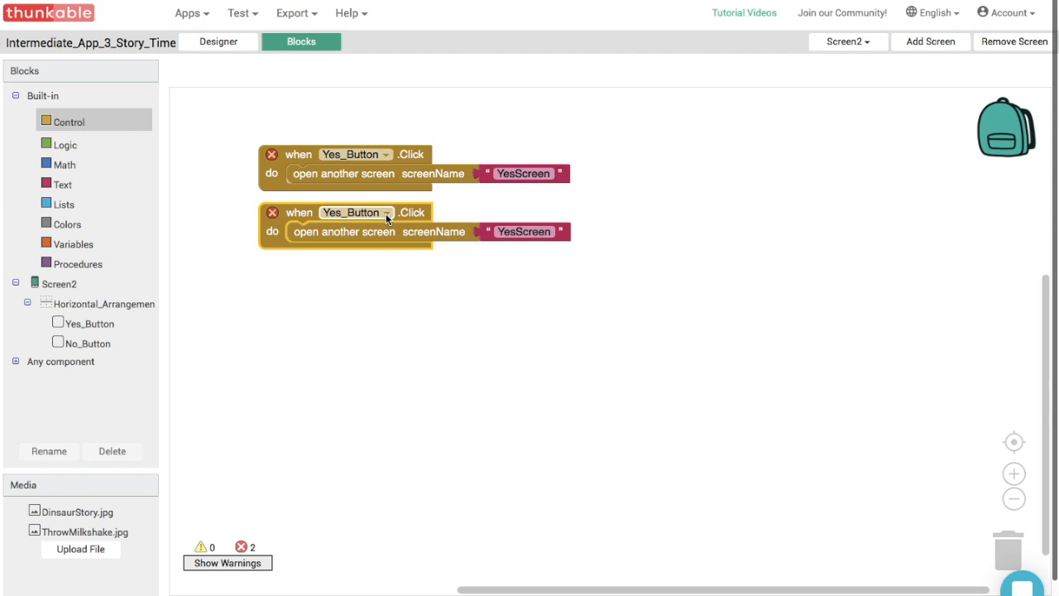
Switch the copied handler to No_Button and change its screen name to NoScreen.
left_click(386, 212)
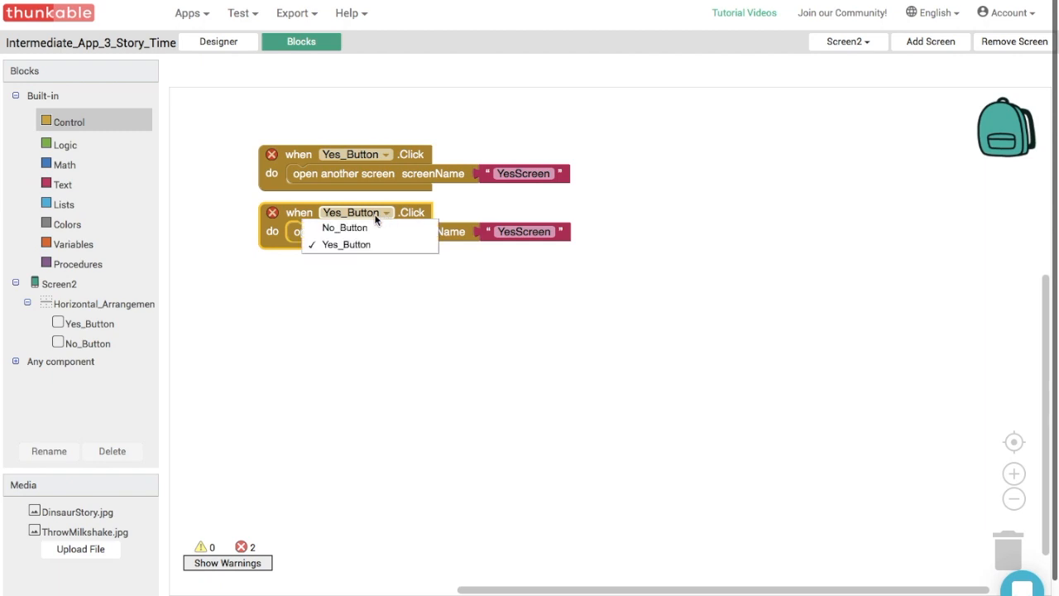
mouse_move(347, 227)
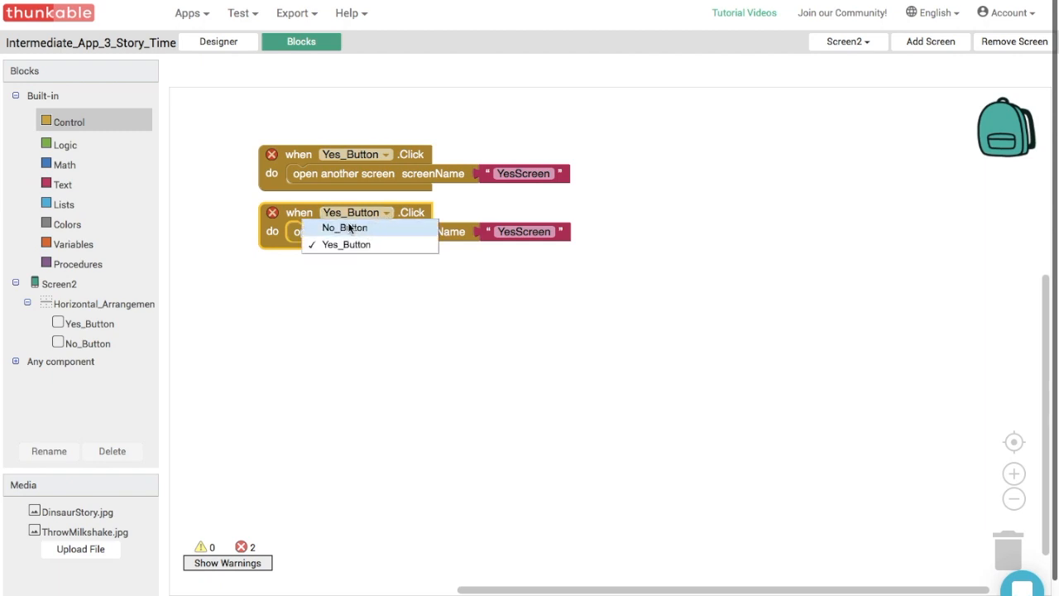
mouse_move(375, 232)
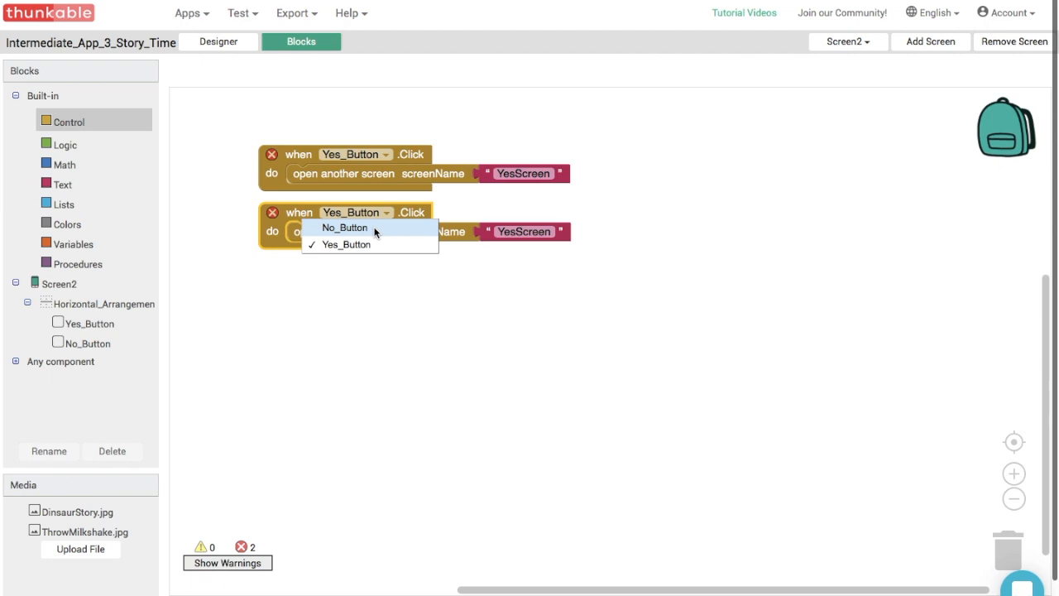
left_click(345, 228)
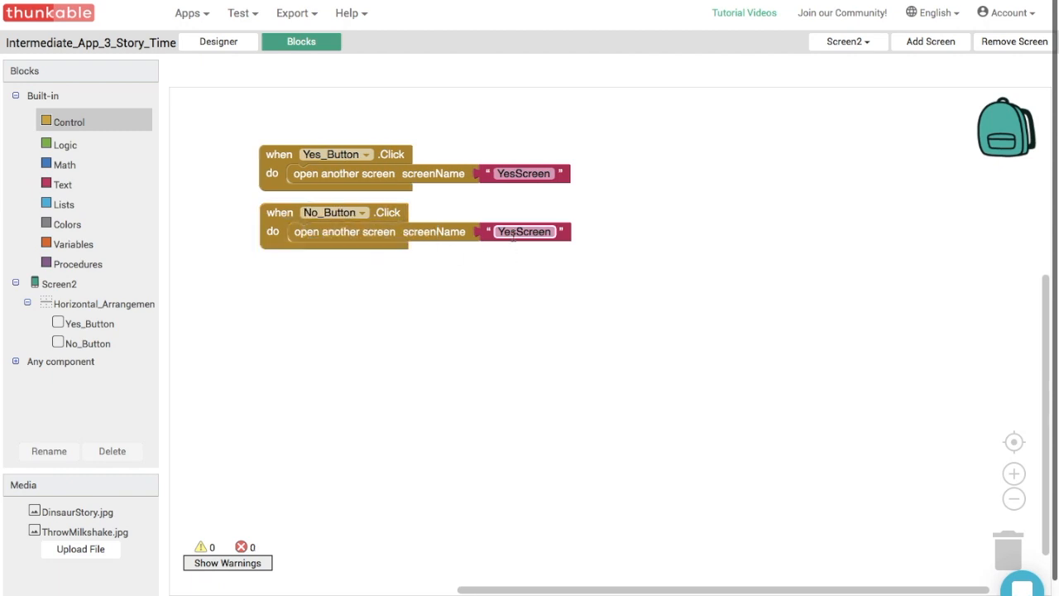
left_click(523, 231)
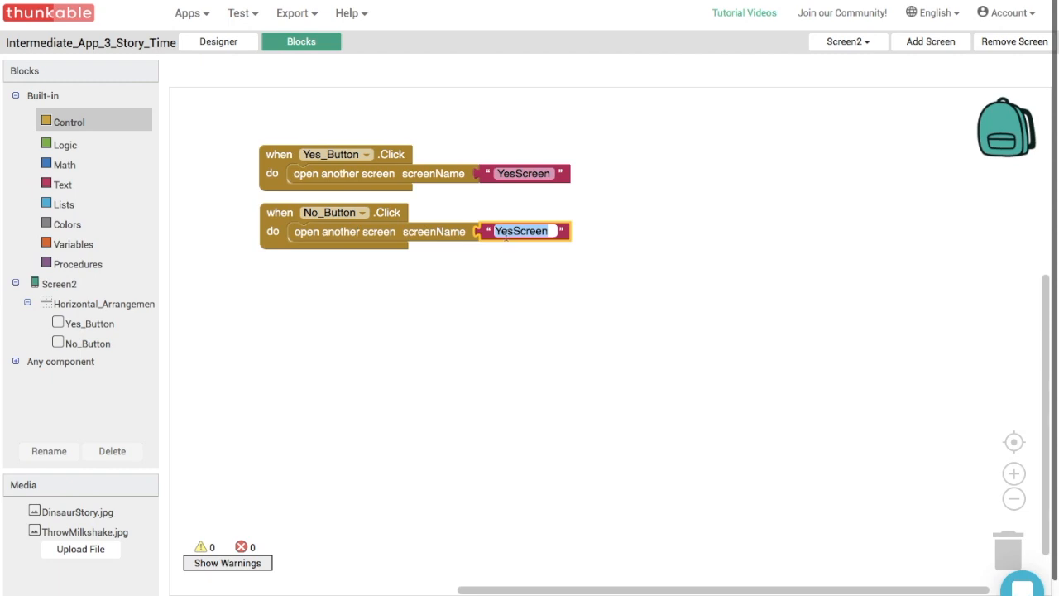
type("NScreen")
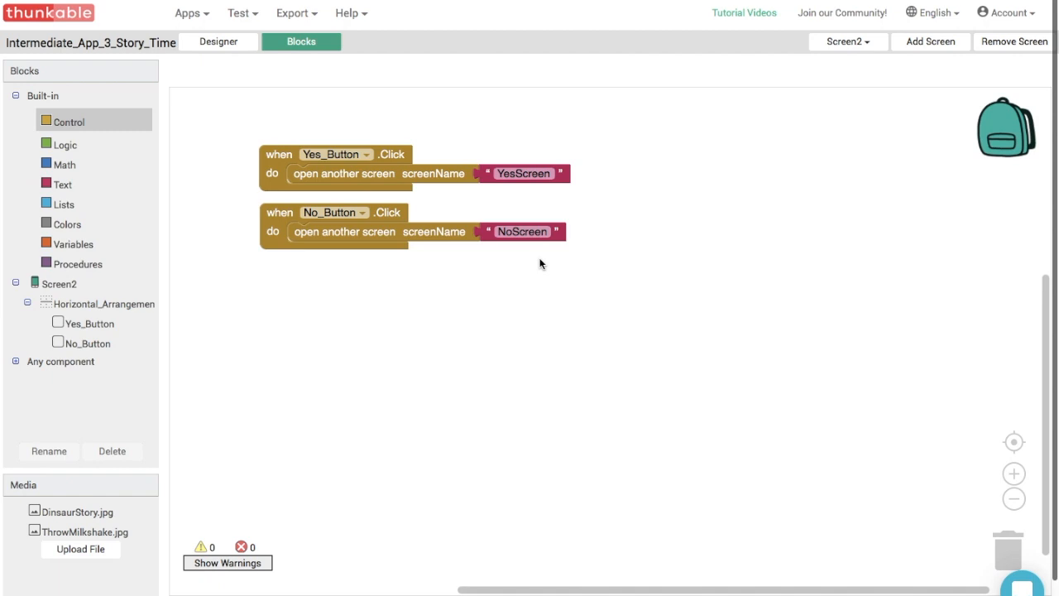
mouse_move(528, 273)
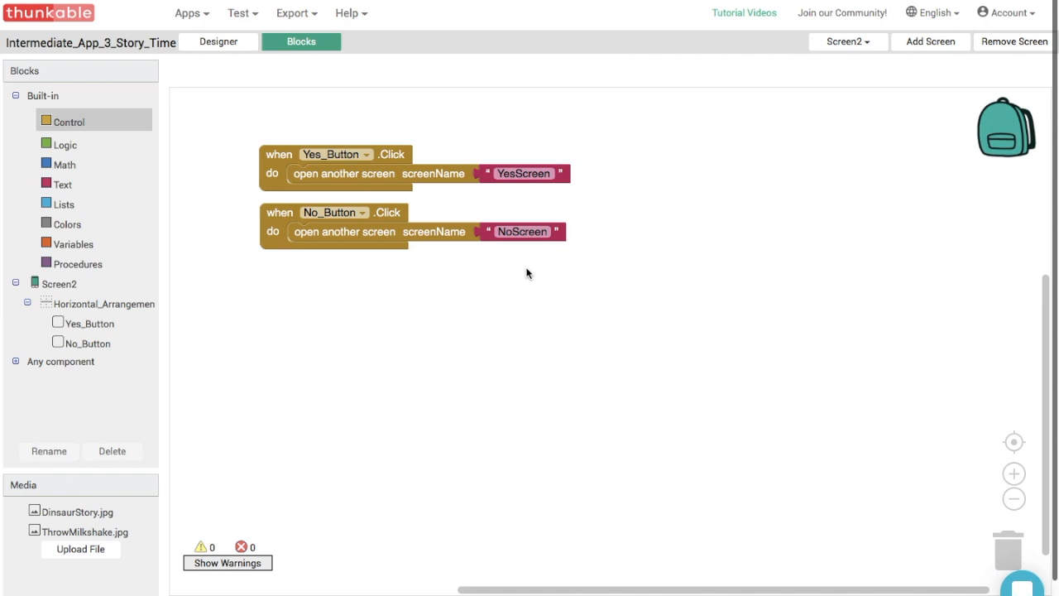
mouse_move(673, 240)
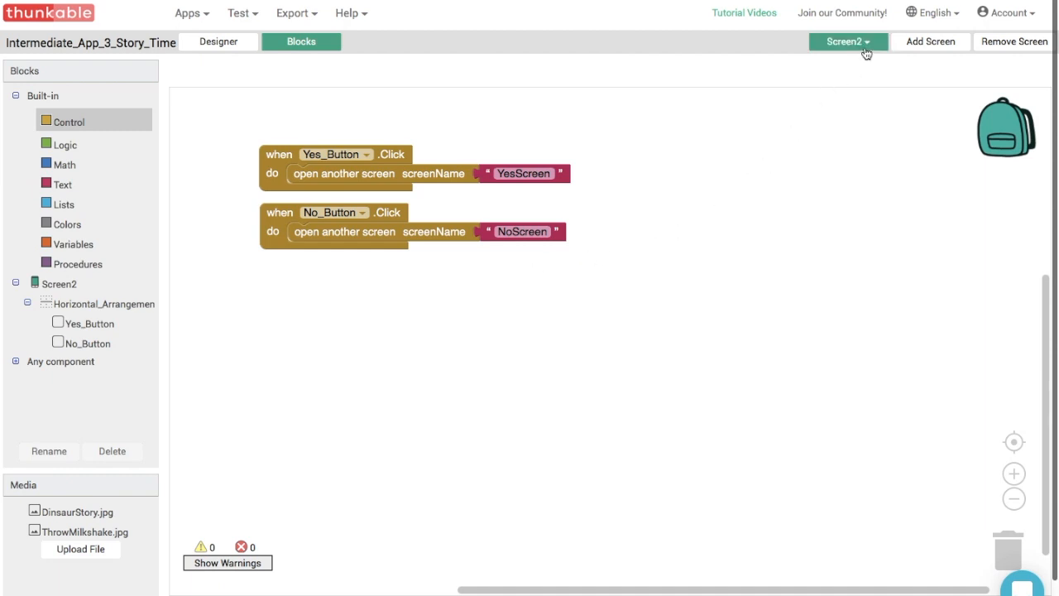
Switch to YesScreen's Designer and add a button to the screen.
left_click(847, 41)
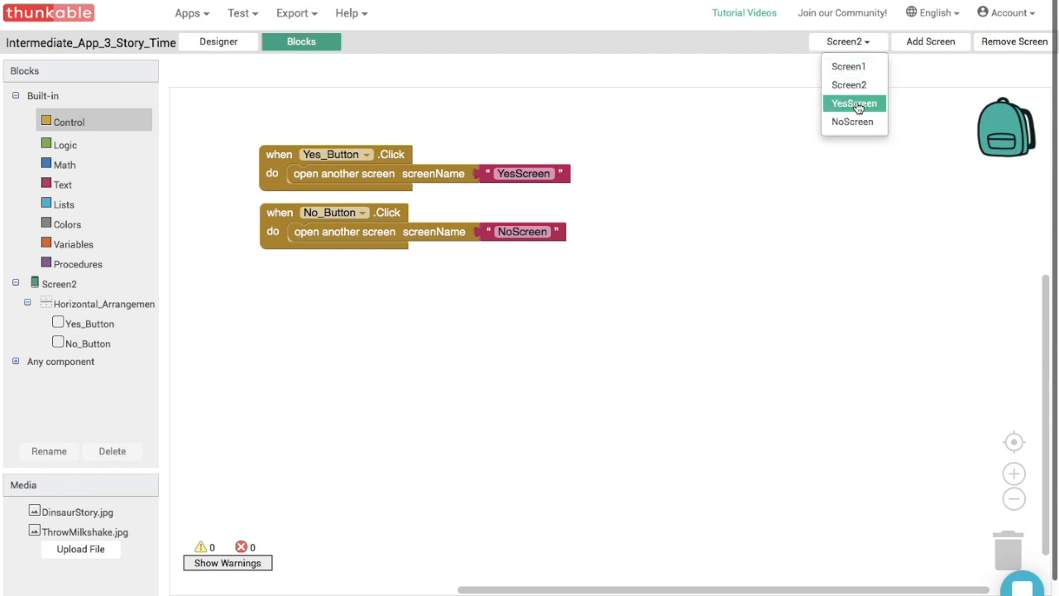
left_click(853, 103)
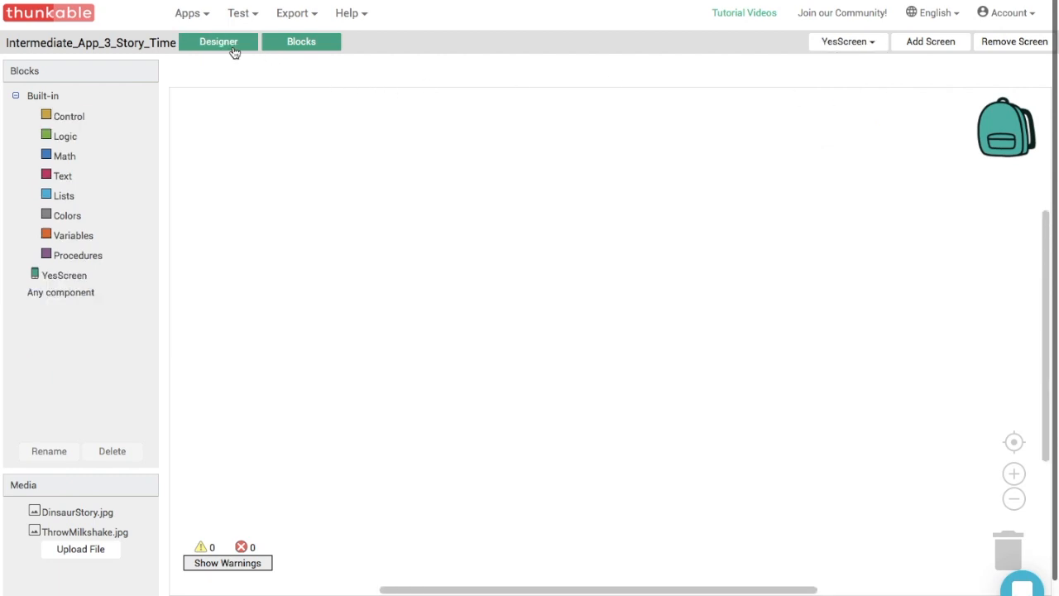
left_click(217, 42)
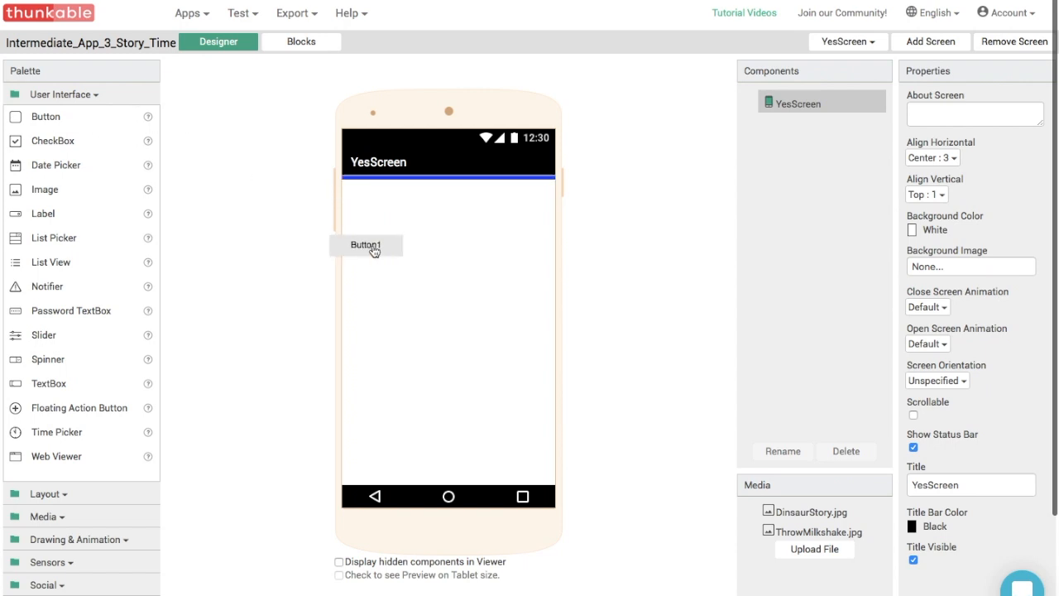
left_click(366, 245)
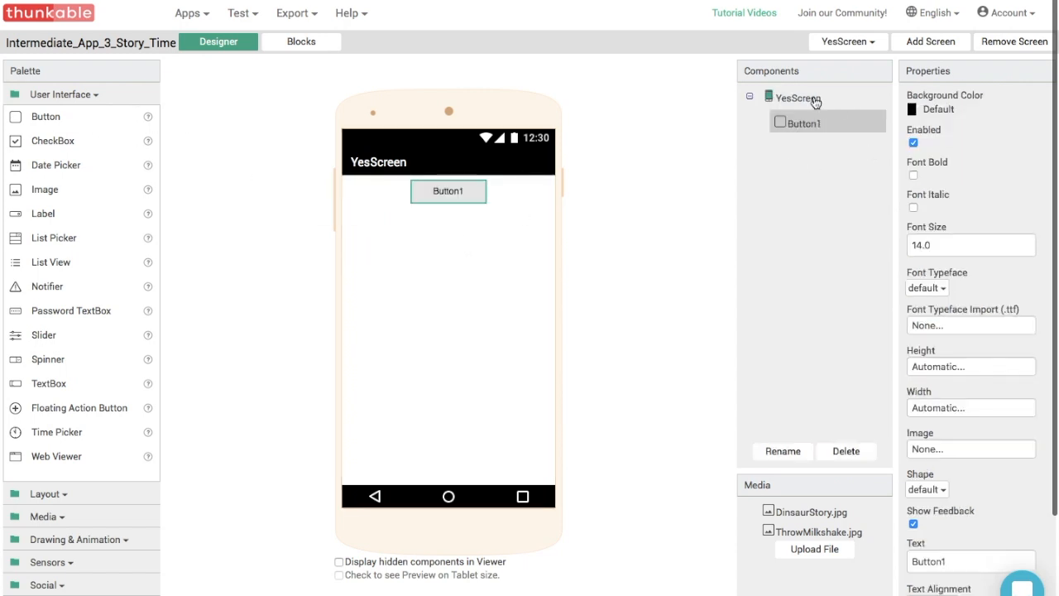
Set YesScreen's Align Vertical to Bottom.
left_click(796, 97)
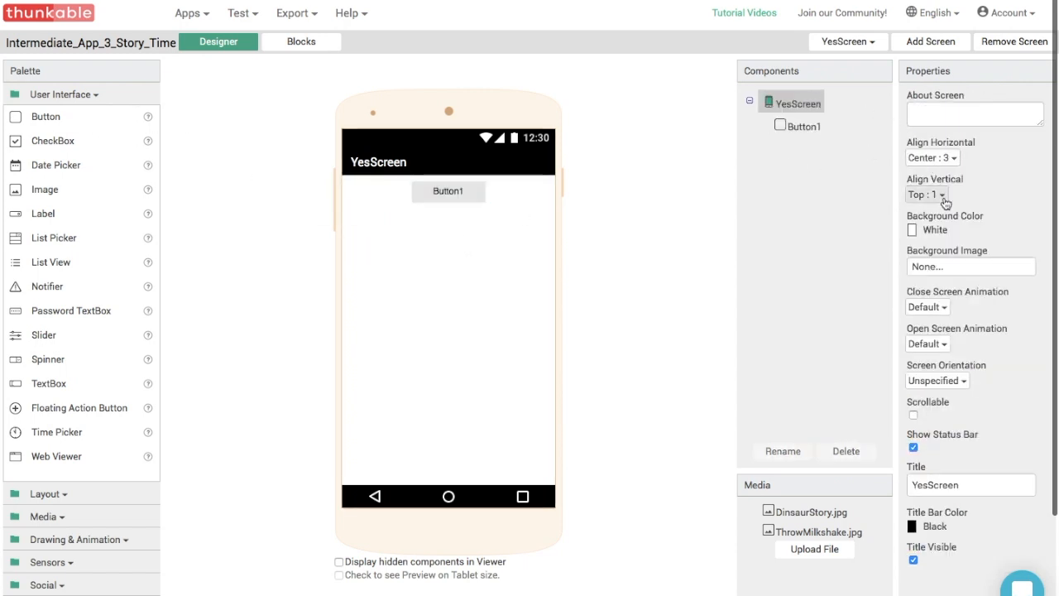
left_click(928, 195)
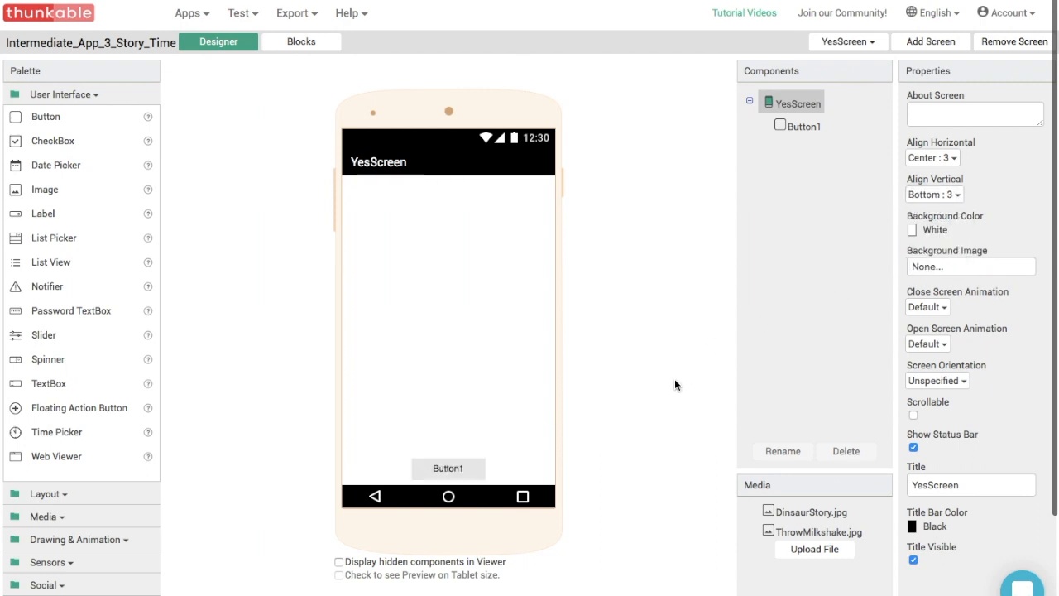
mouse_move(682, 354)
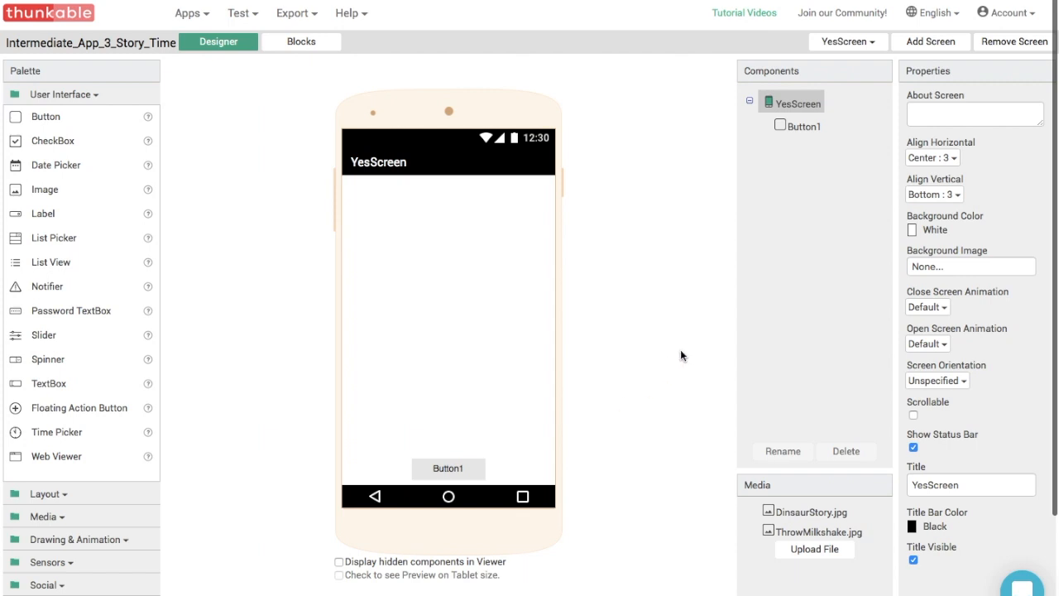
left_click(970, 266)
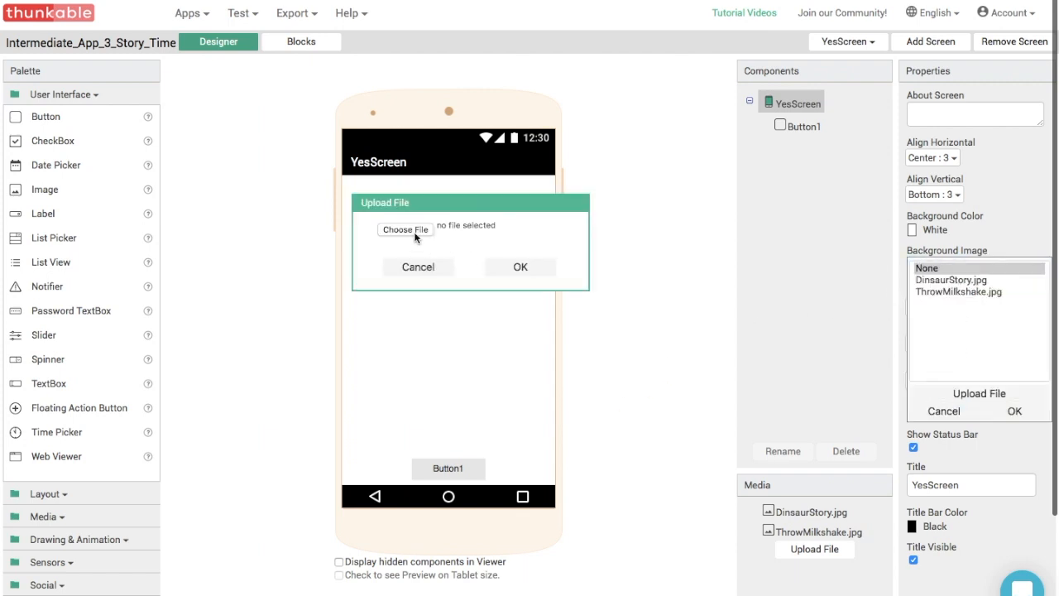
Upload SadDinosaur.jpg and apply it as YesScreen's background image.
left_click(405, 229)
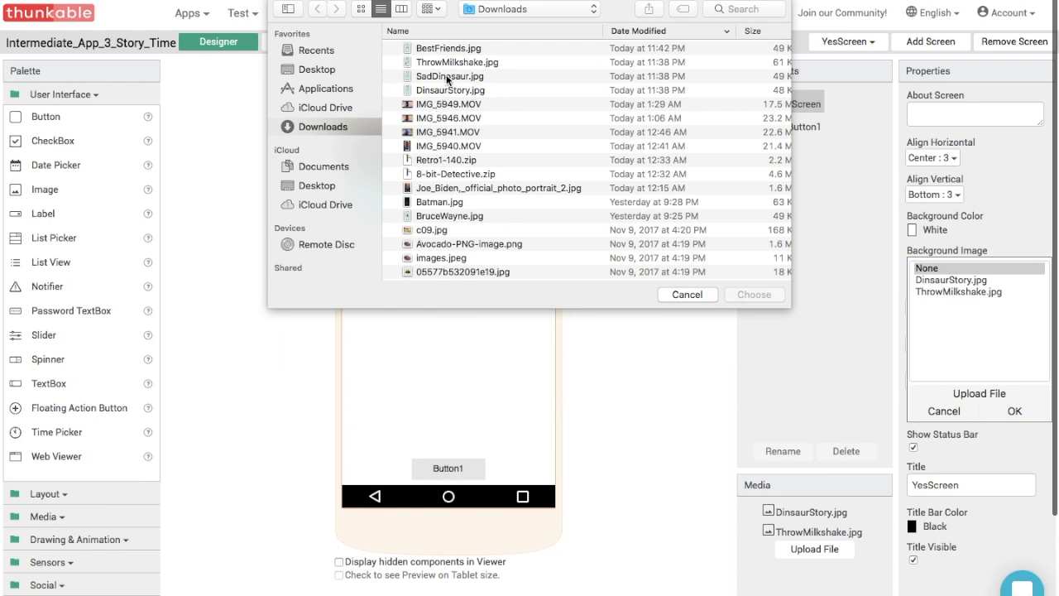
left_click(447, 76)
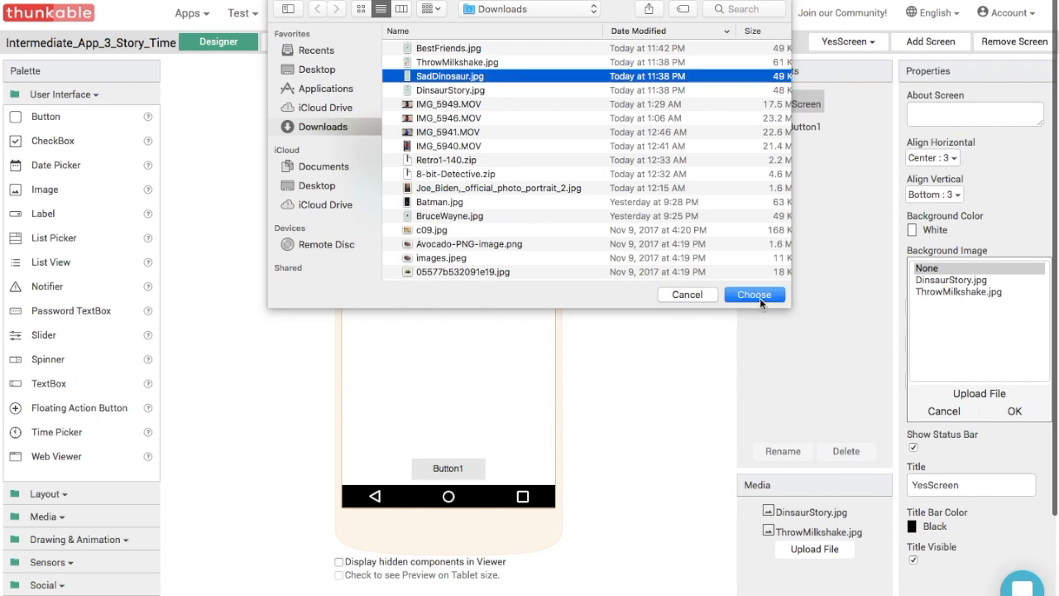
left_click(755, 294)
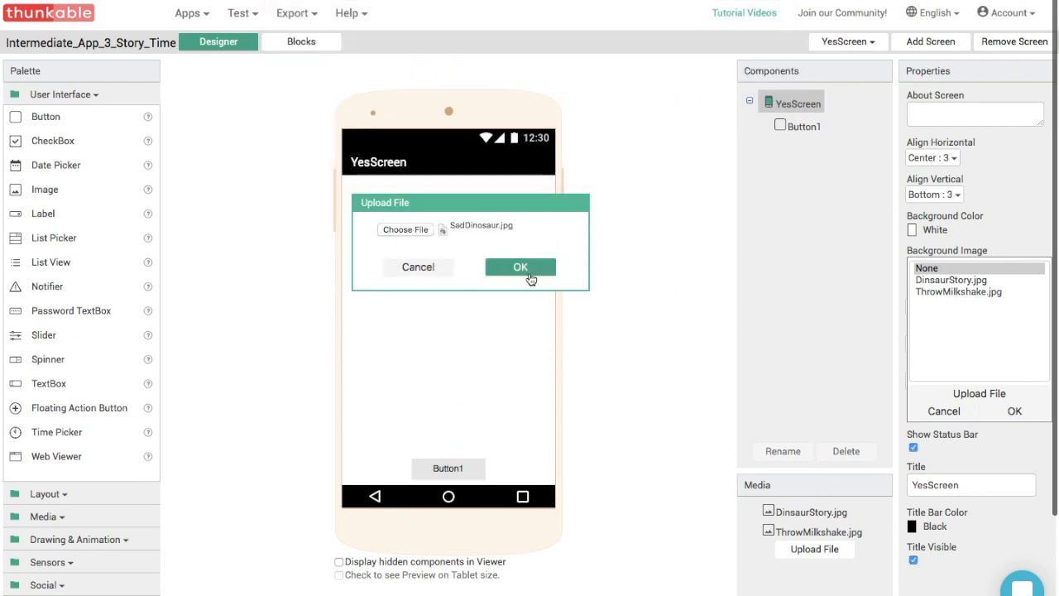
left_click(520, 266)
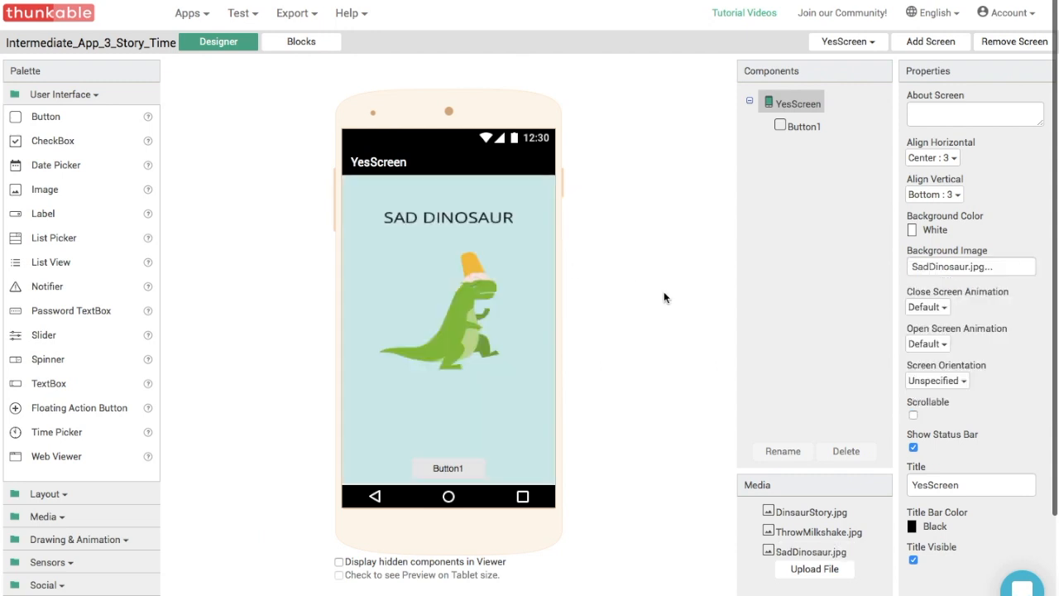
mouse_move(552, 287)
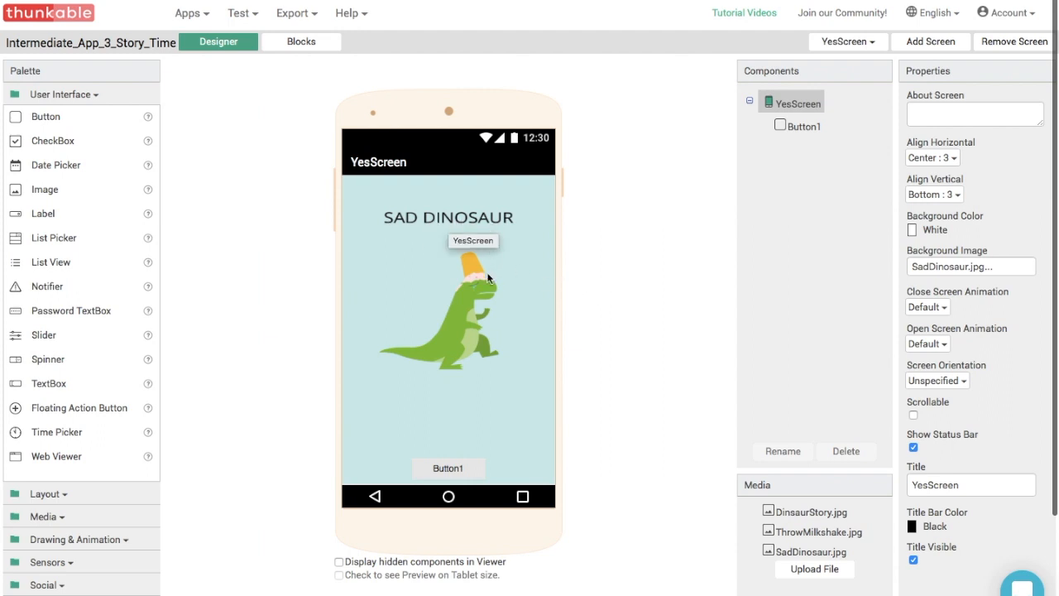
mouse_move(614, 289)
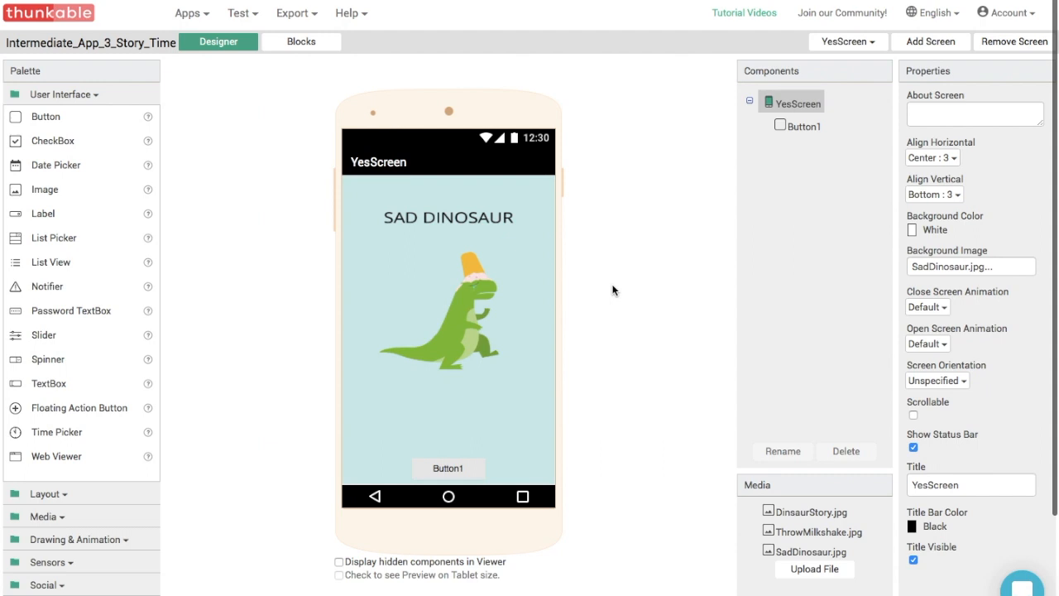
Rename Button1 to Restart_Button and set its text to 'Restart'.
left_click(448, 469)
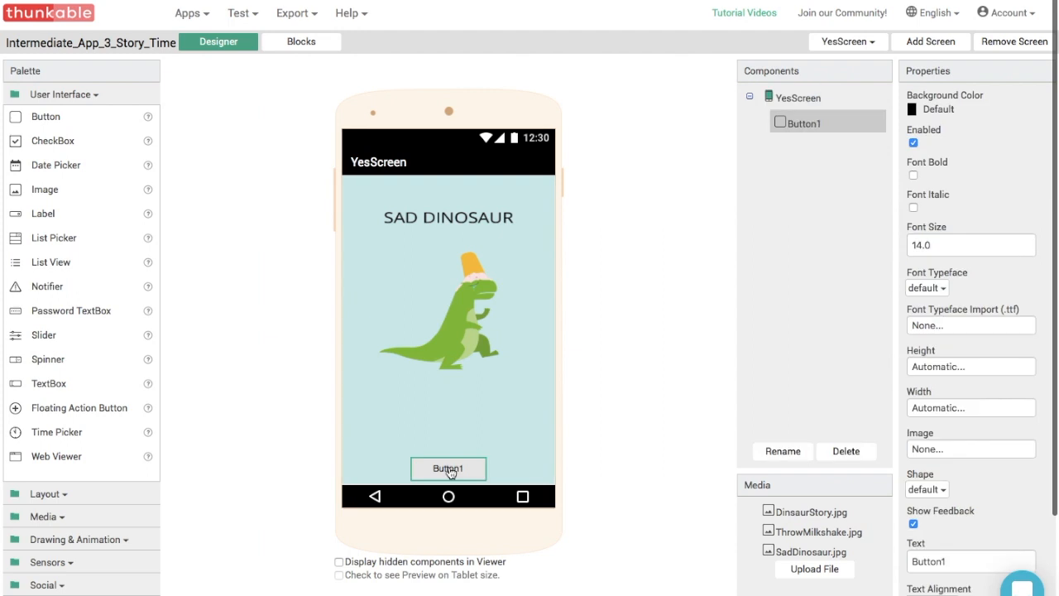
mouse_move(459, 472)
type("Restar")
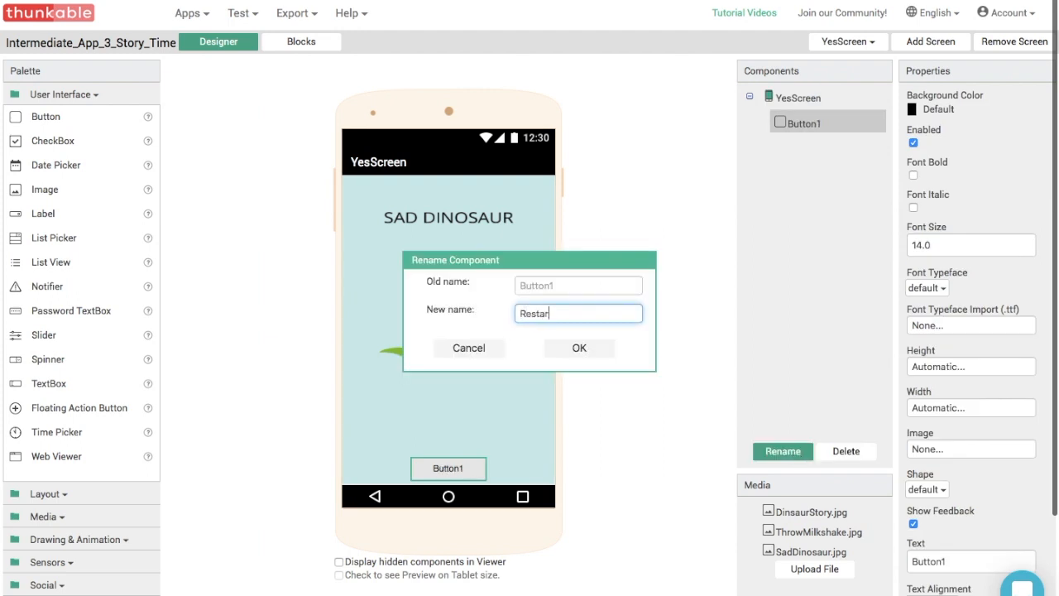
left_click(579, 348)
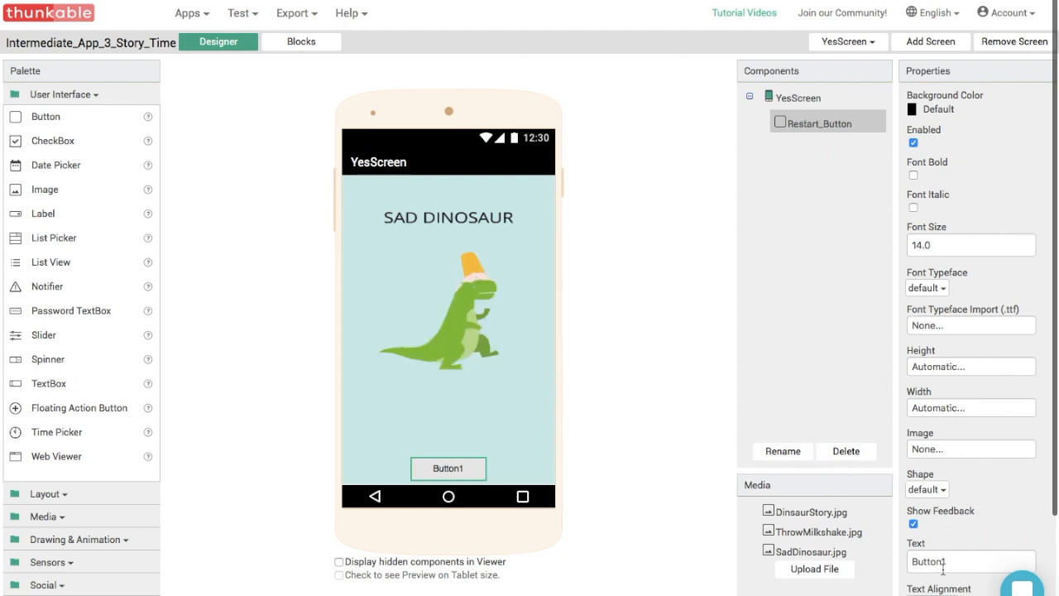
type("Restart")
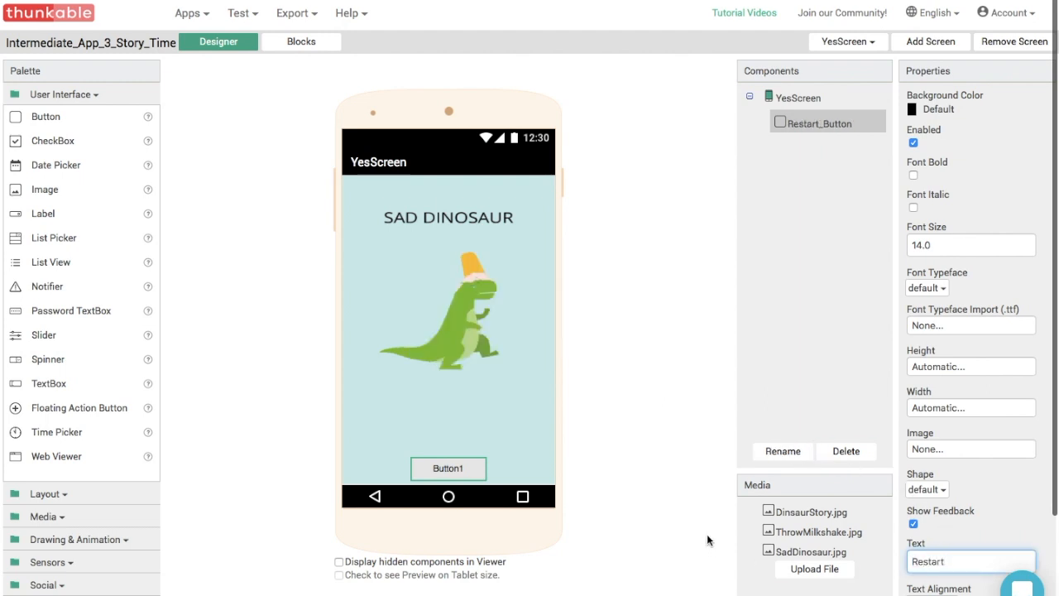
Add a Restart_Button.Click event that opens the screen 'Screen1'.
left_click(300, 41)
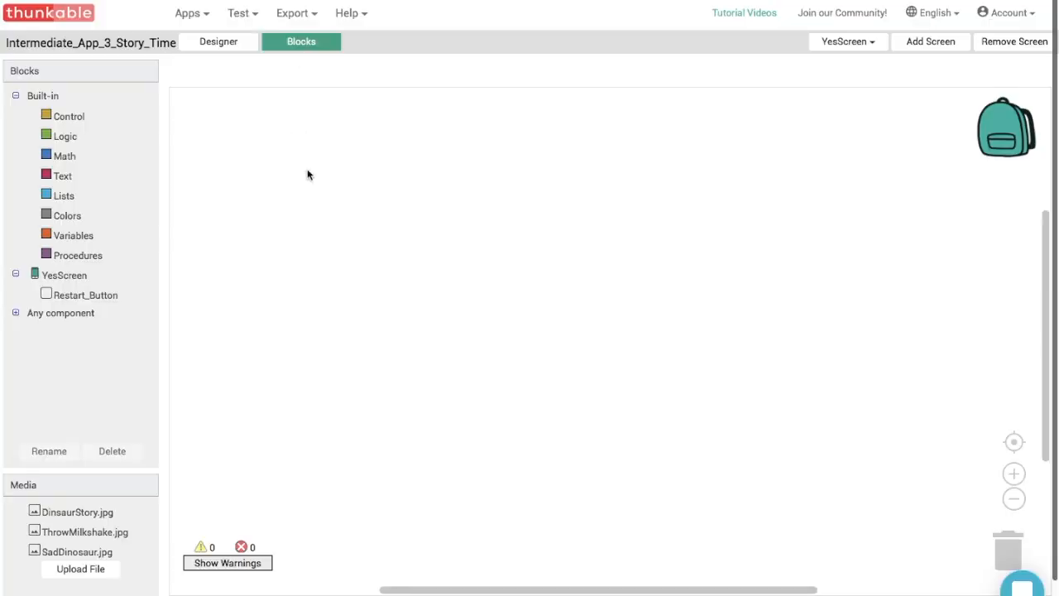
mouse_move(152, 257)
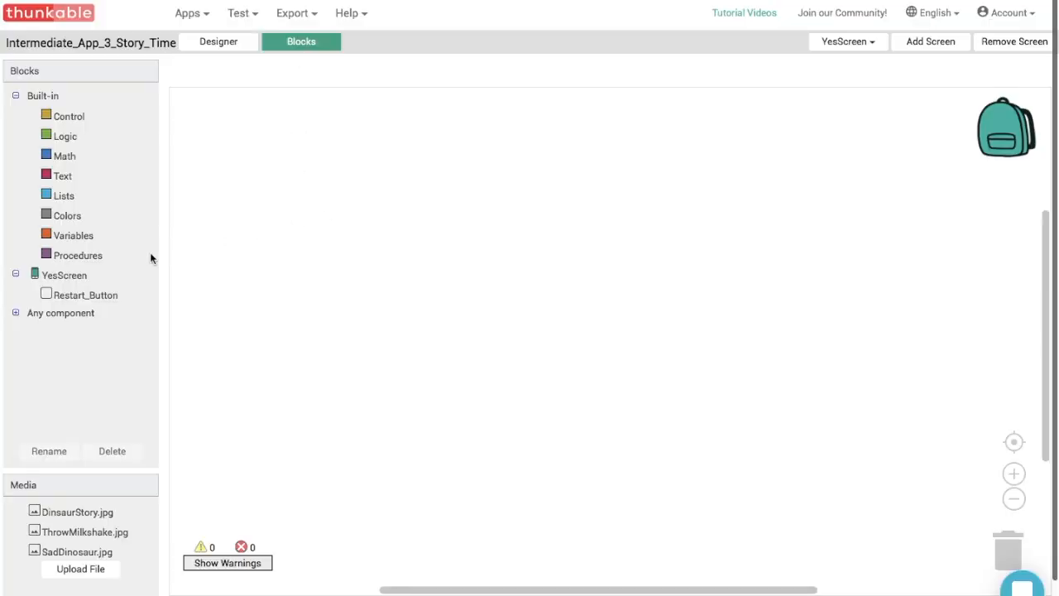
left_click(85, 295)
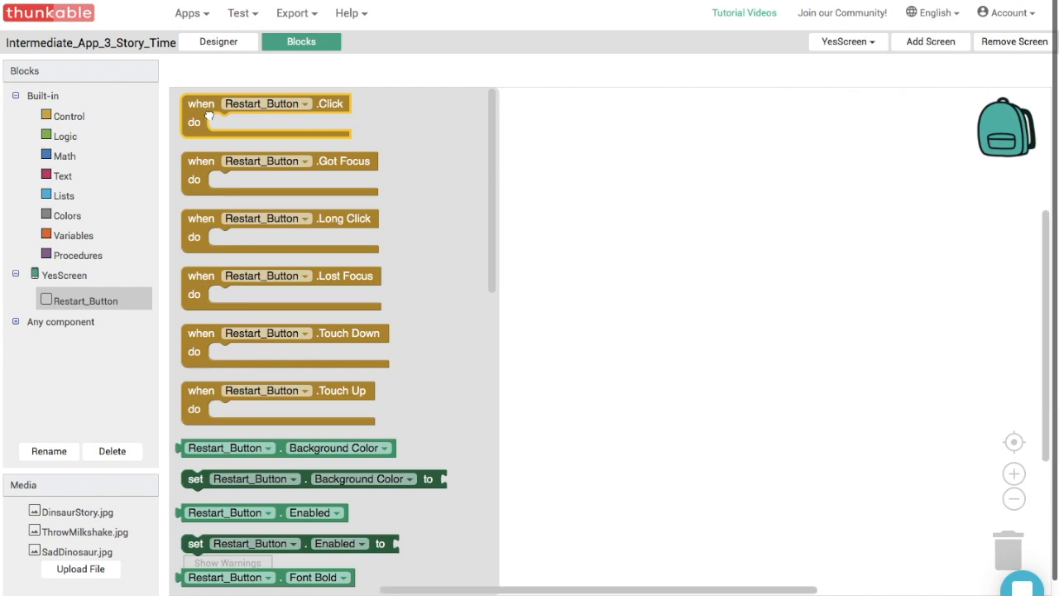
left_click(70, 120)
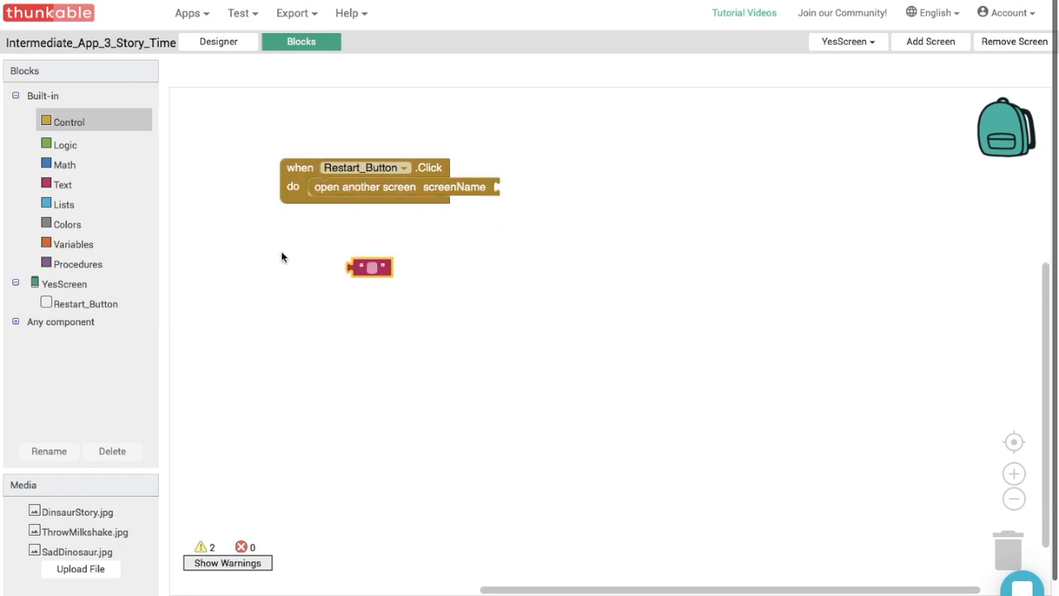
left_click_drag(370, 267, 517, 186)
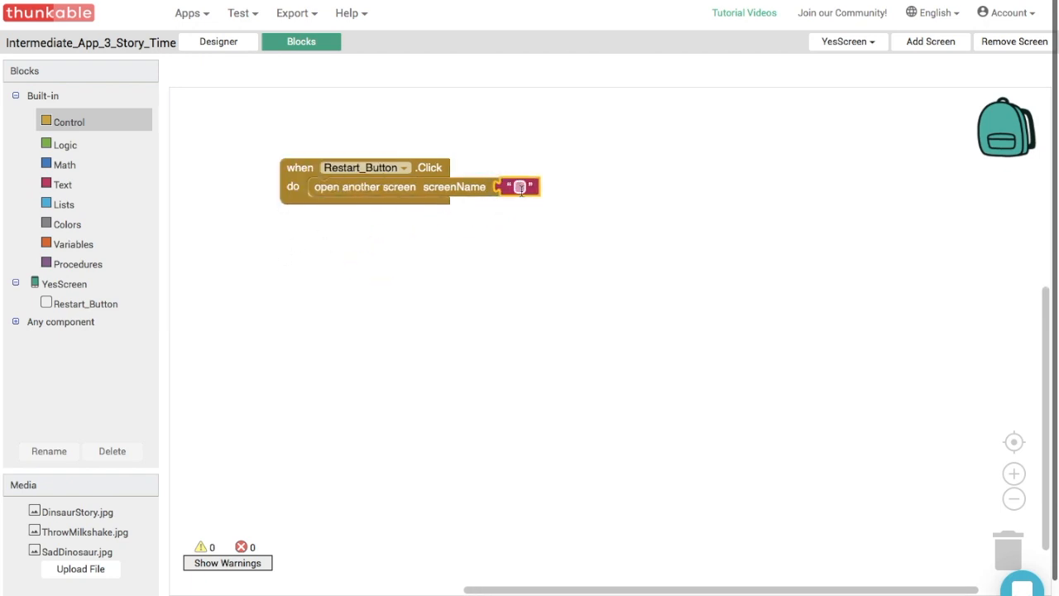
type("Screen")
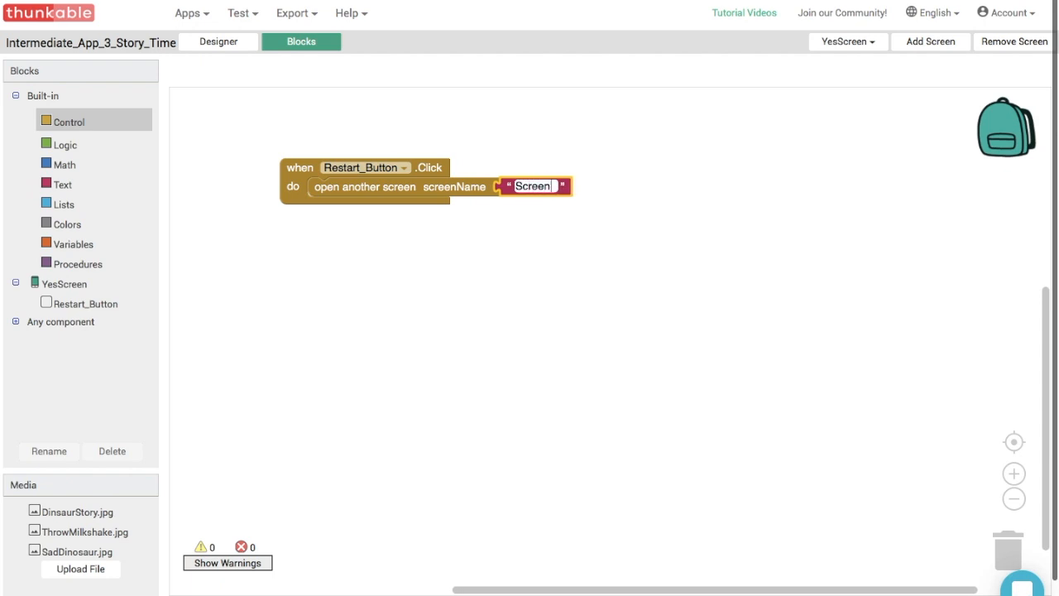
type("1")
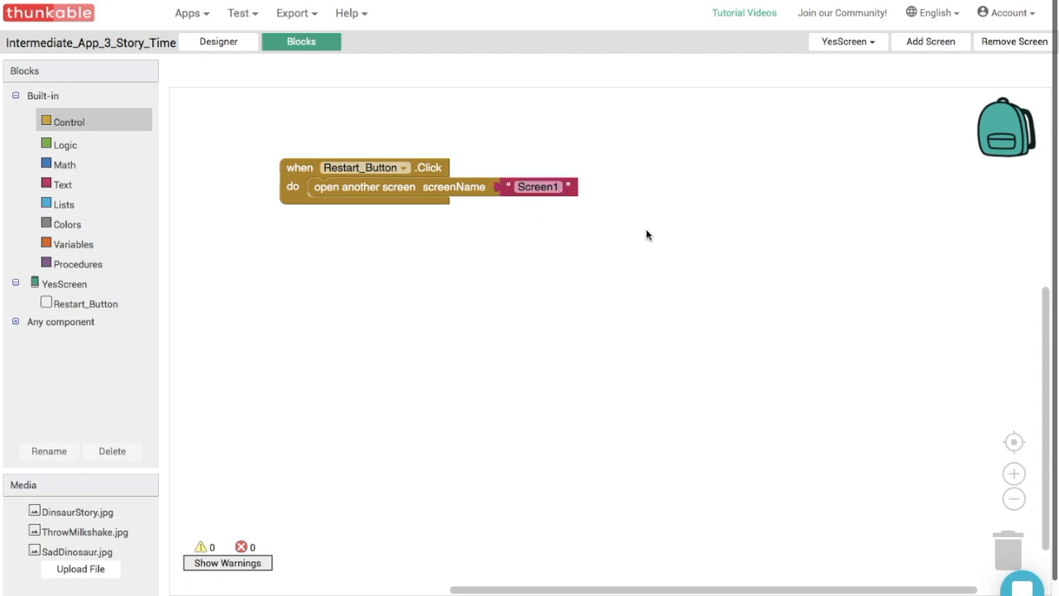
mouse_move(516, 256)
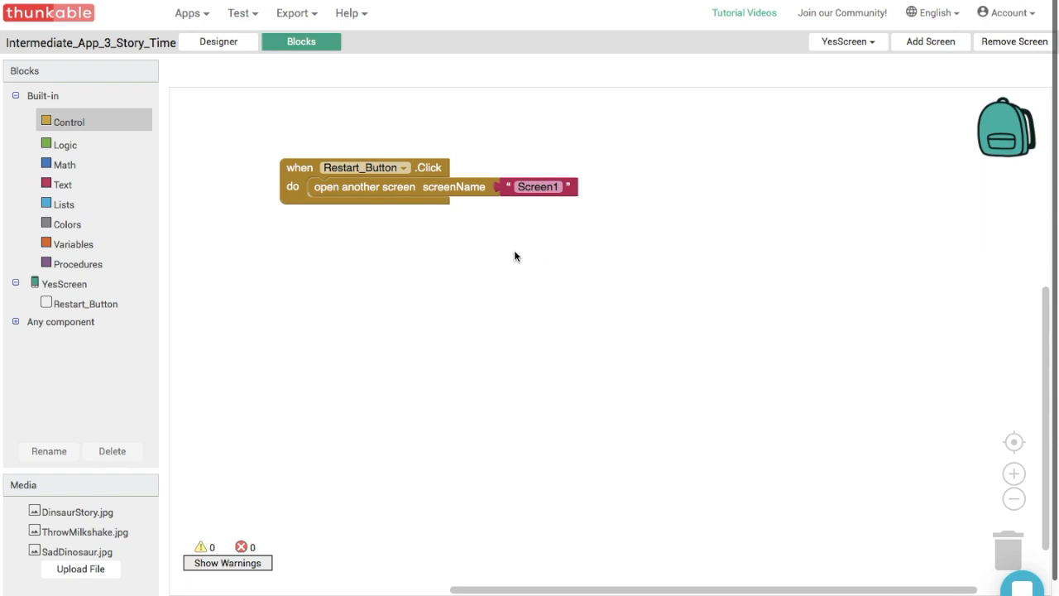
mouse_move(522, 249)
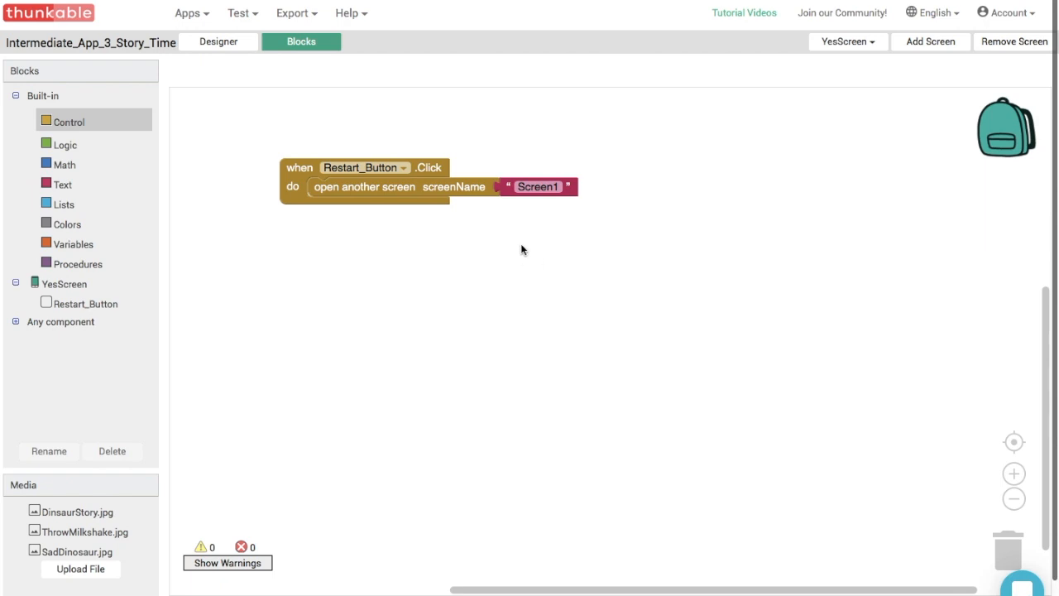
mouse_move(437, 155)
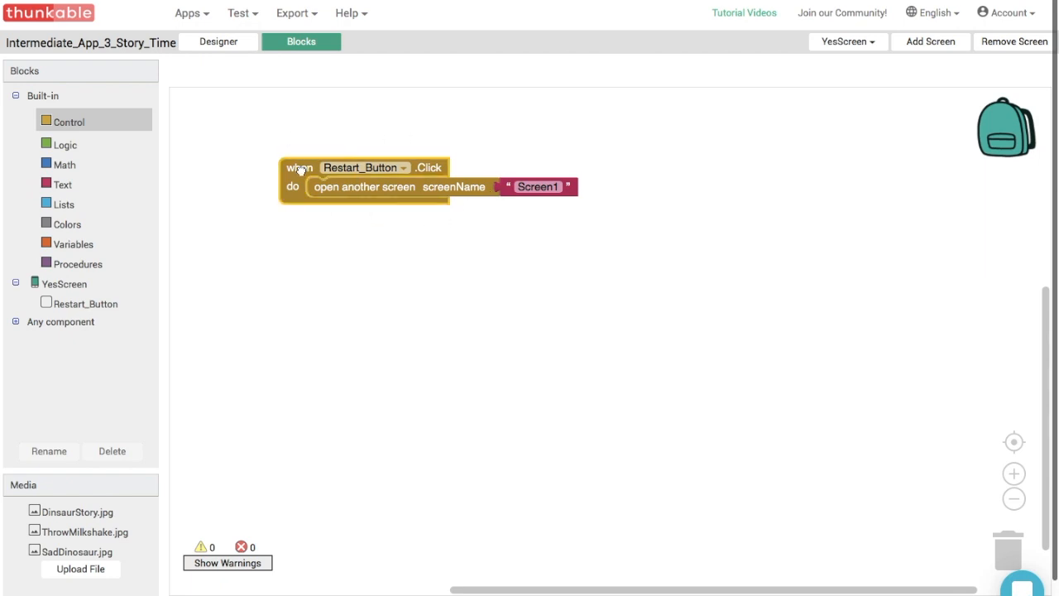
Store the Restart_Button.Click handler in the backpack and drag it back onto the workspace.
left_click_drag(300, 167, 806, 100)
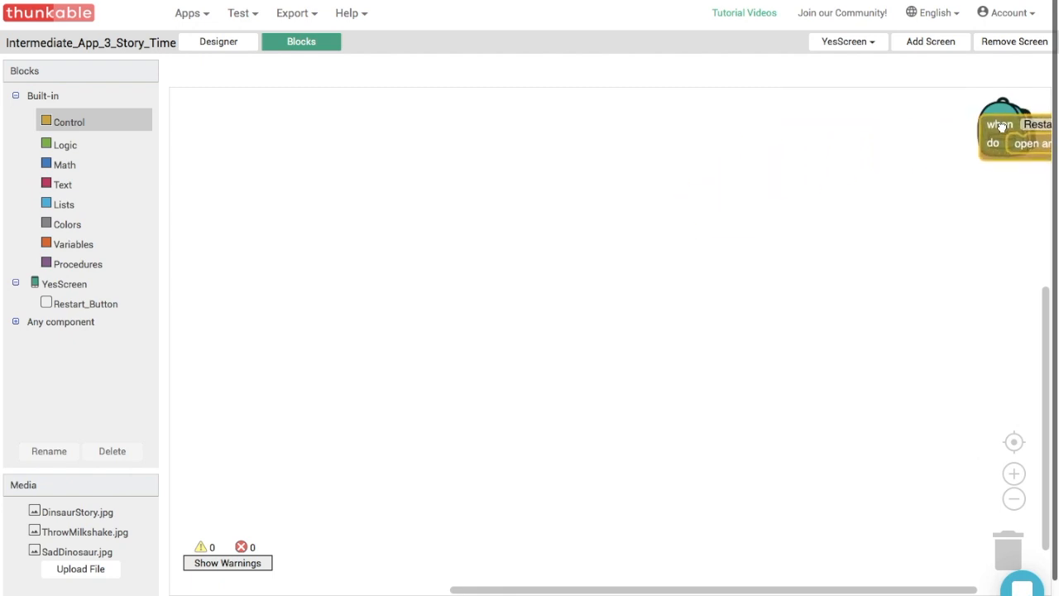
left_click_drag(1001, 124, 261, 174)
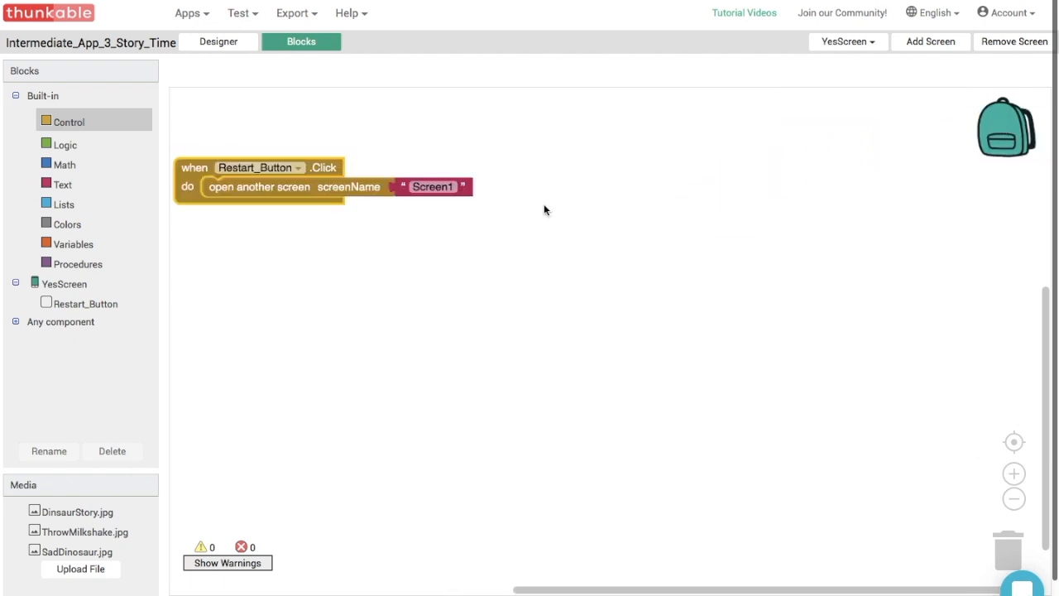
left_click_drag(259, 176, 320, 159)
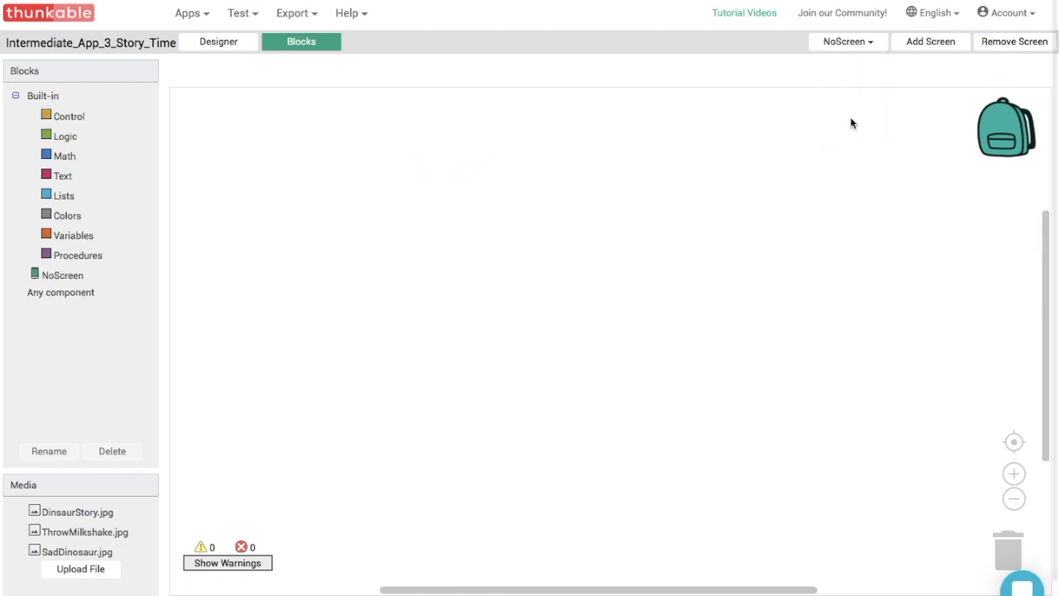
In NoScreen's Designer, set Align Vertical to Bottom.
left_click(218, 41)
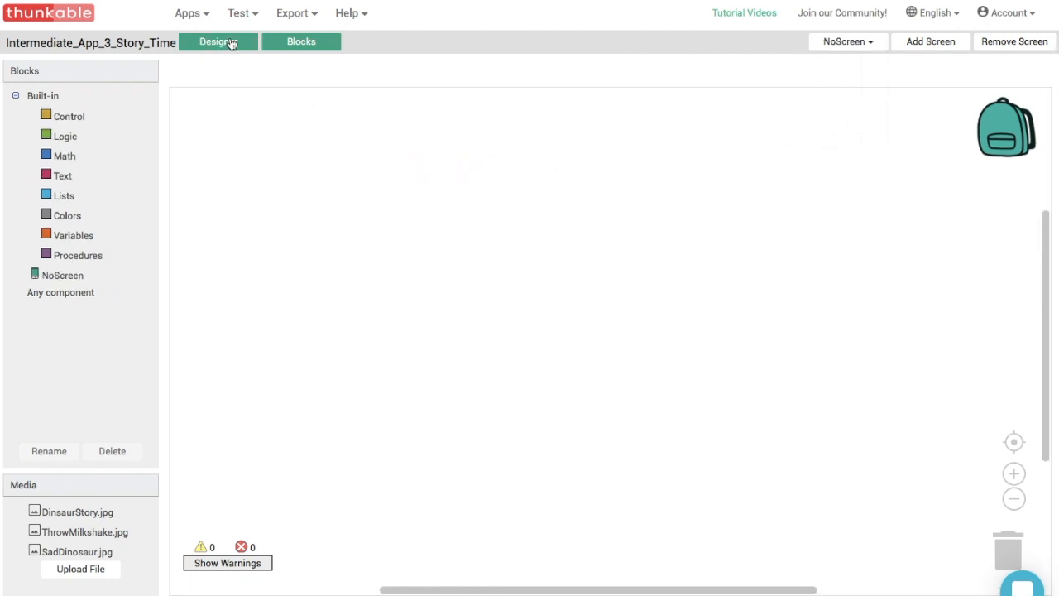
left_click(217, 41)
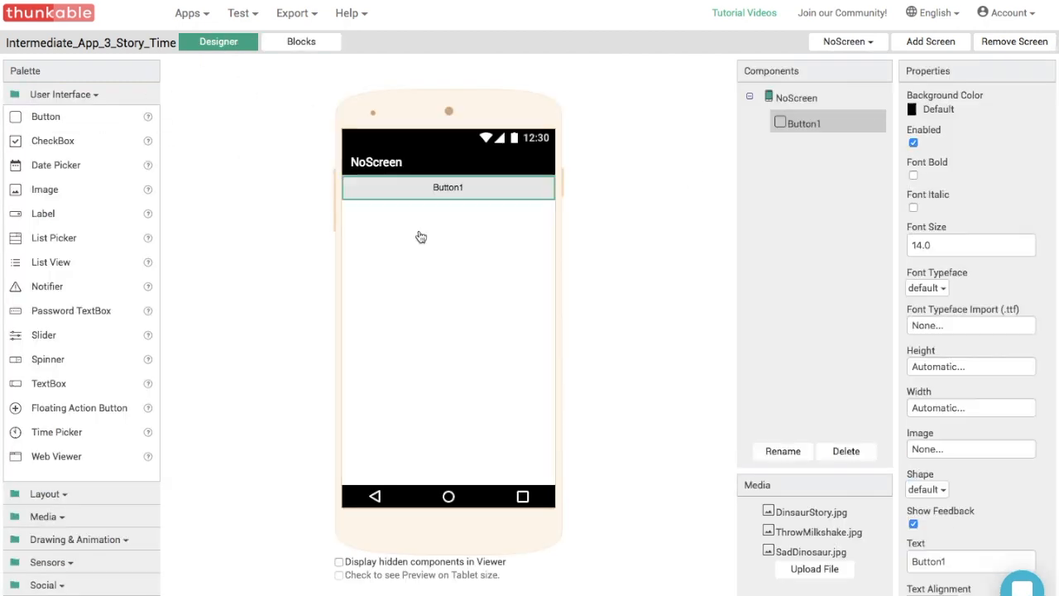
left_click(794, 97)
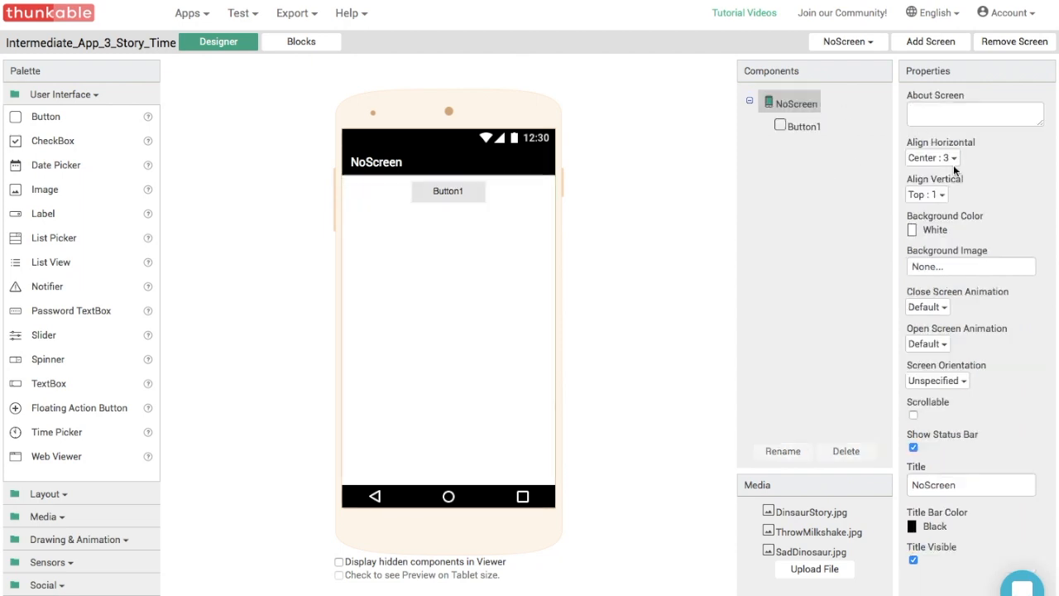
left_click(926, 194)
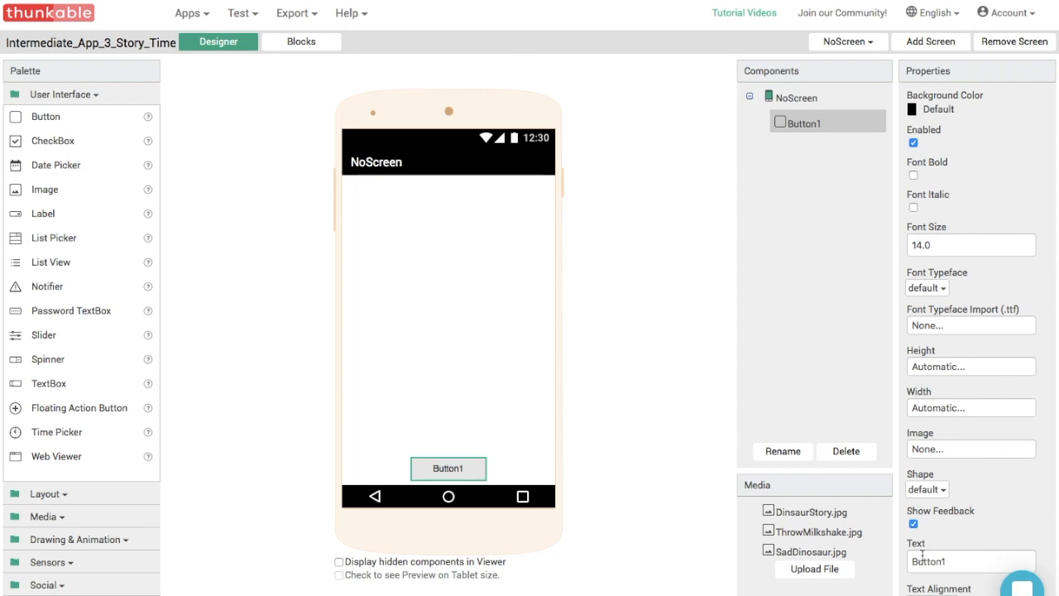
Set the button's text to 'Restart' and rename it Restart_Button.
type("Restart")
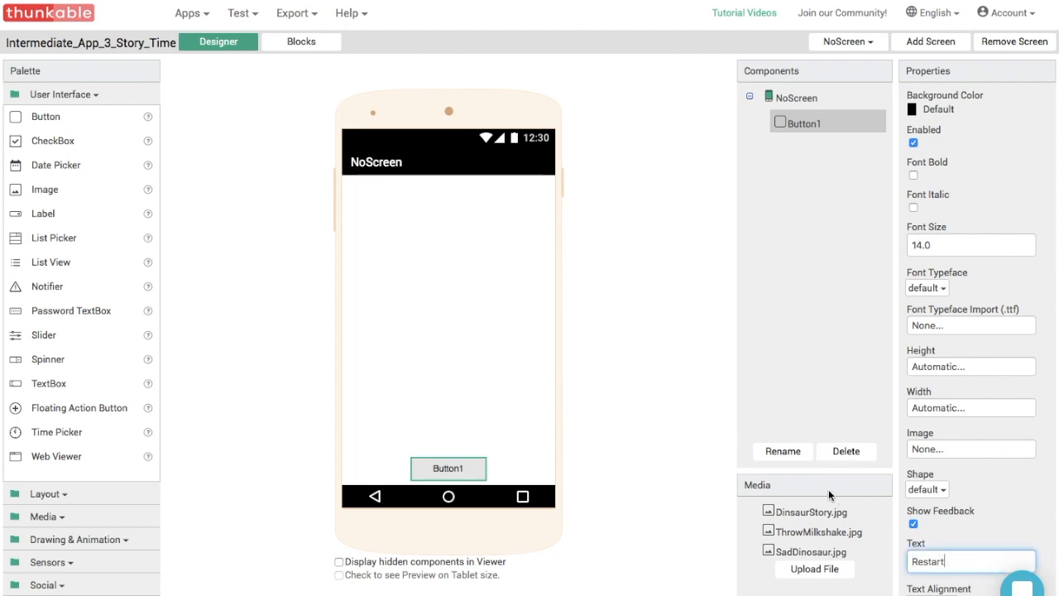
left_click(782, 451)
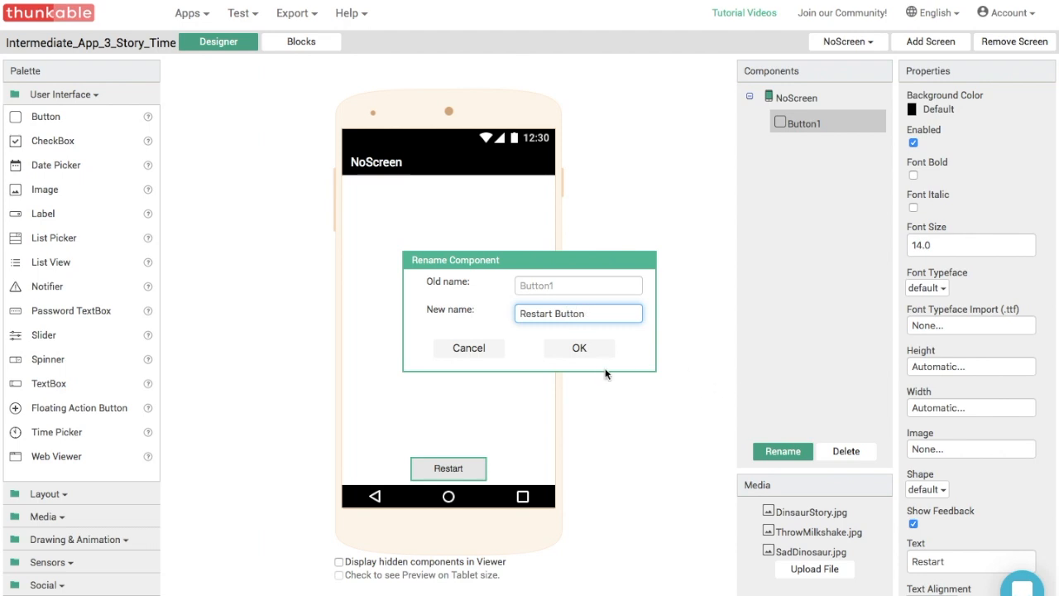
left_click(578, 347)
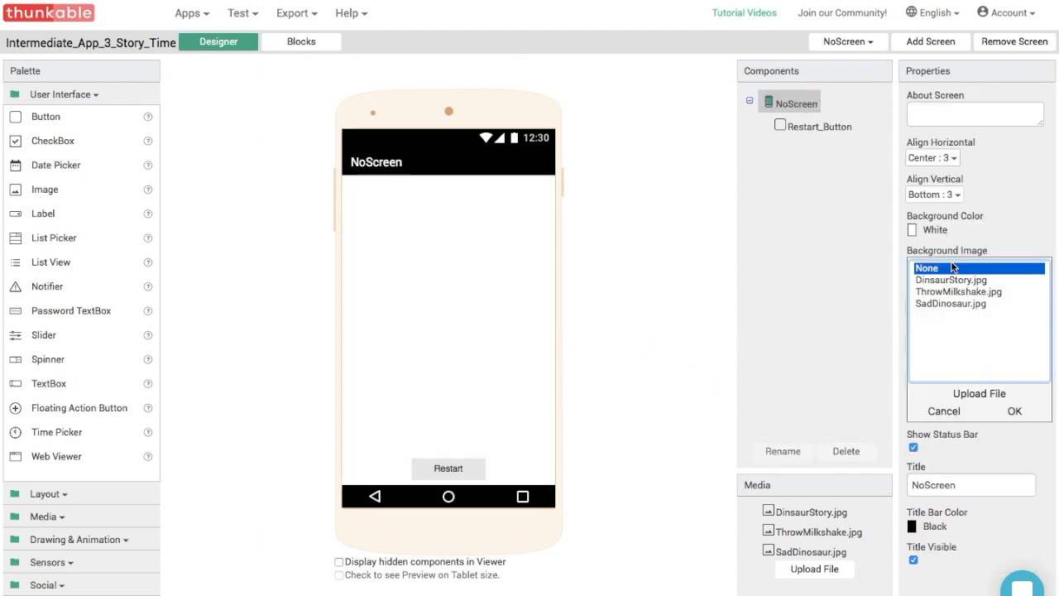
Upload BestFriends.jpg as NoScreen's background image.
left_click(978, 393)
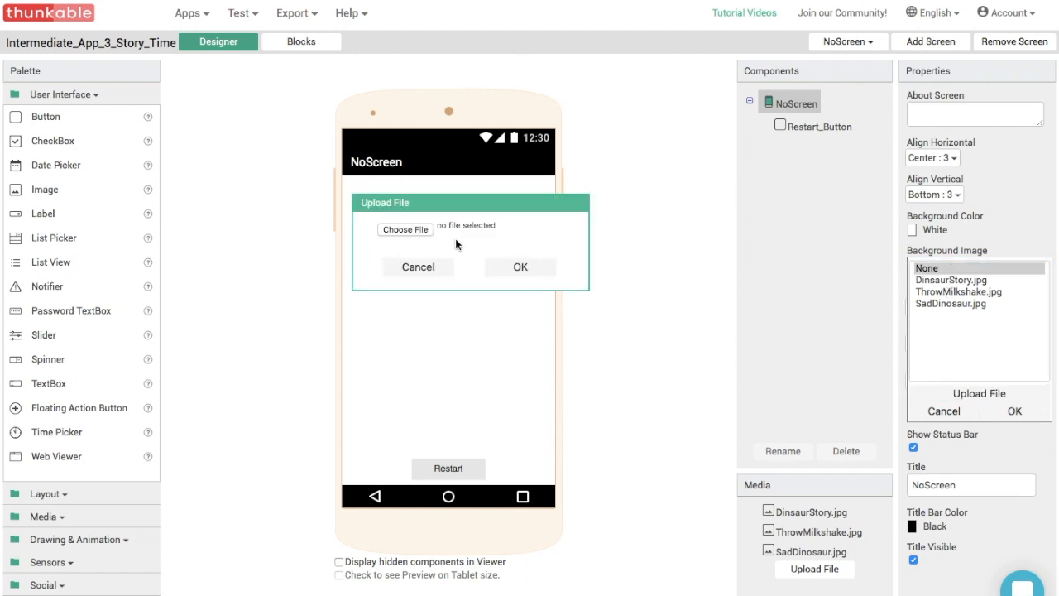
left_click(405, 229)
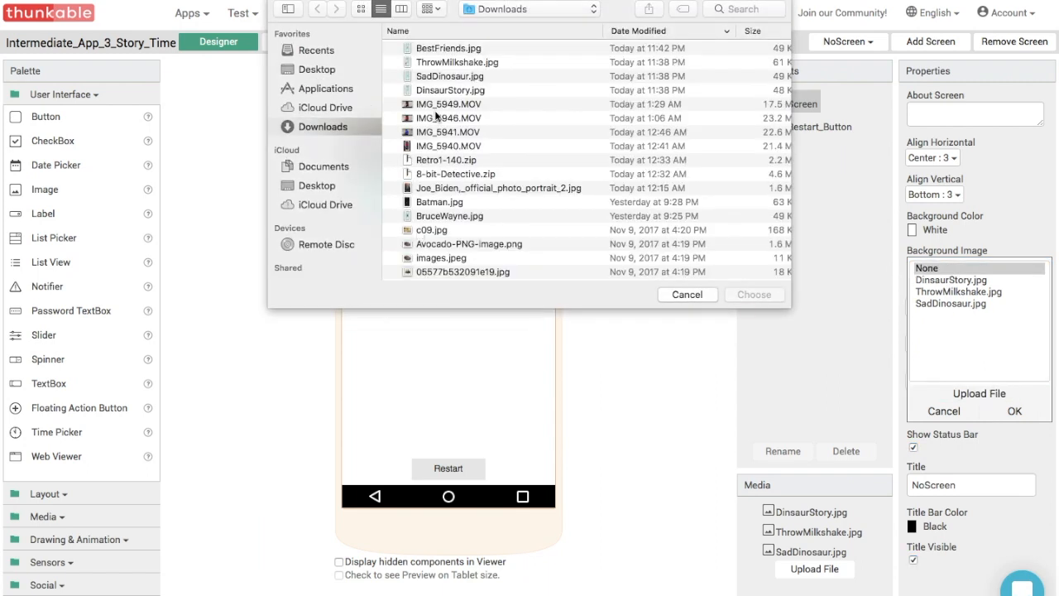
left_click(442, 48)
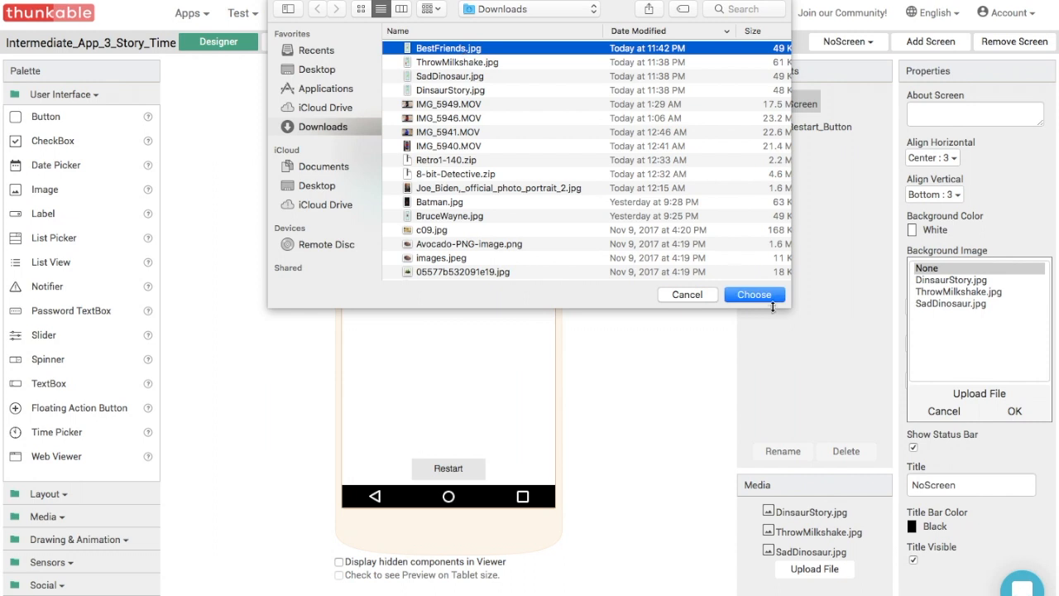
left_click(754, 294)
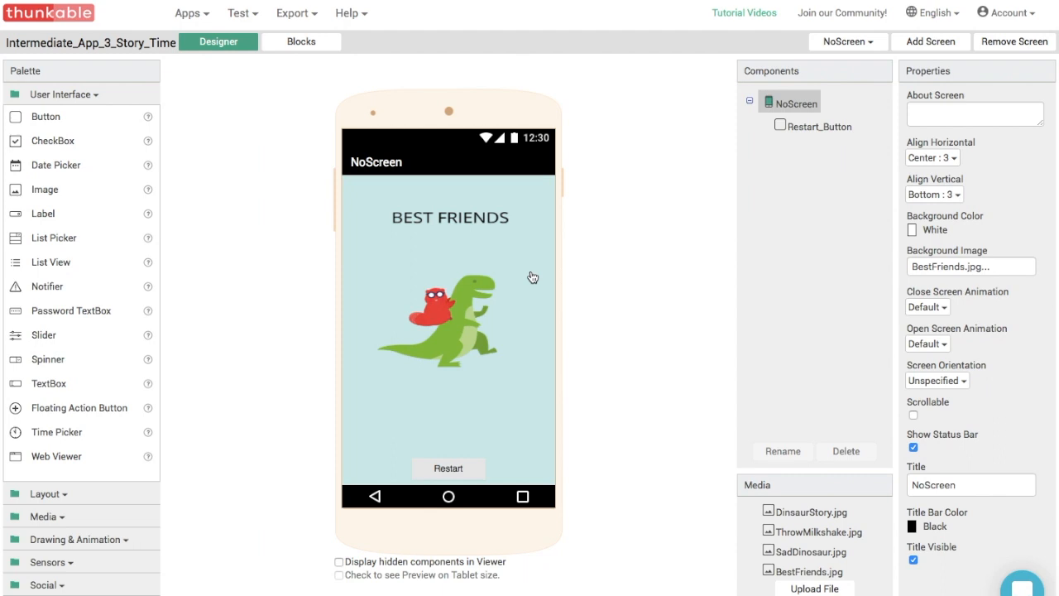
mouse_move(345, 69)
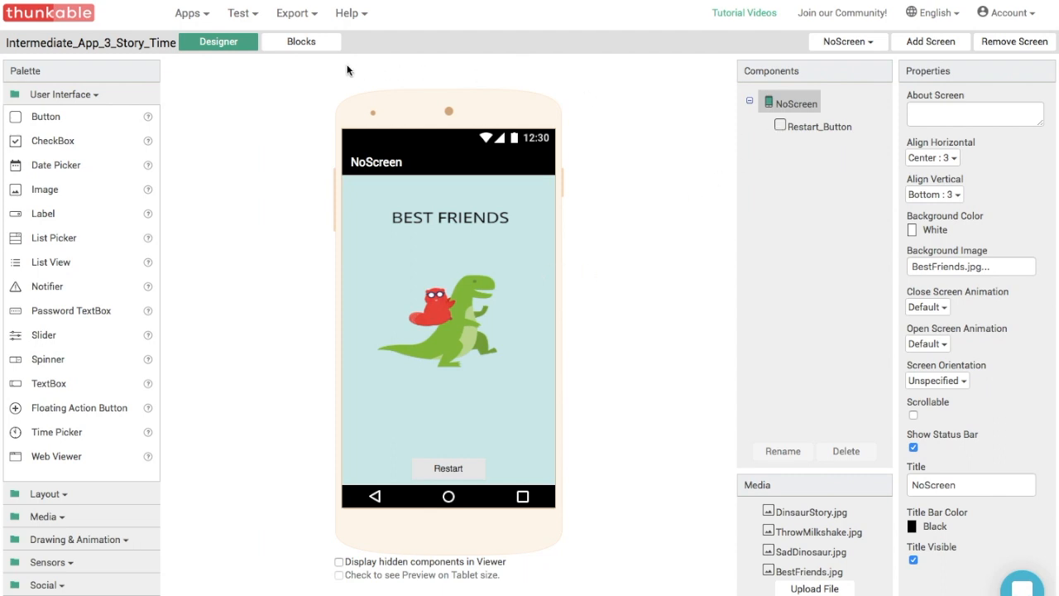
In Blocks, place the saved Restart_Button.Click handler opening Screen1 onto NoScreen.
left_click(301, 41)
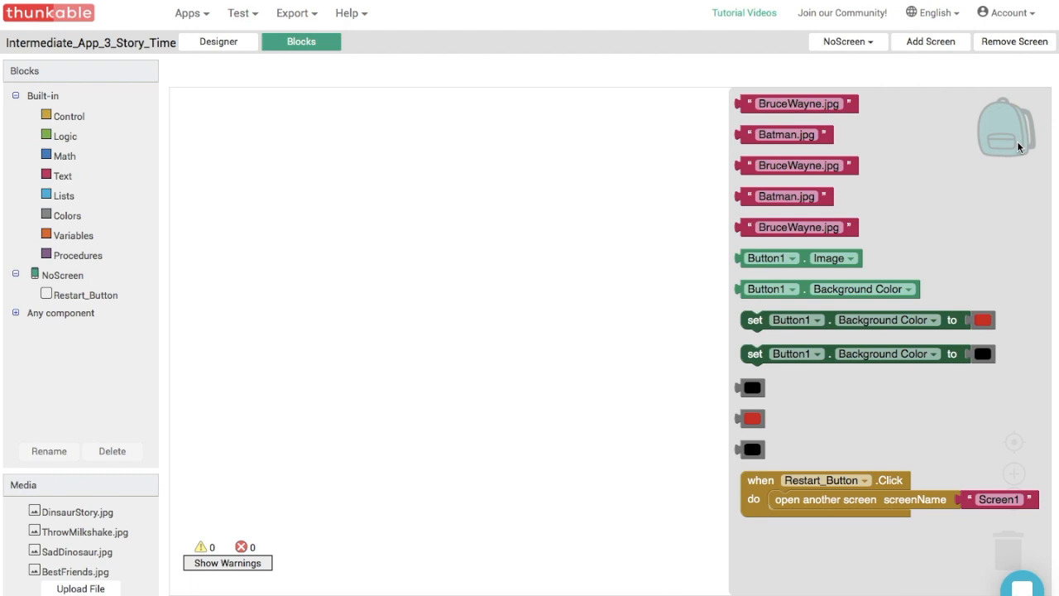
left_click(787, 500)
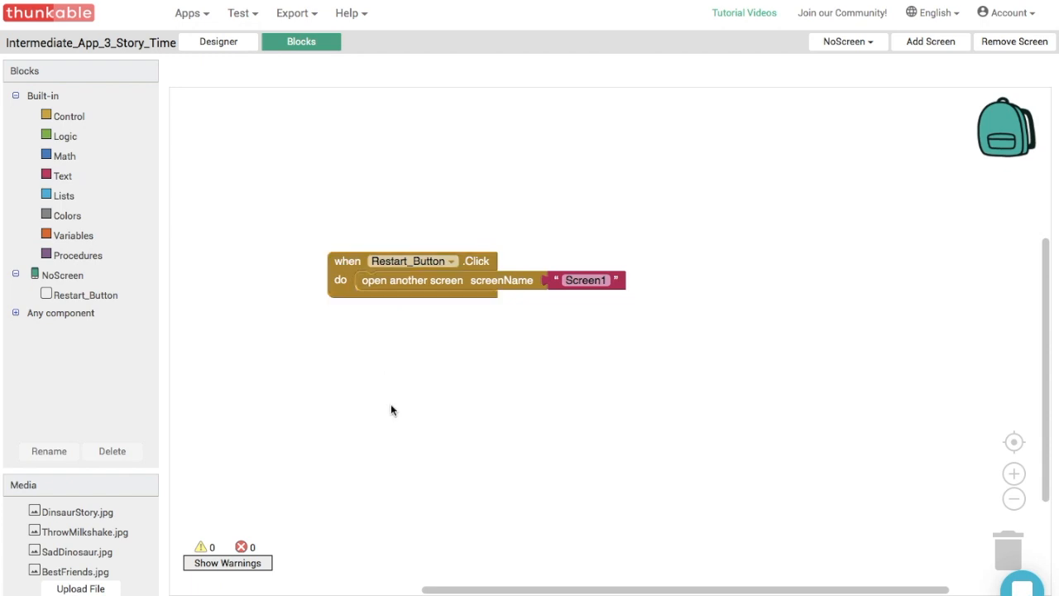
mouse_move(426, 348)
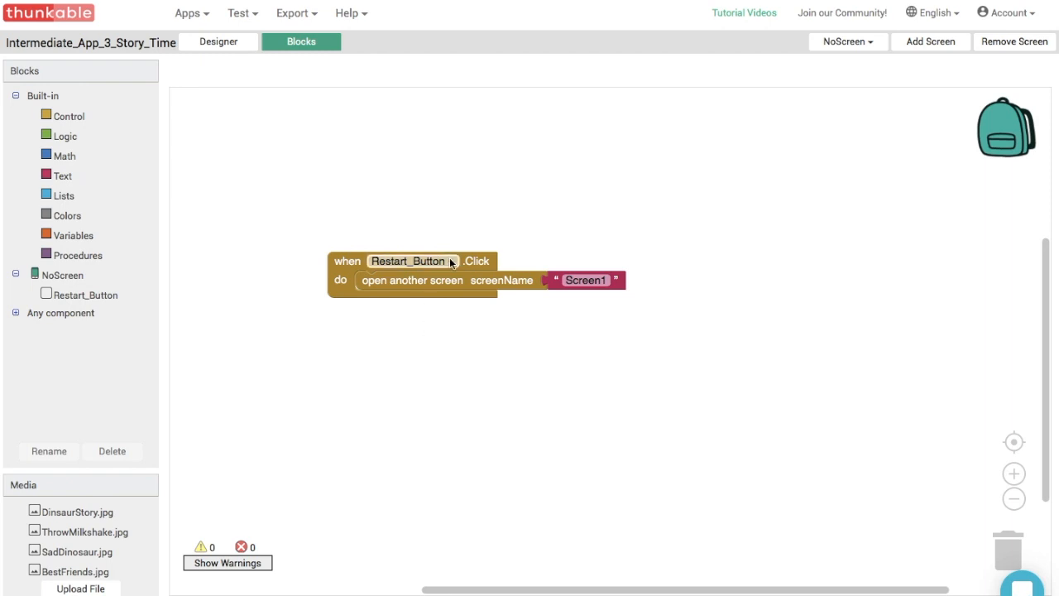
mouse_move(662, 184)
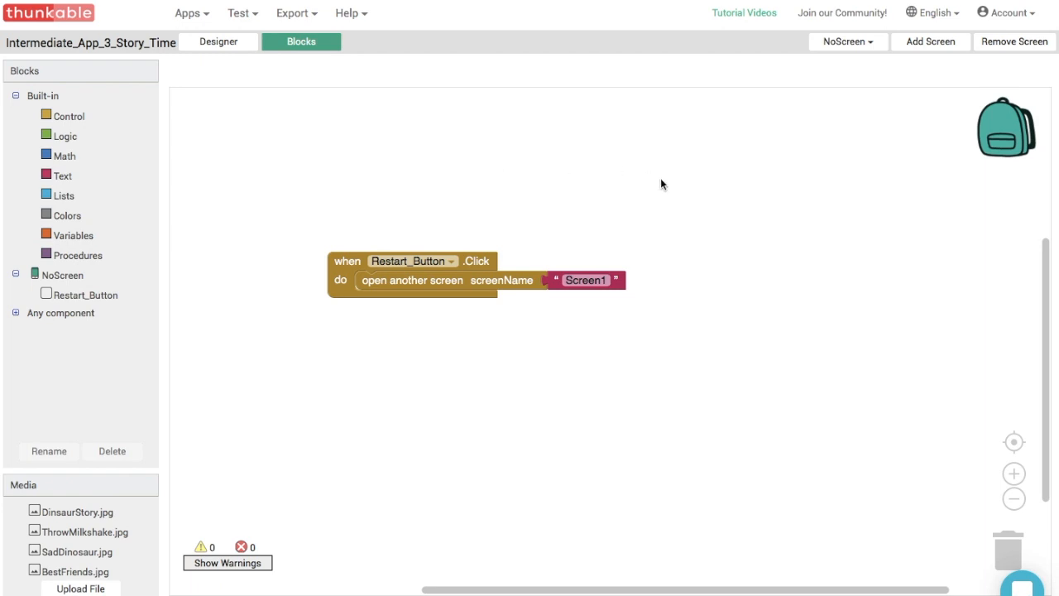
Start Thunkable Live testing and tap Yes on the phone to reach YesScreen.
left_click(239, 14)
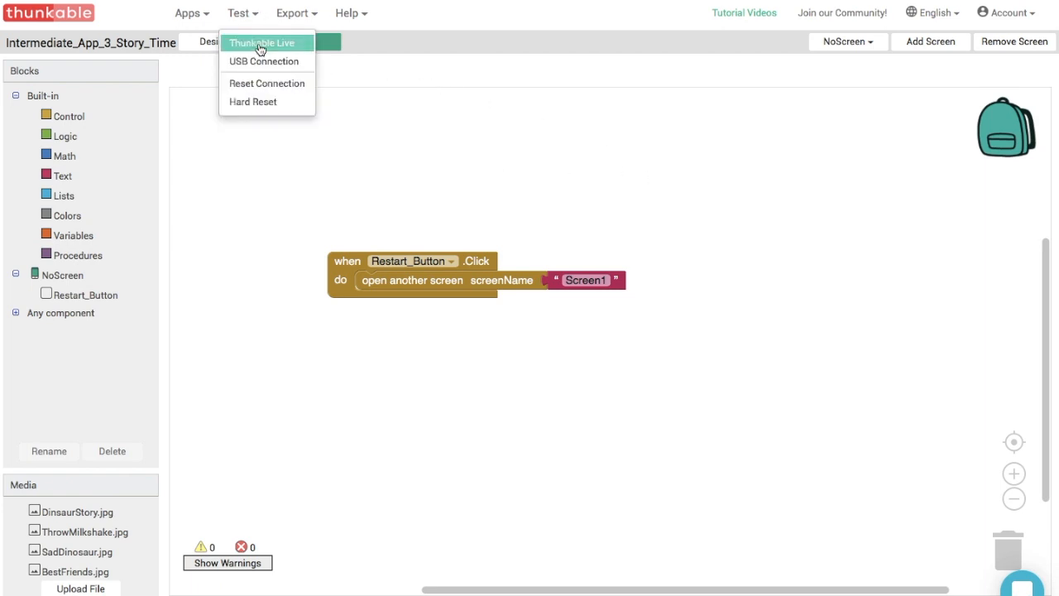
left_click(261, 42)
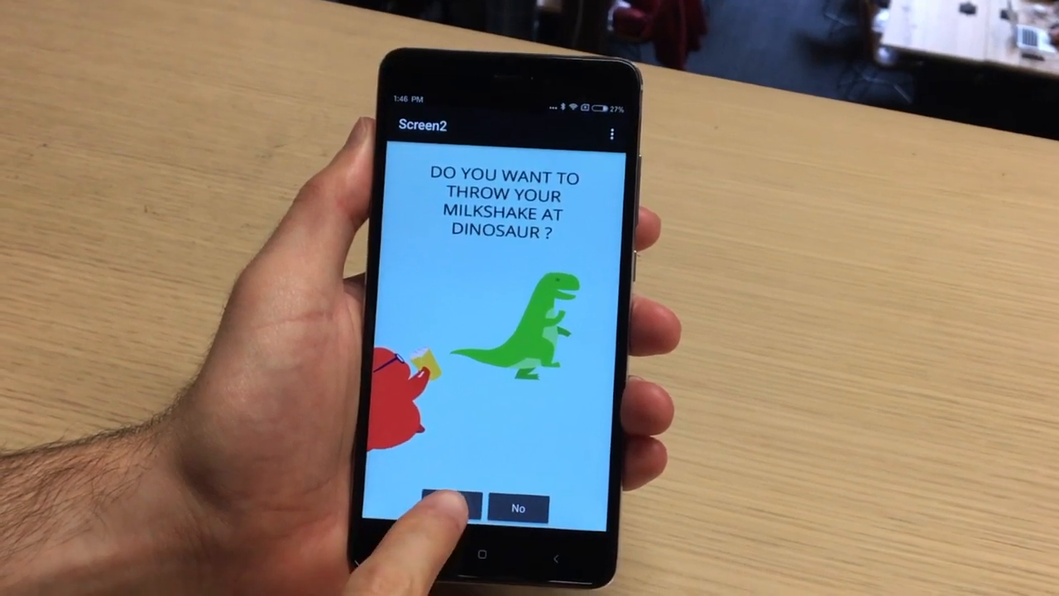
left_click(447, 509)
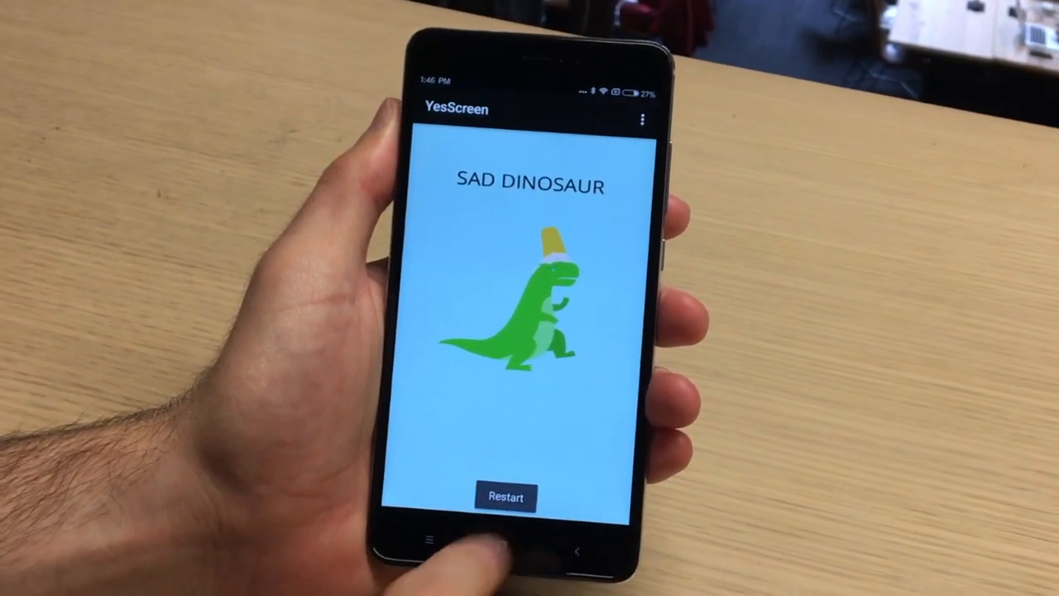